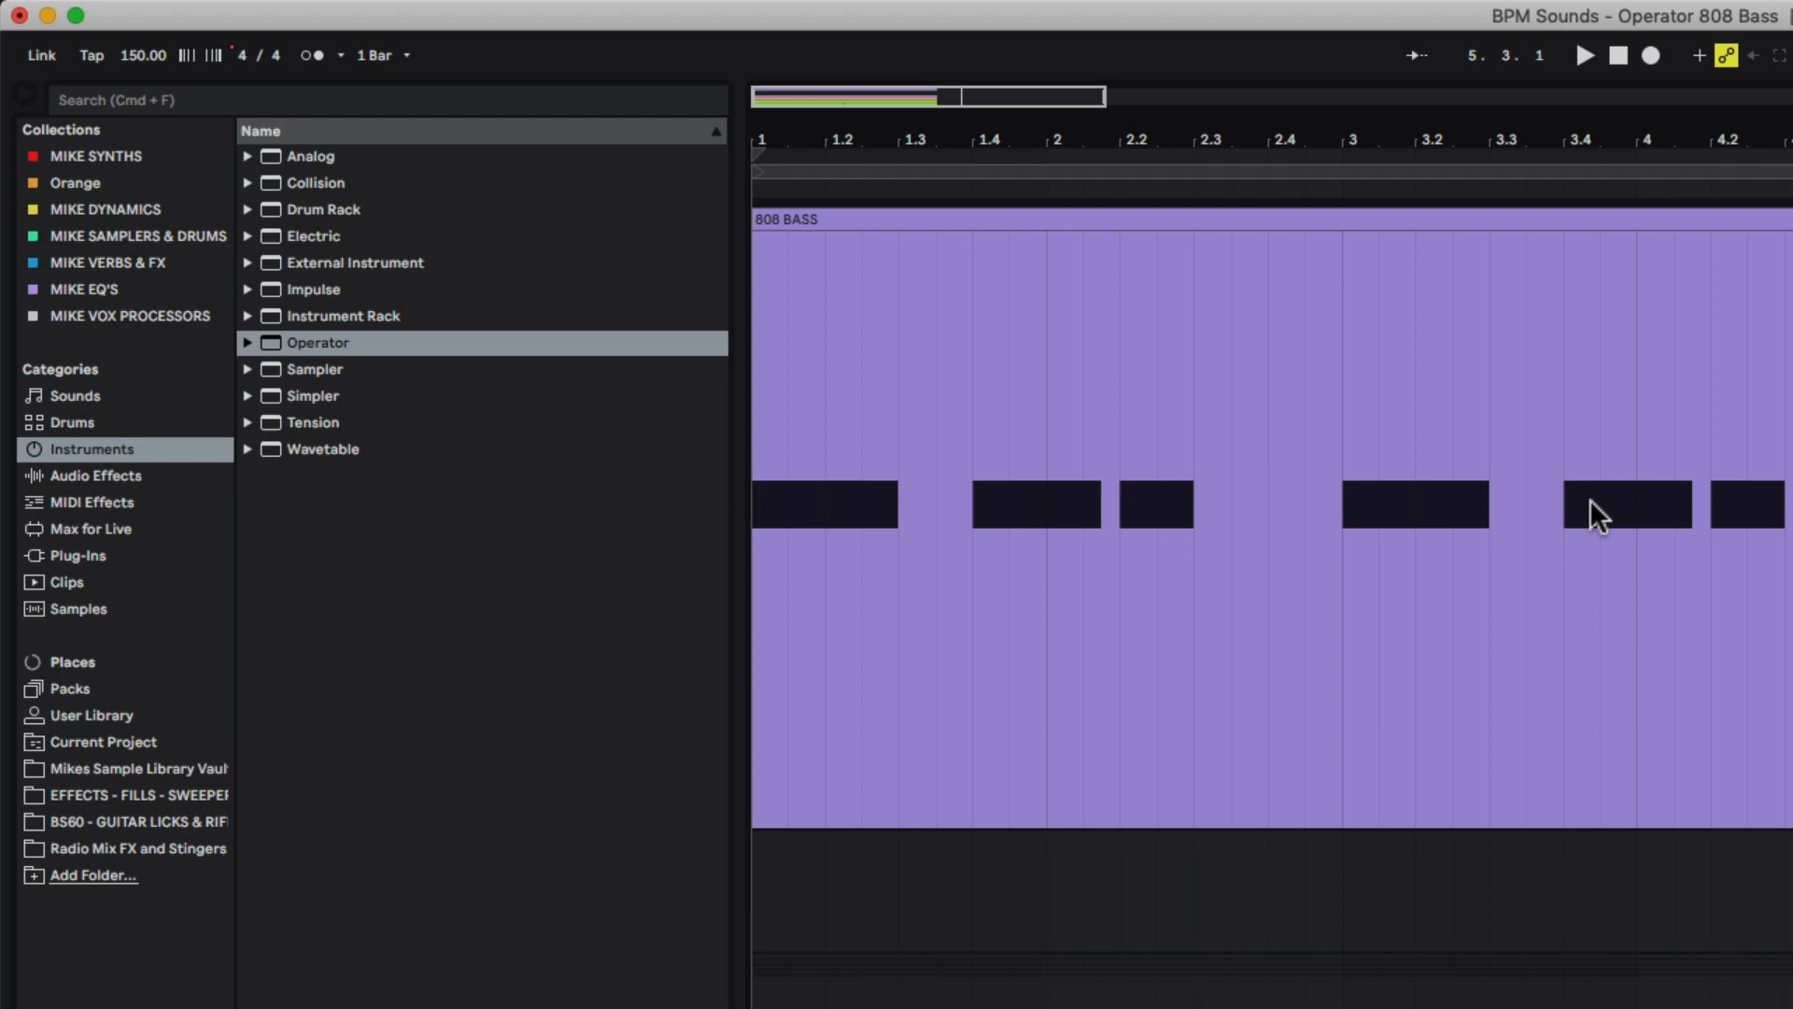
Step: Load an empty Instrument Rack onto the 808 BASS track
left_click(355, 261)
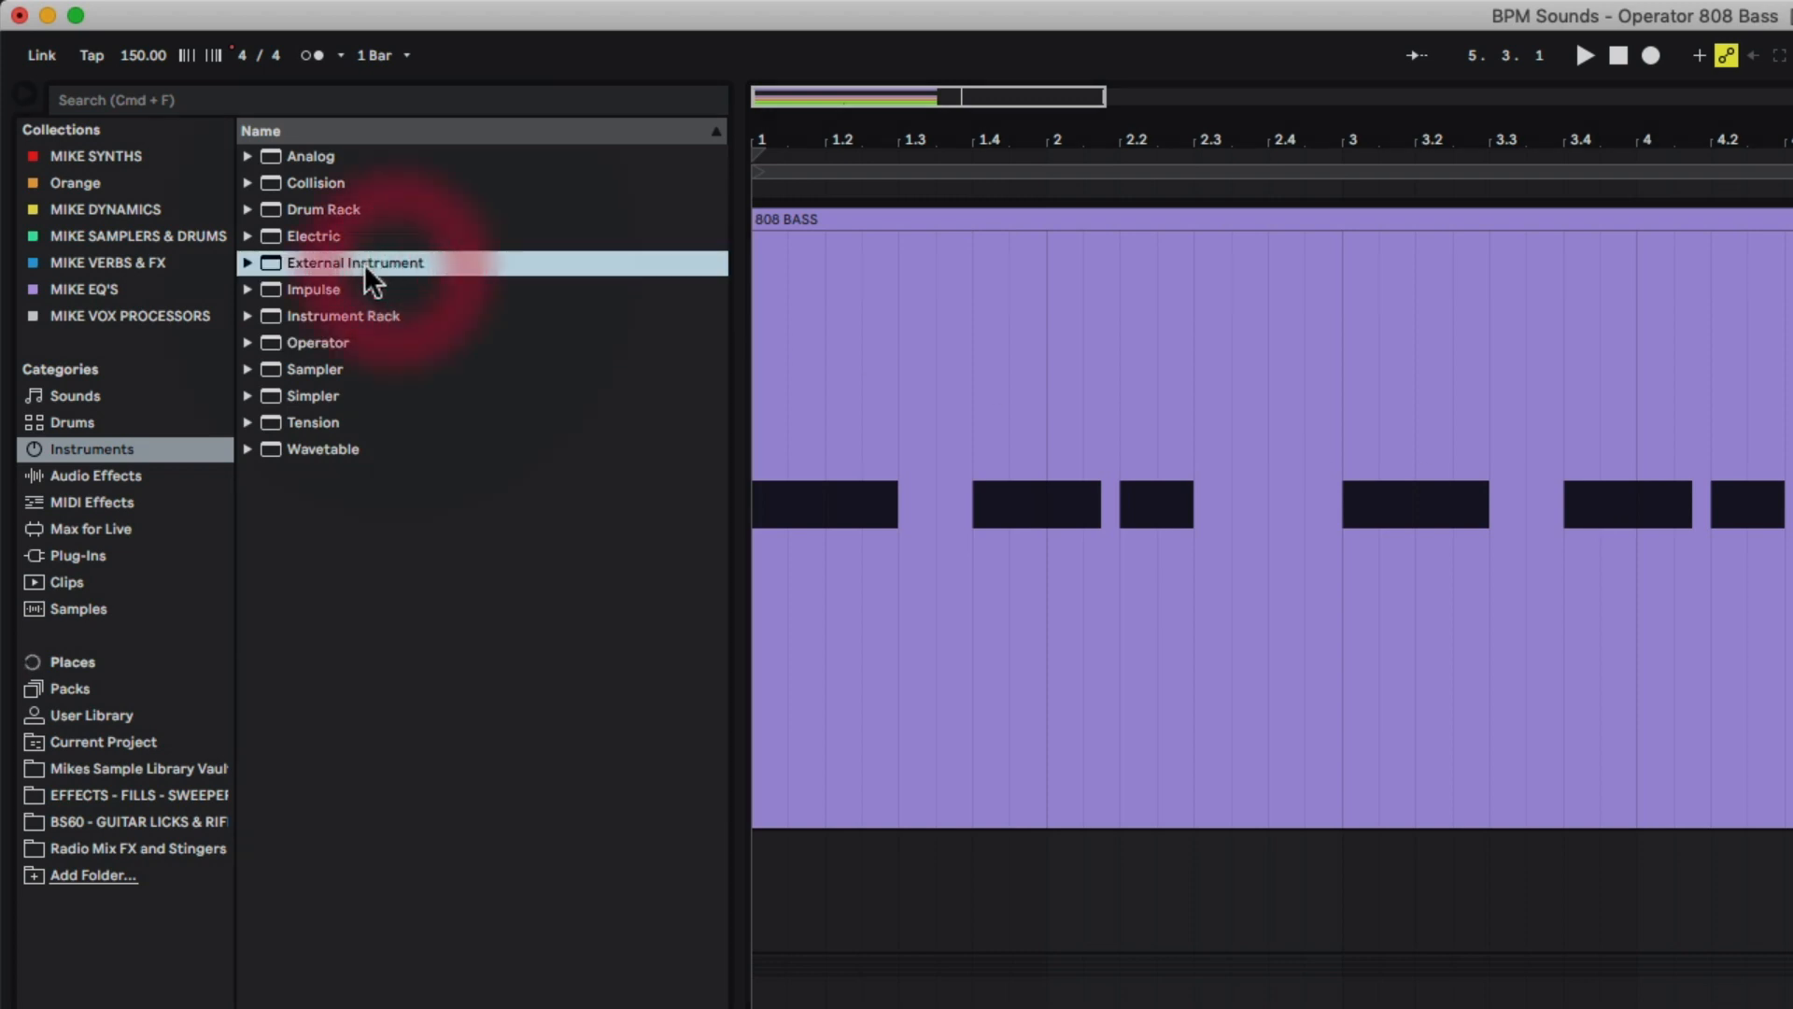
left_click(343, 315)
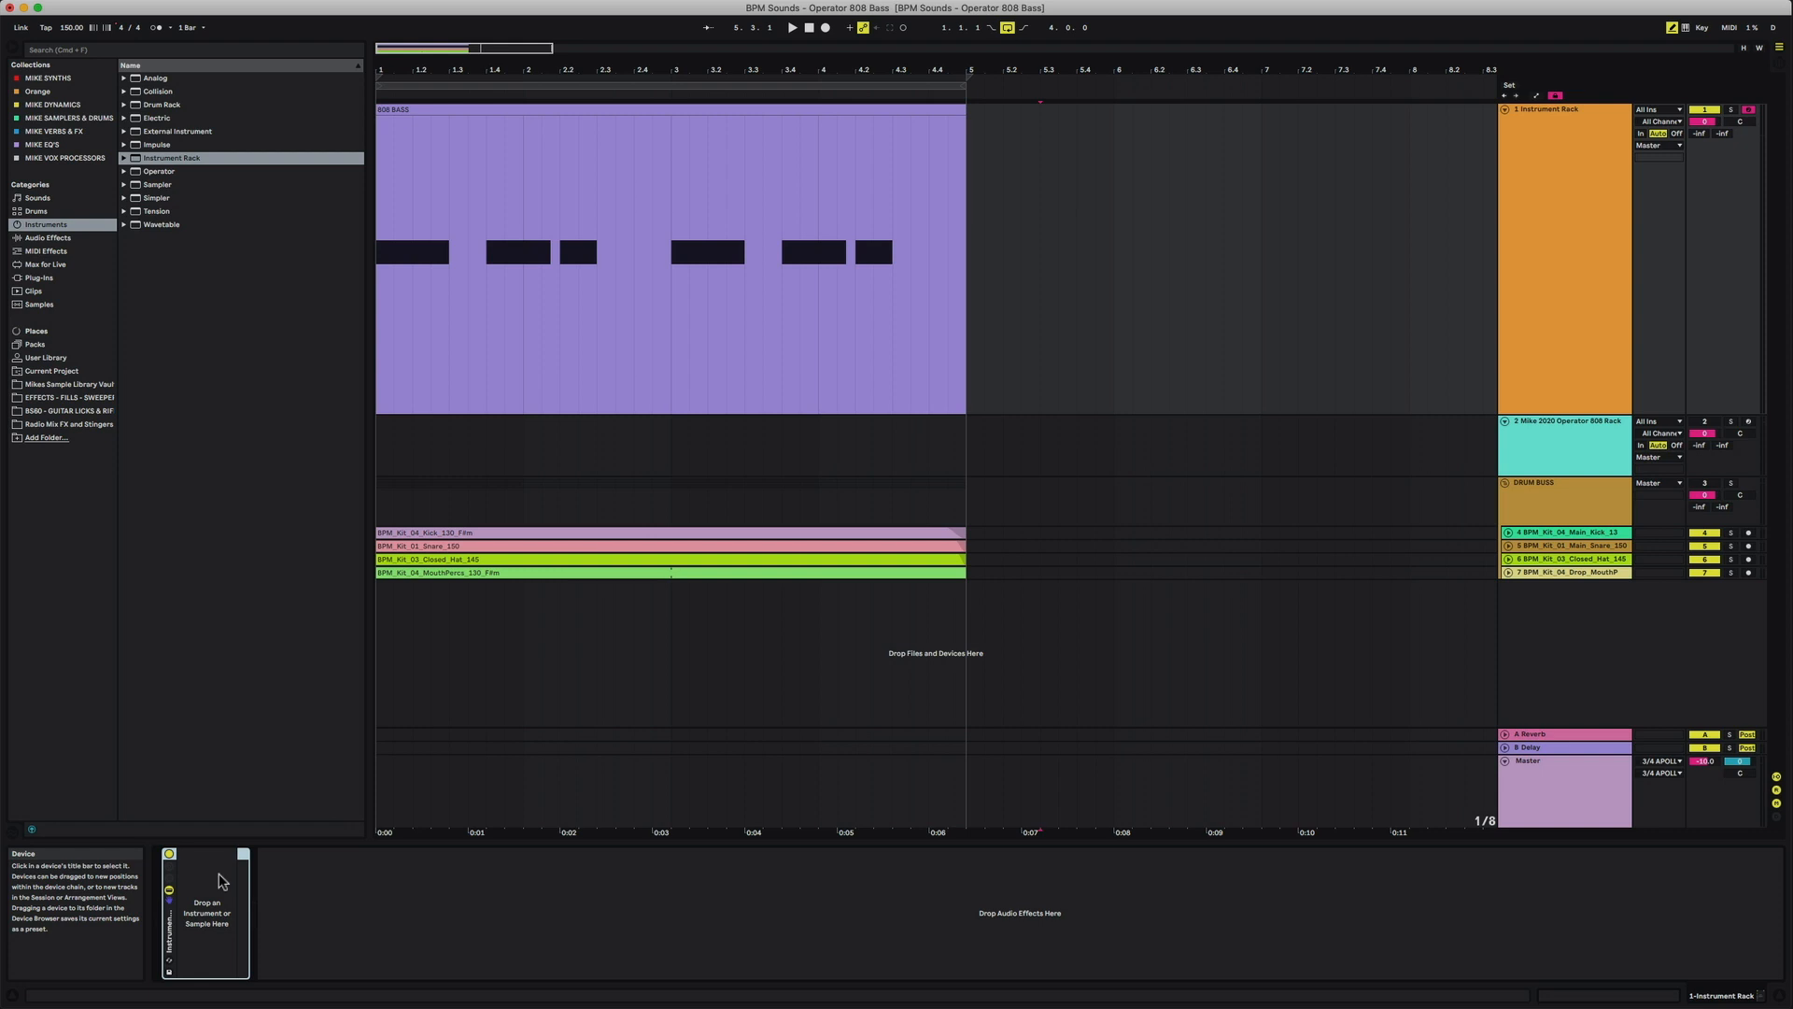
mouse_move(226, 821)
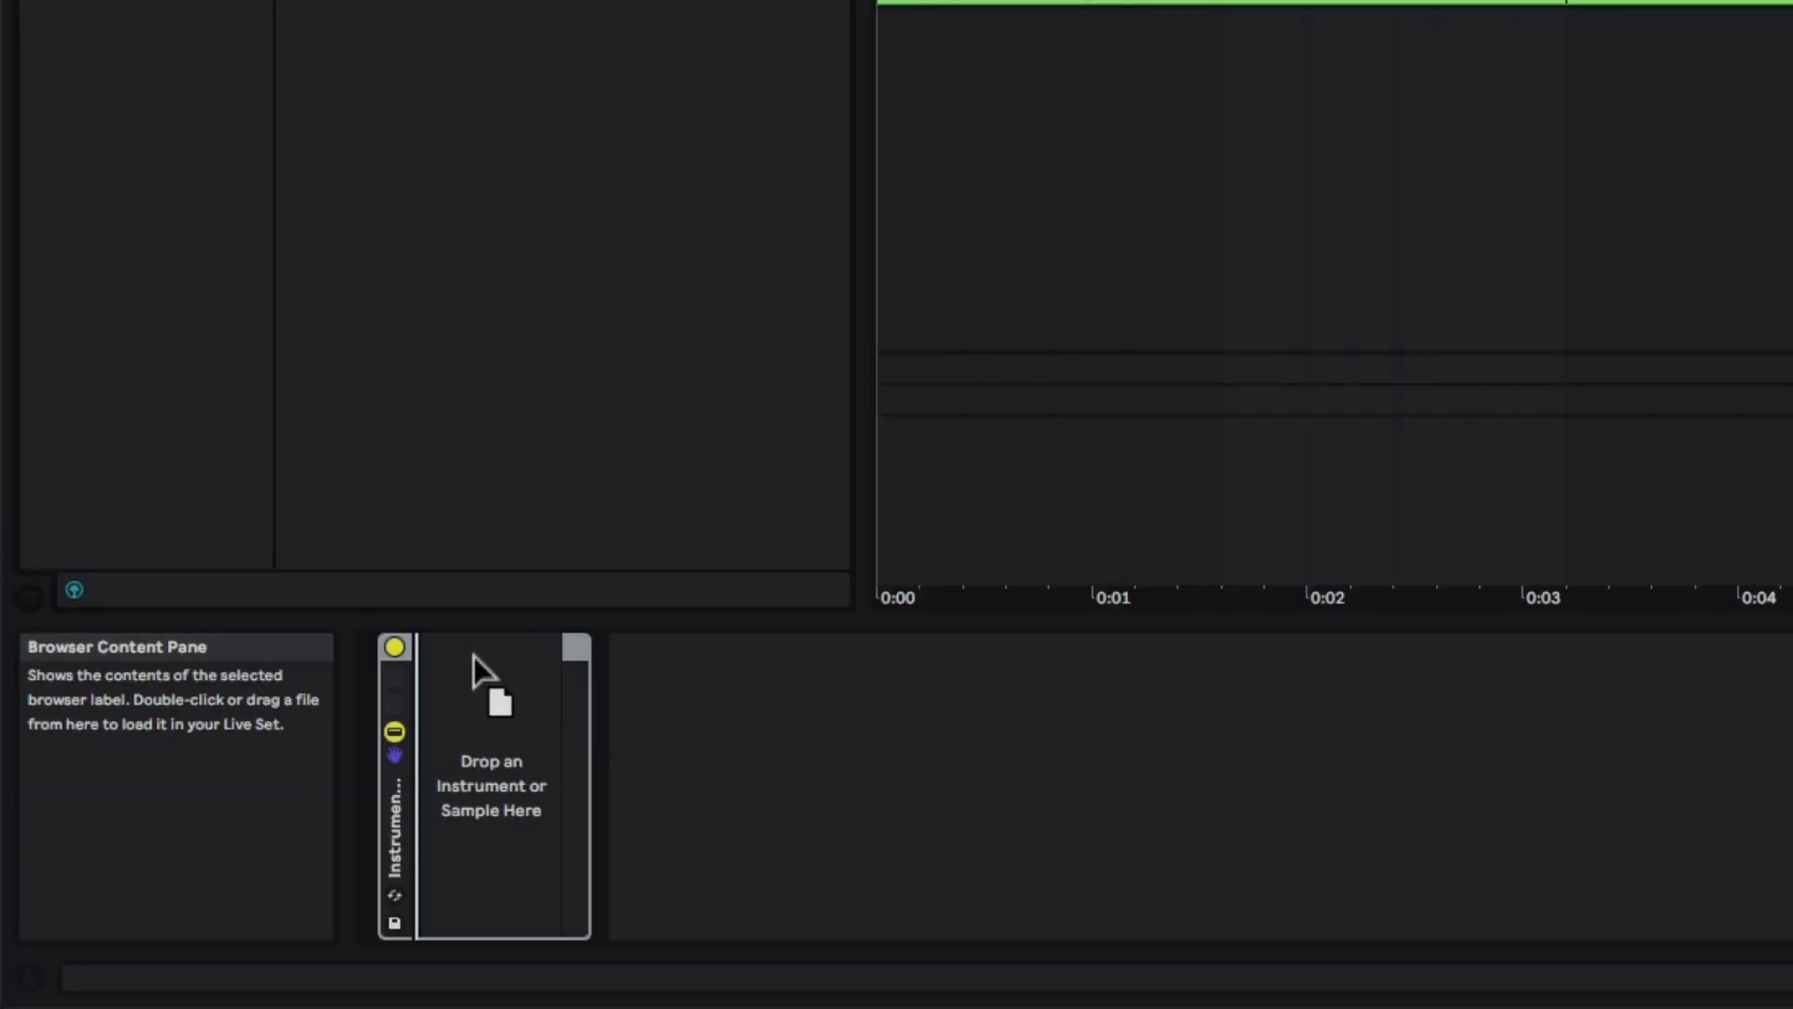
mouse_move(477, 783)
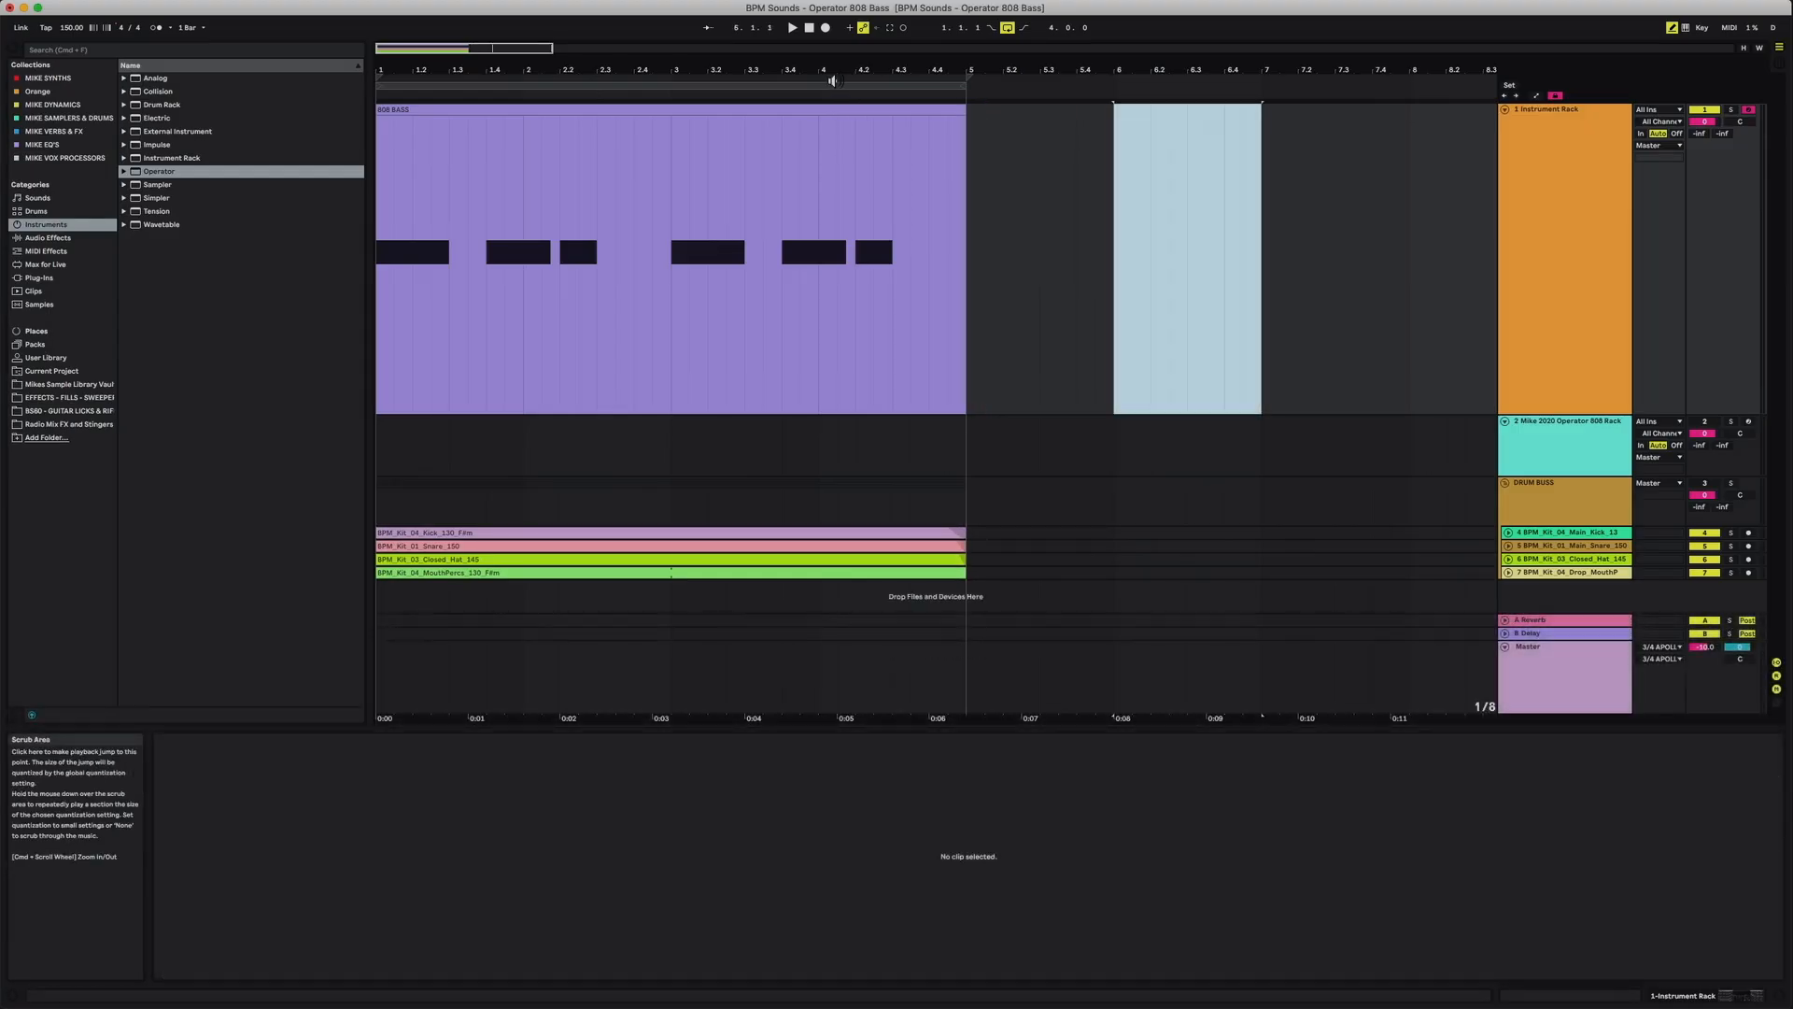
Step: Load Operator into the Instrument Rack on the 808 BASS track
left_click(474, 172)
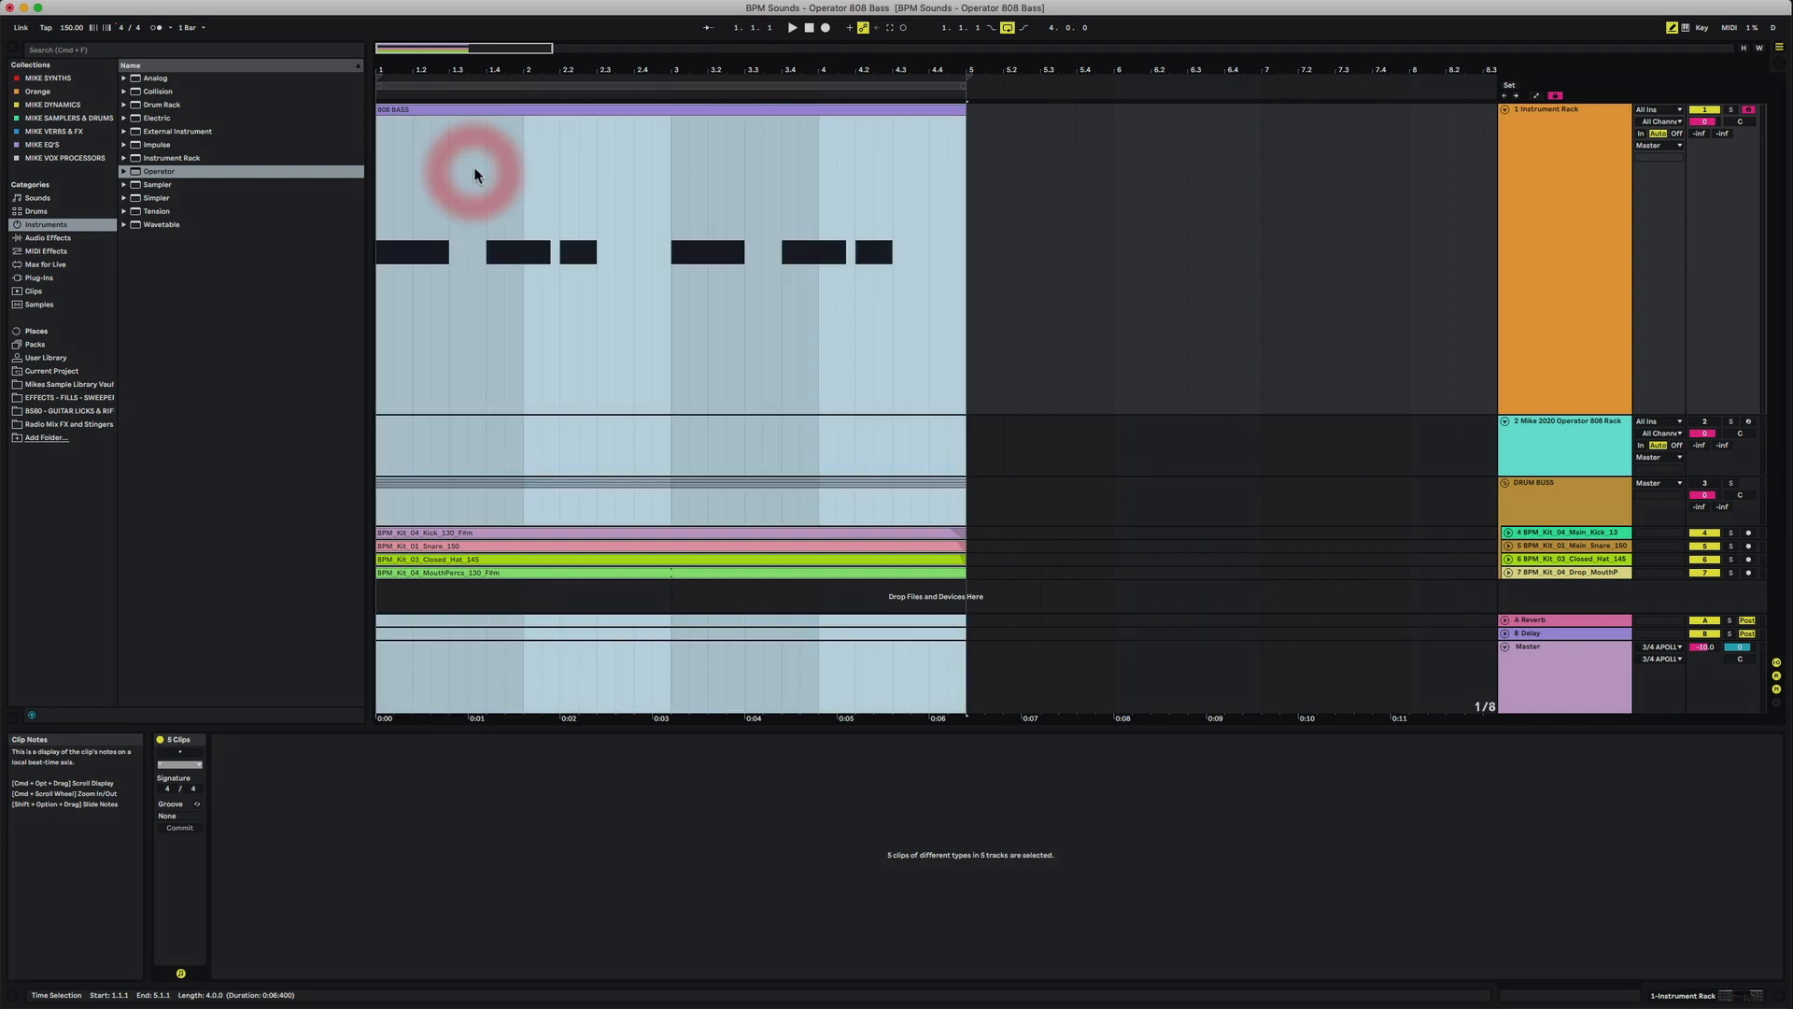
double_click(457, 108)
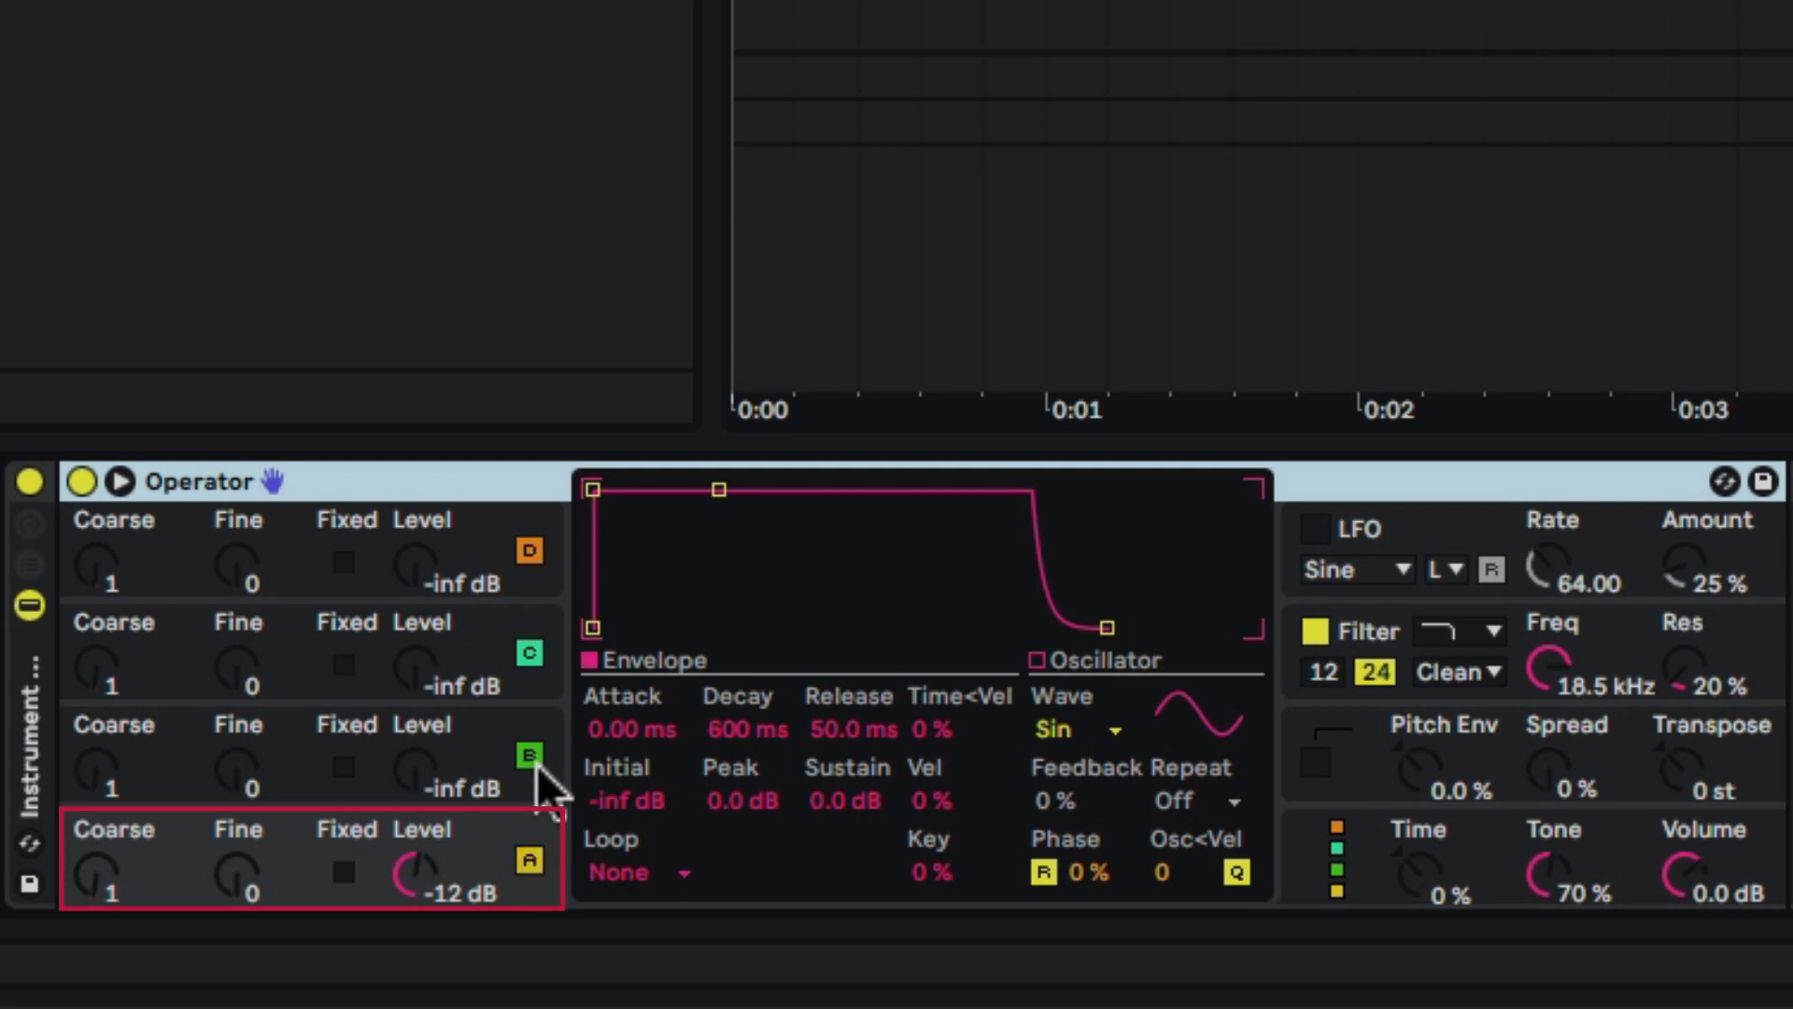
left_click(528, 755)
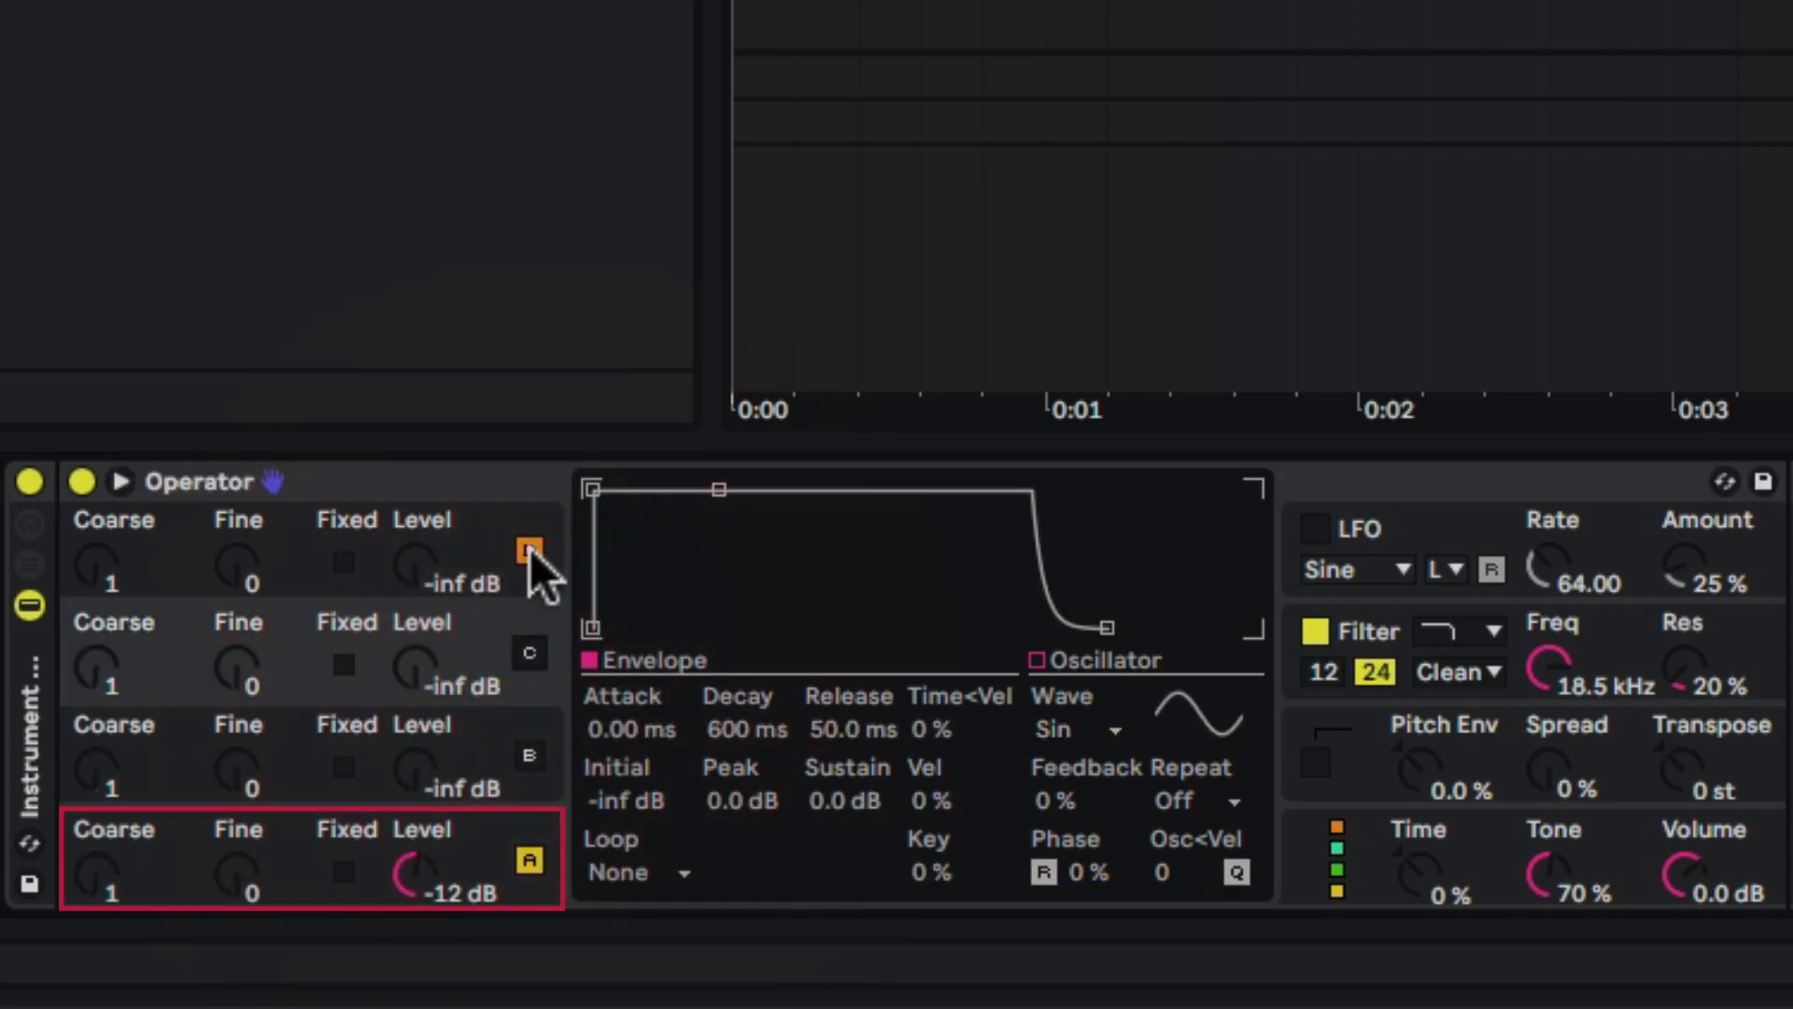
left_click(526, 859)
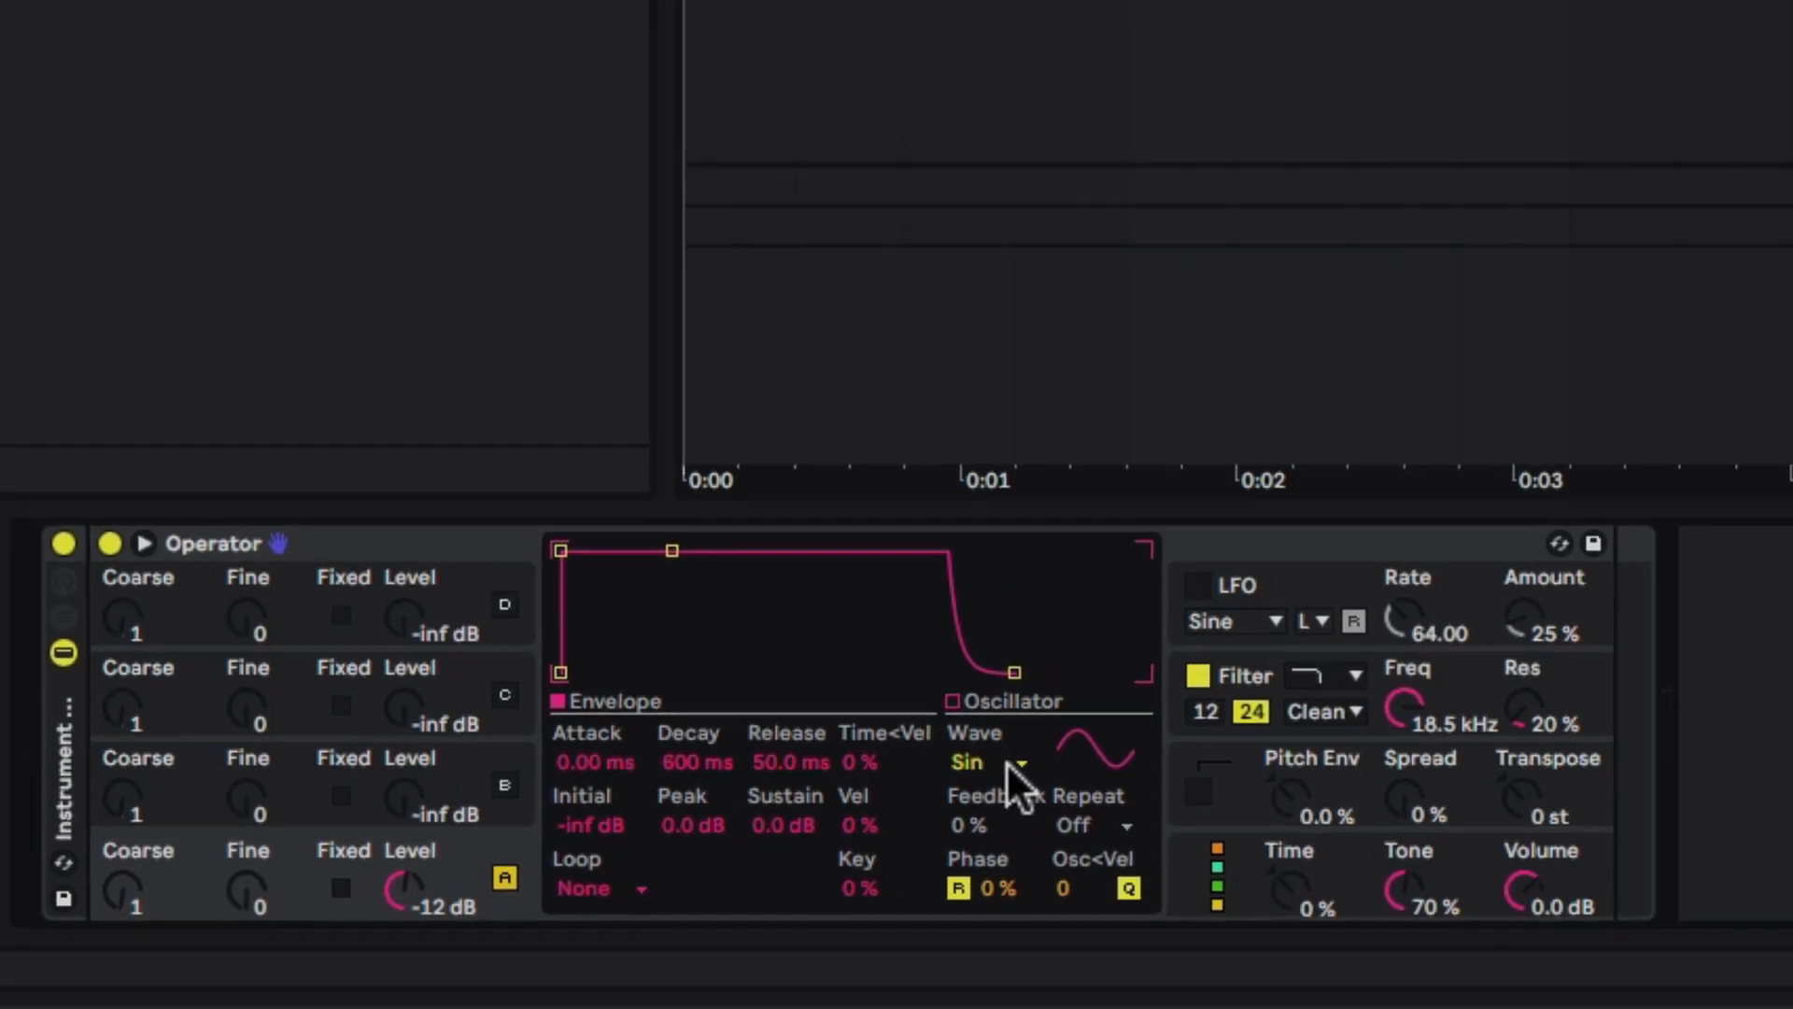
Step: Set Operator's oscillator A waveform to Sine 8 Bit
left_click(969, 762)
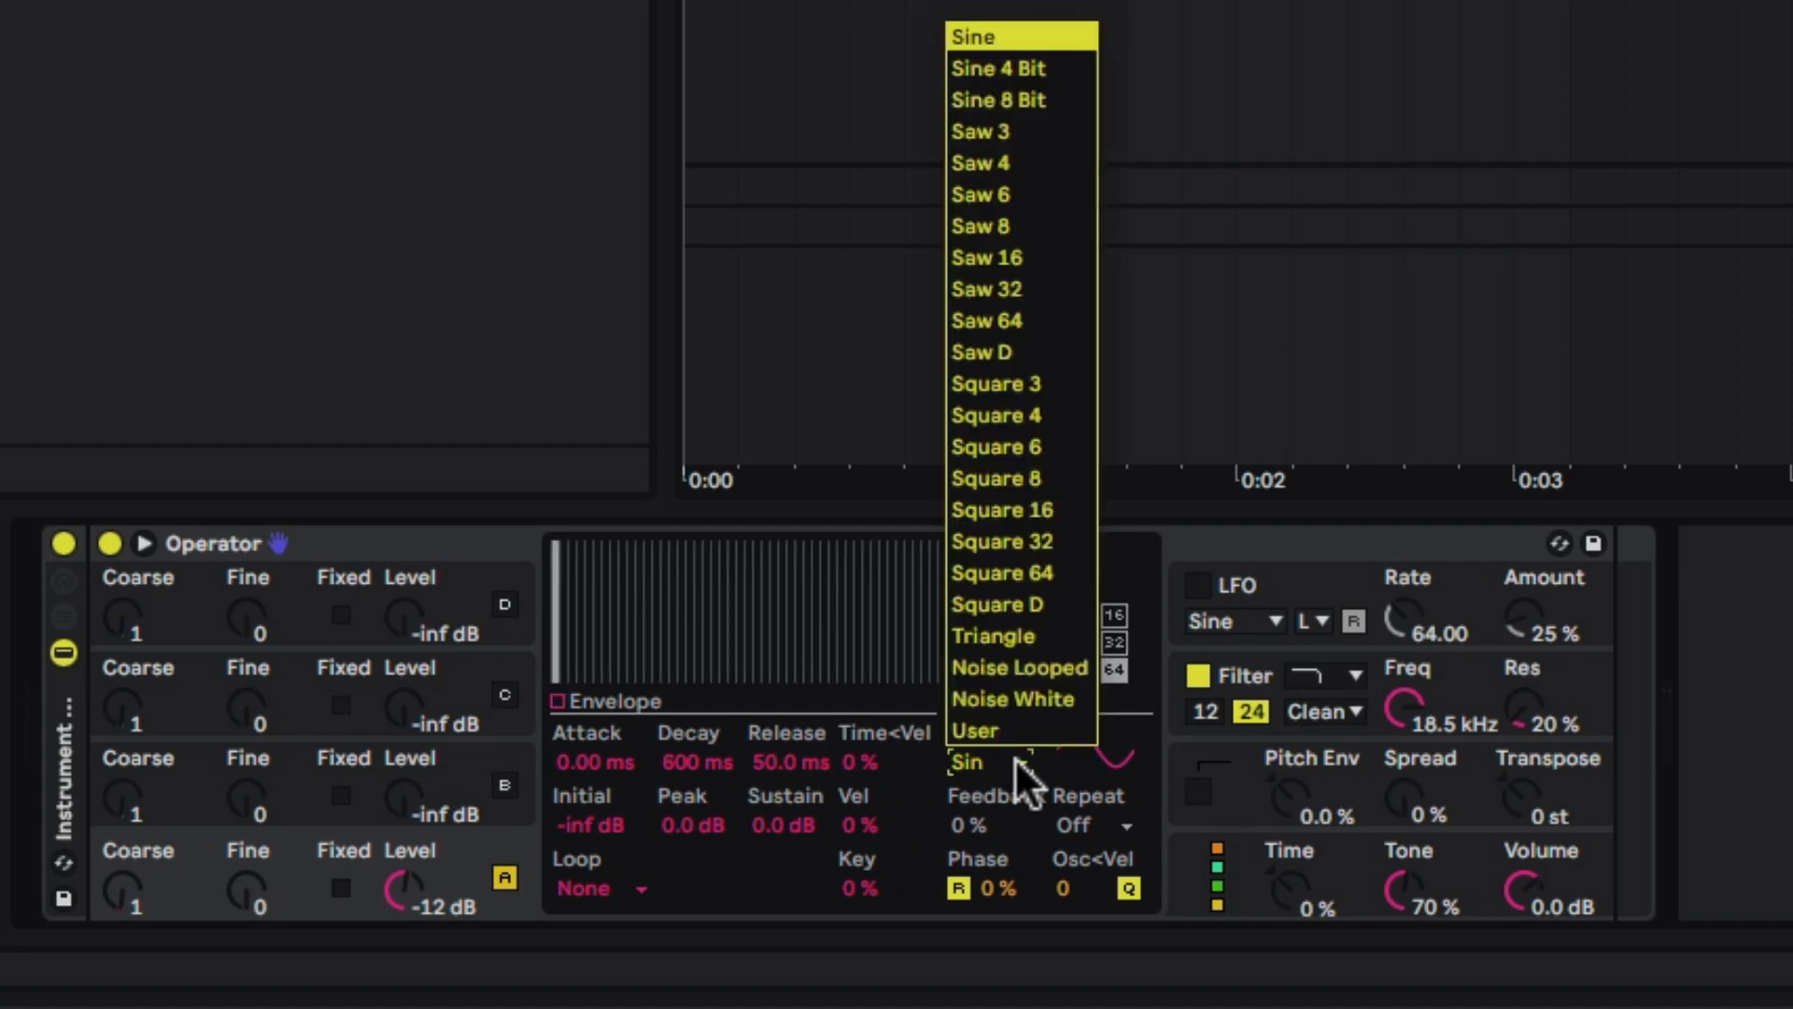
mouse_move(1018, 100)
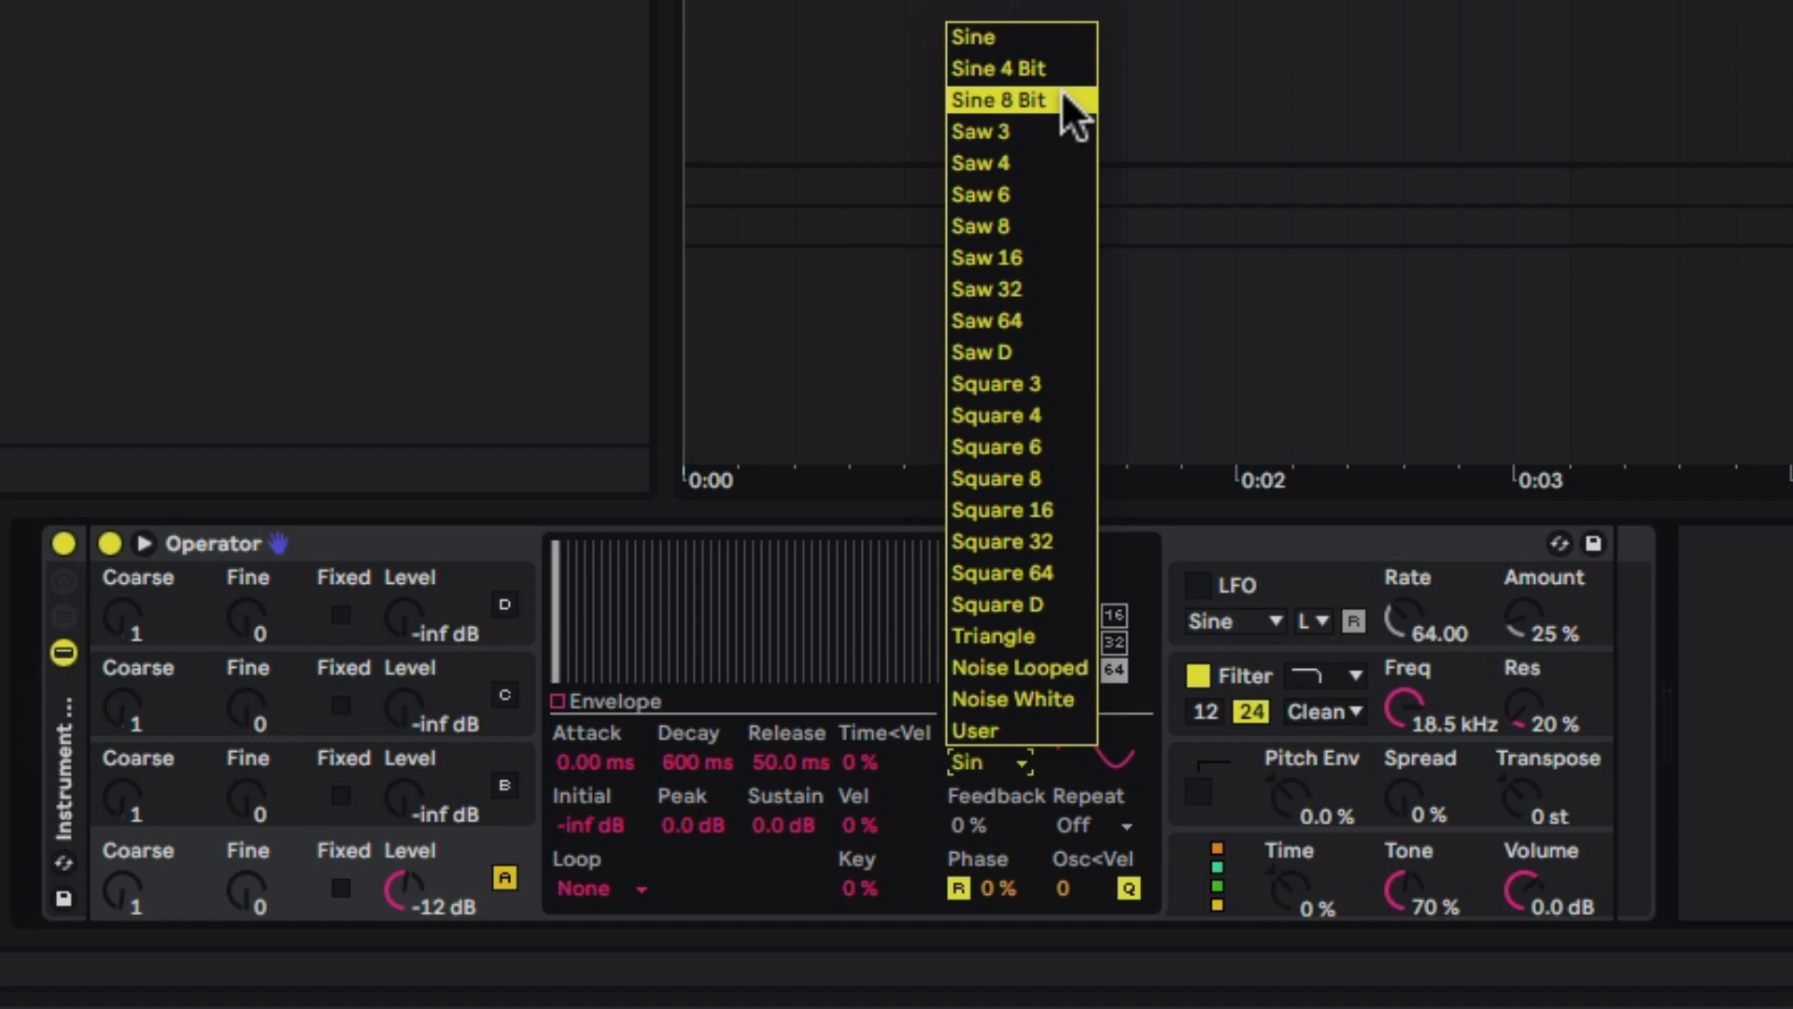
left_click(999, 100)
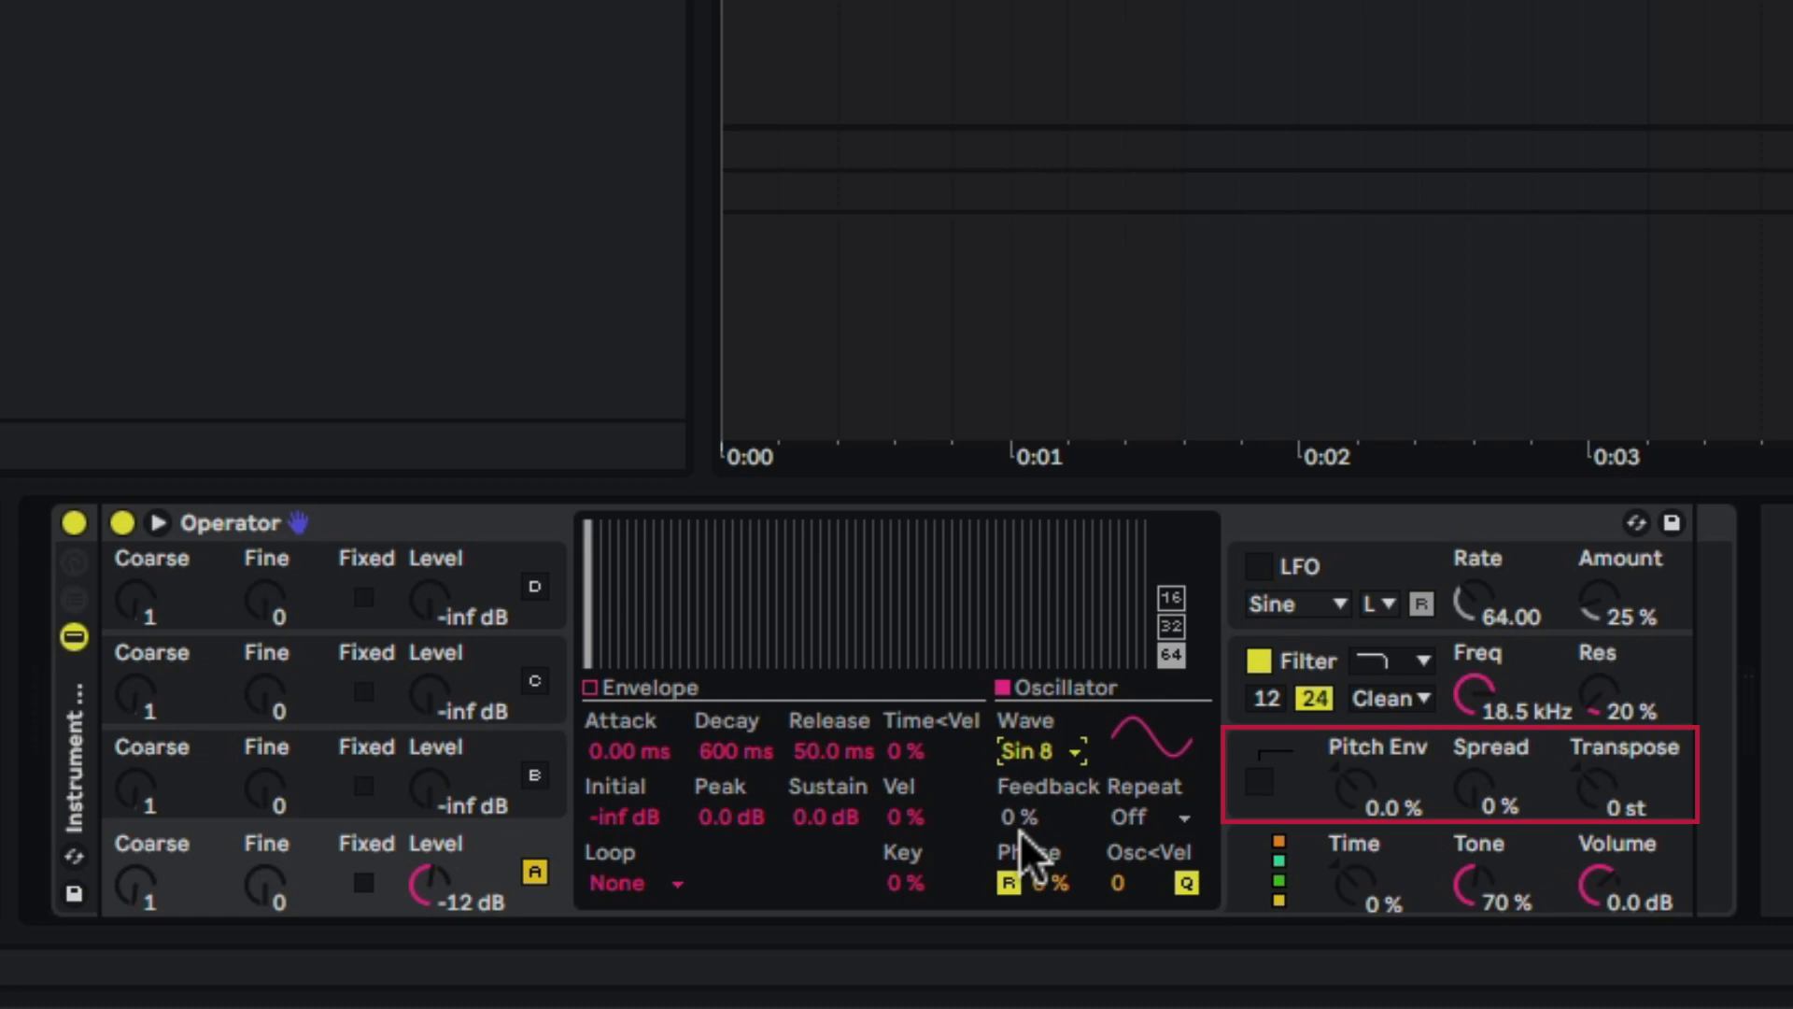
mouse_move(1320, 812)
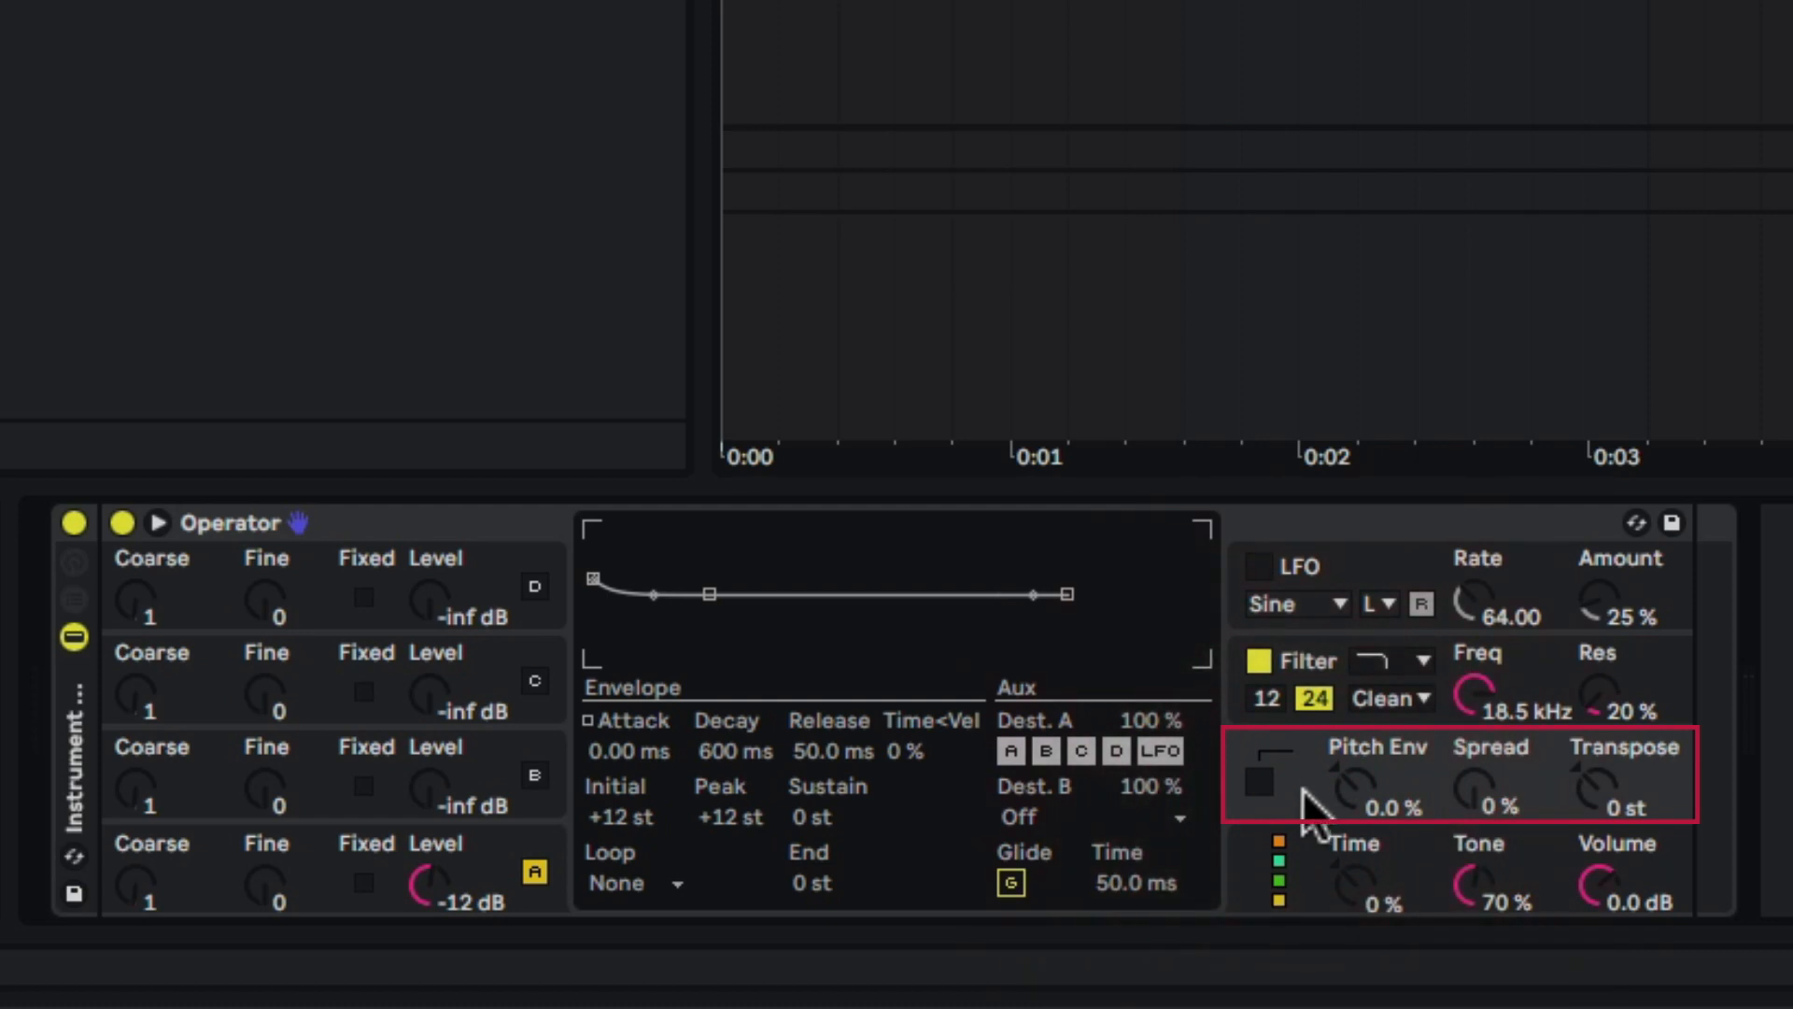
Step: Switch on Operator's pitch envelope, starting at +12 st
left_click(1258, 784)
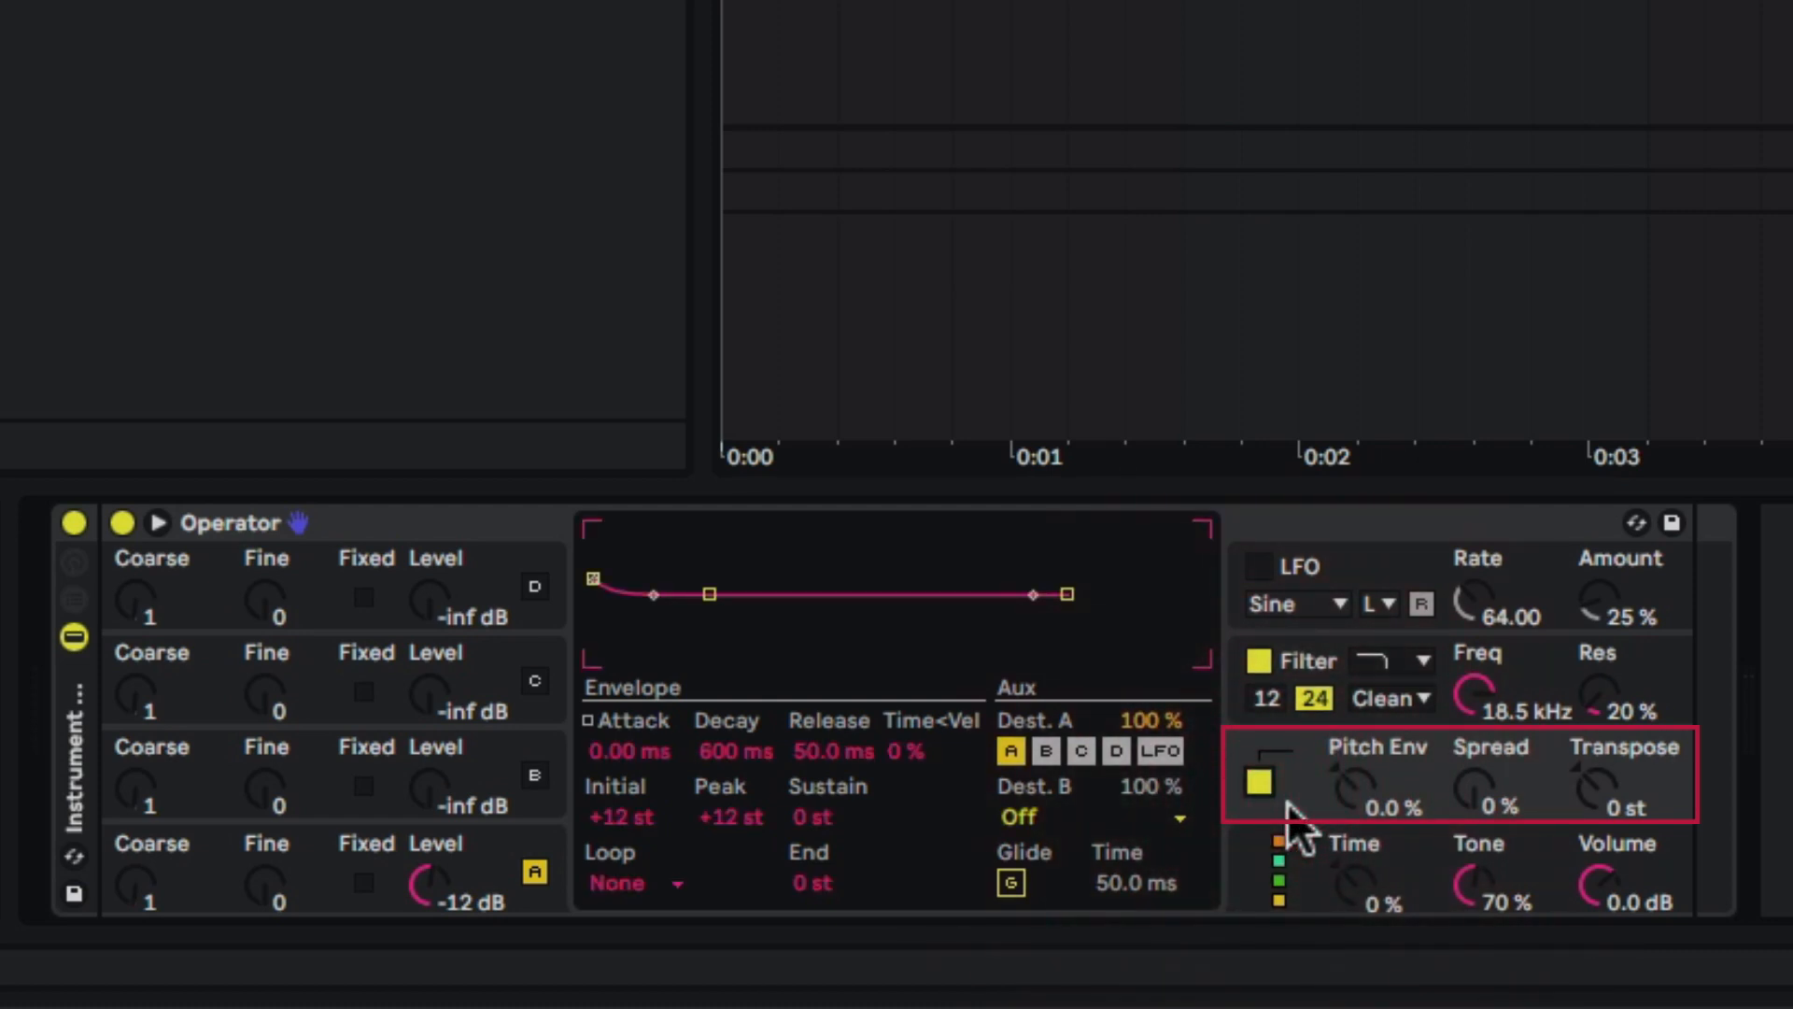
mouse_move(1303, 829)
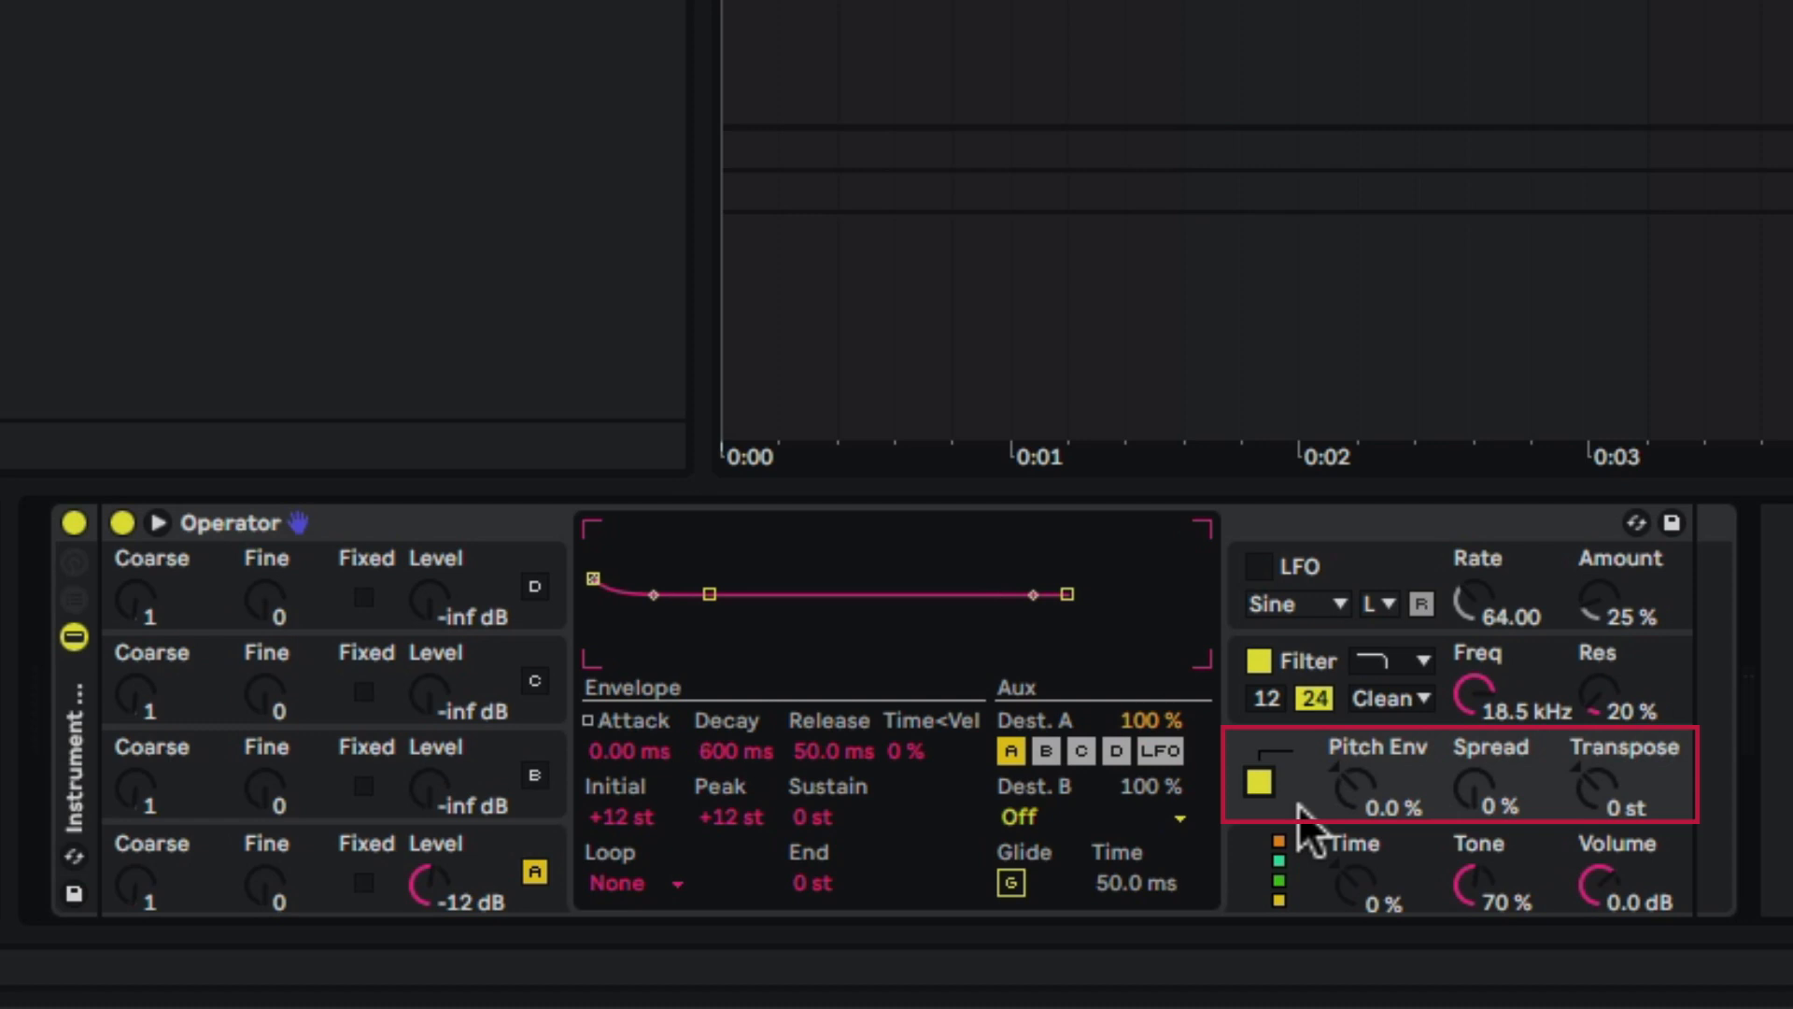
mouse_move(1199, 863)
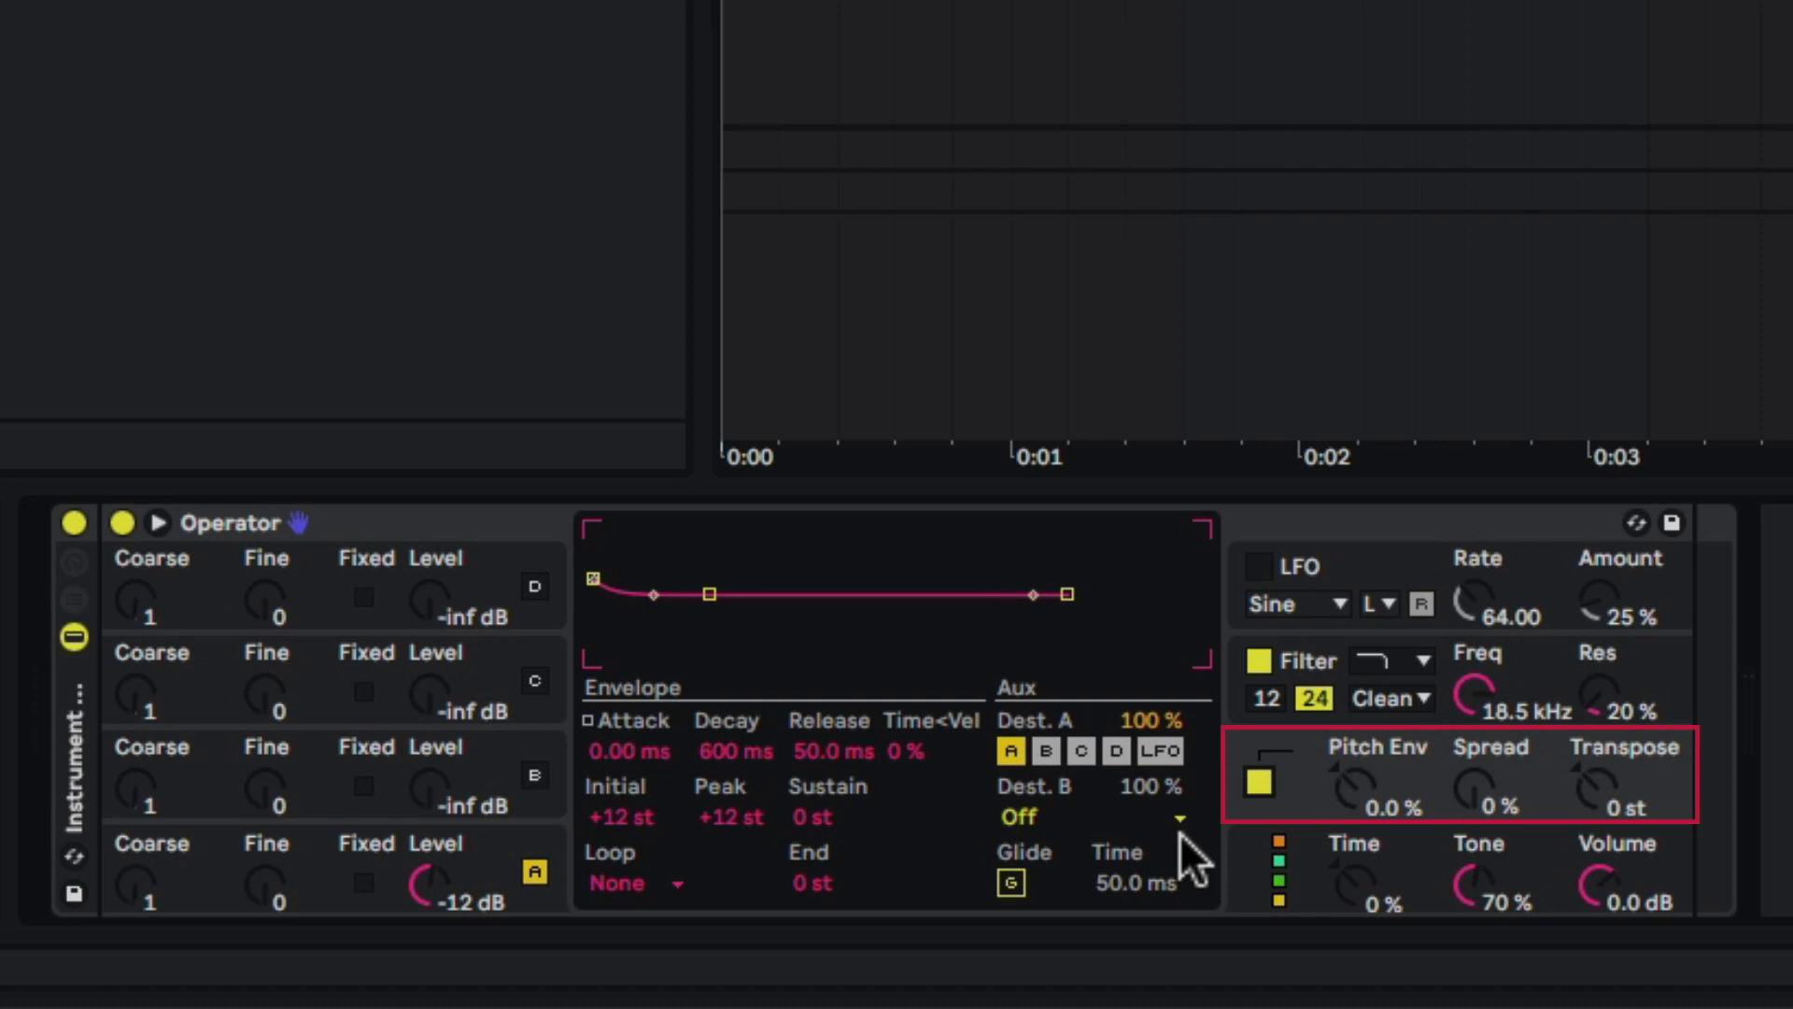
mouse_move(1361, 811)
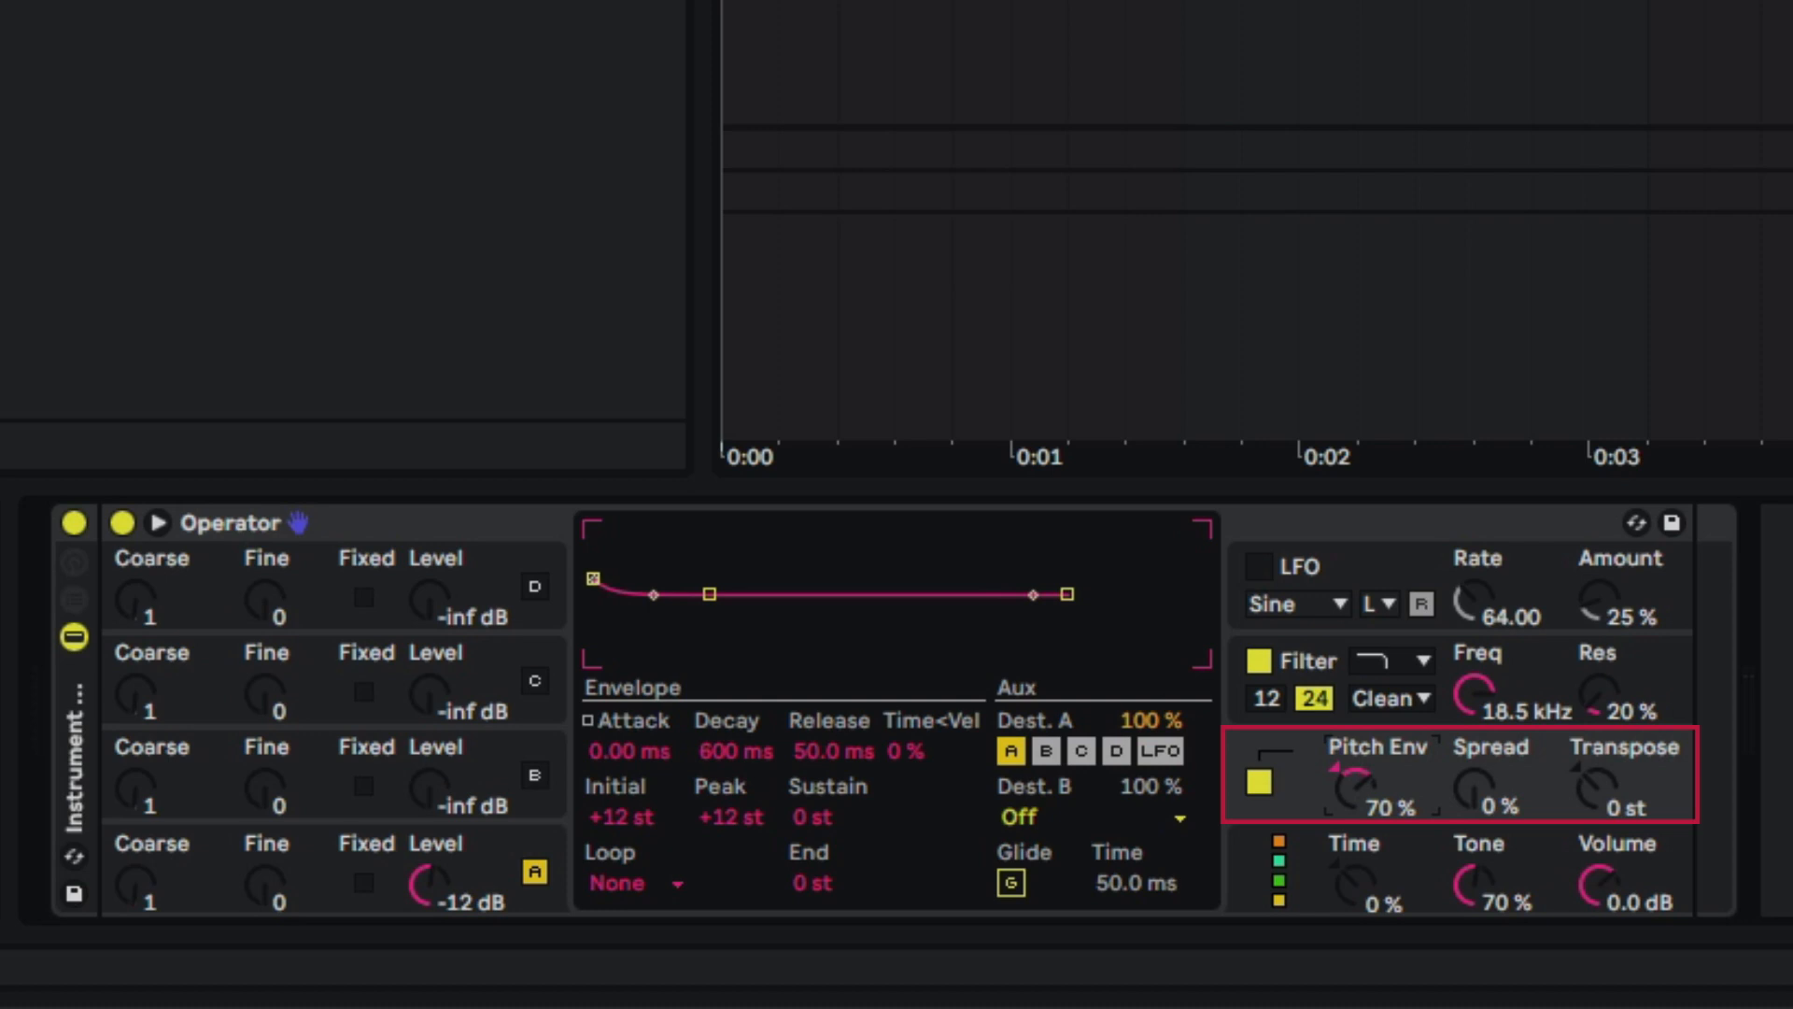
mouse_move(1367, 851)
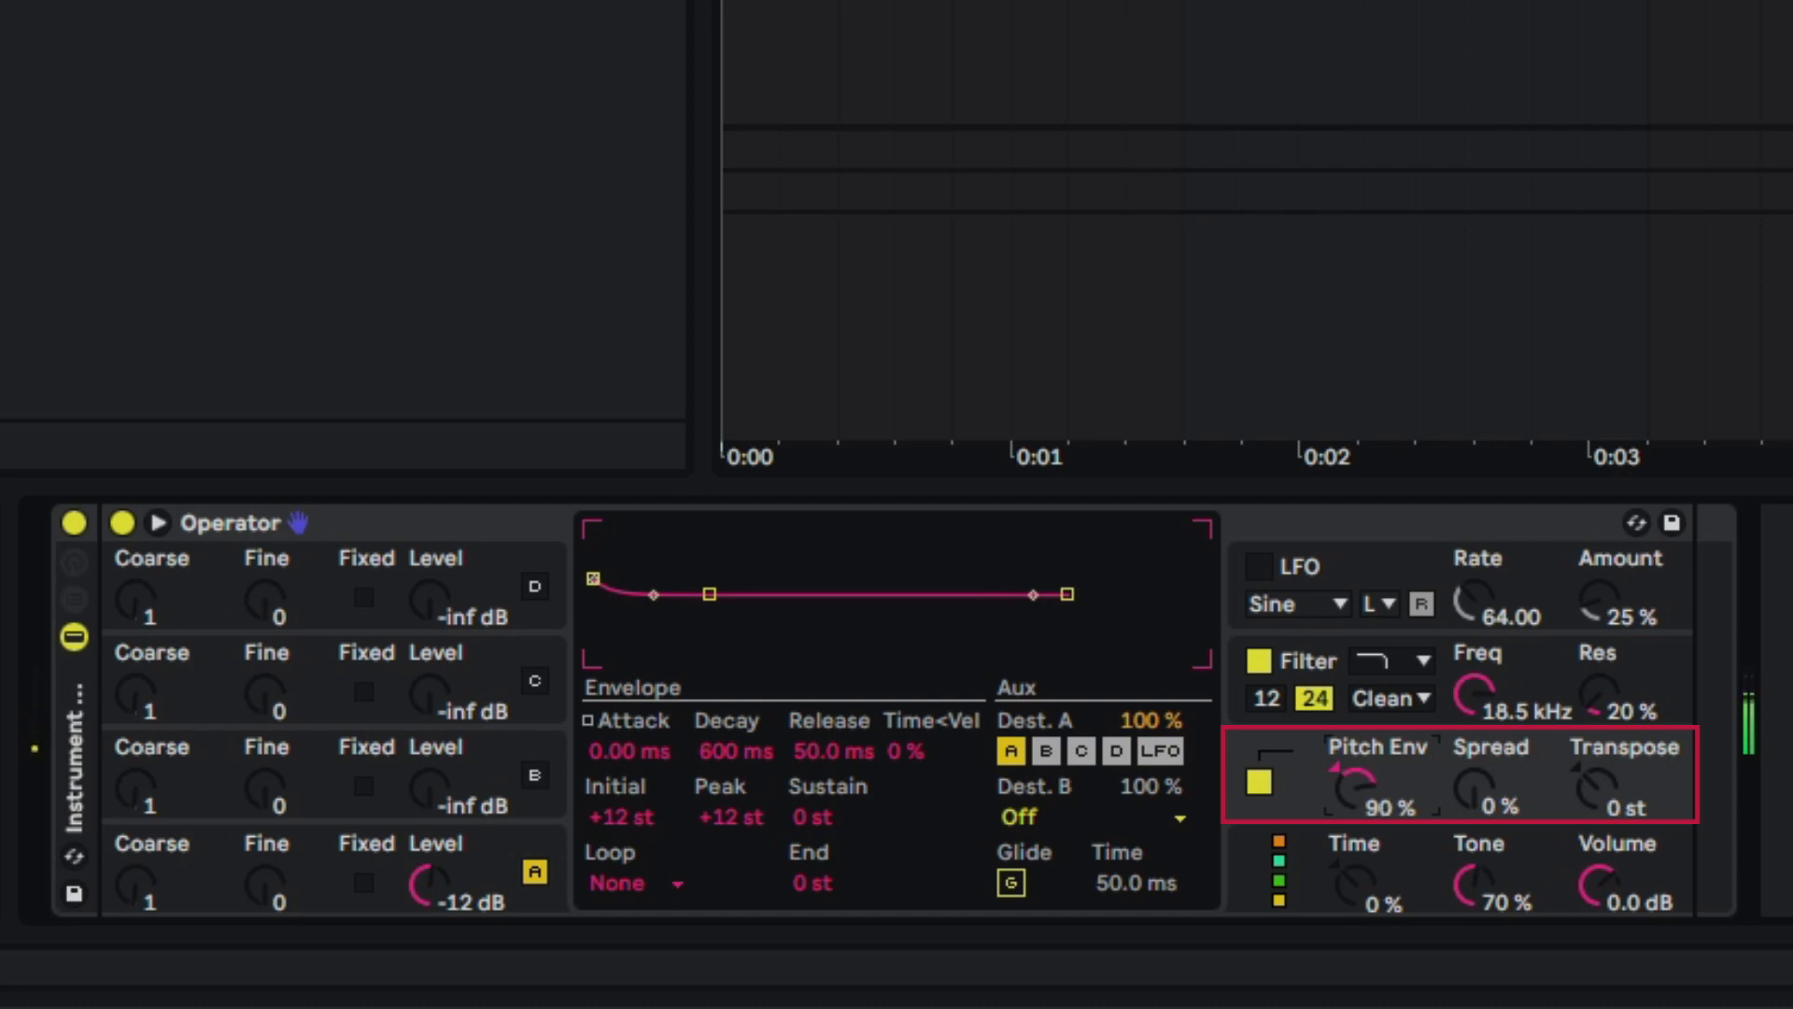
mouse_move(1355, 818)
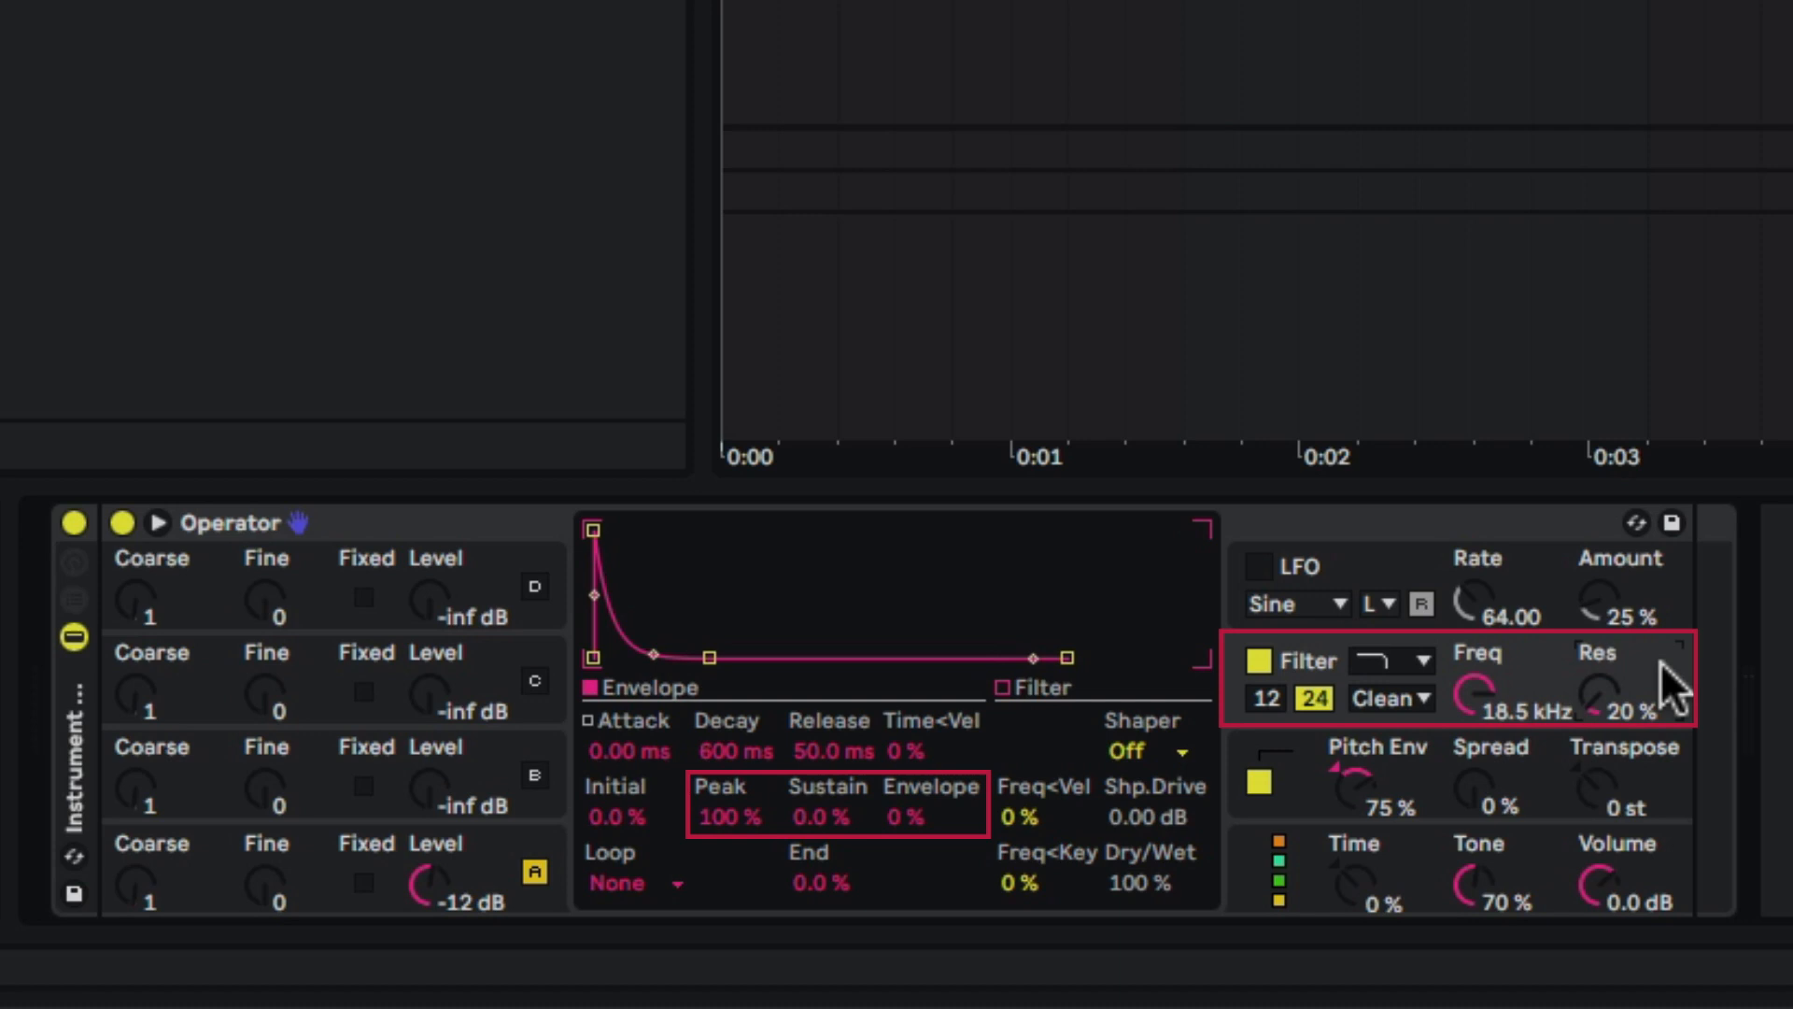
mouse_move(1498, 732)
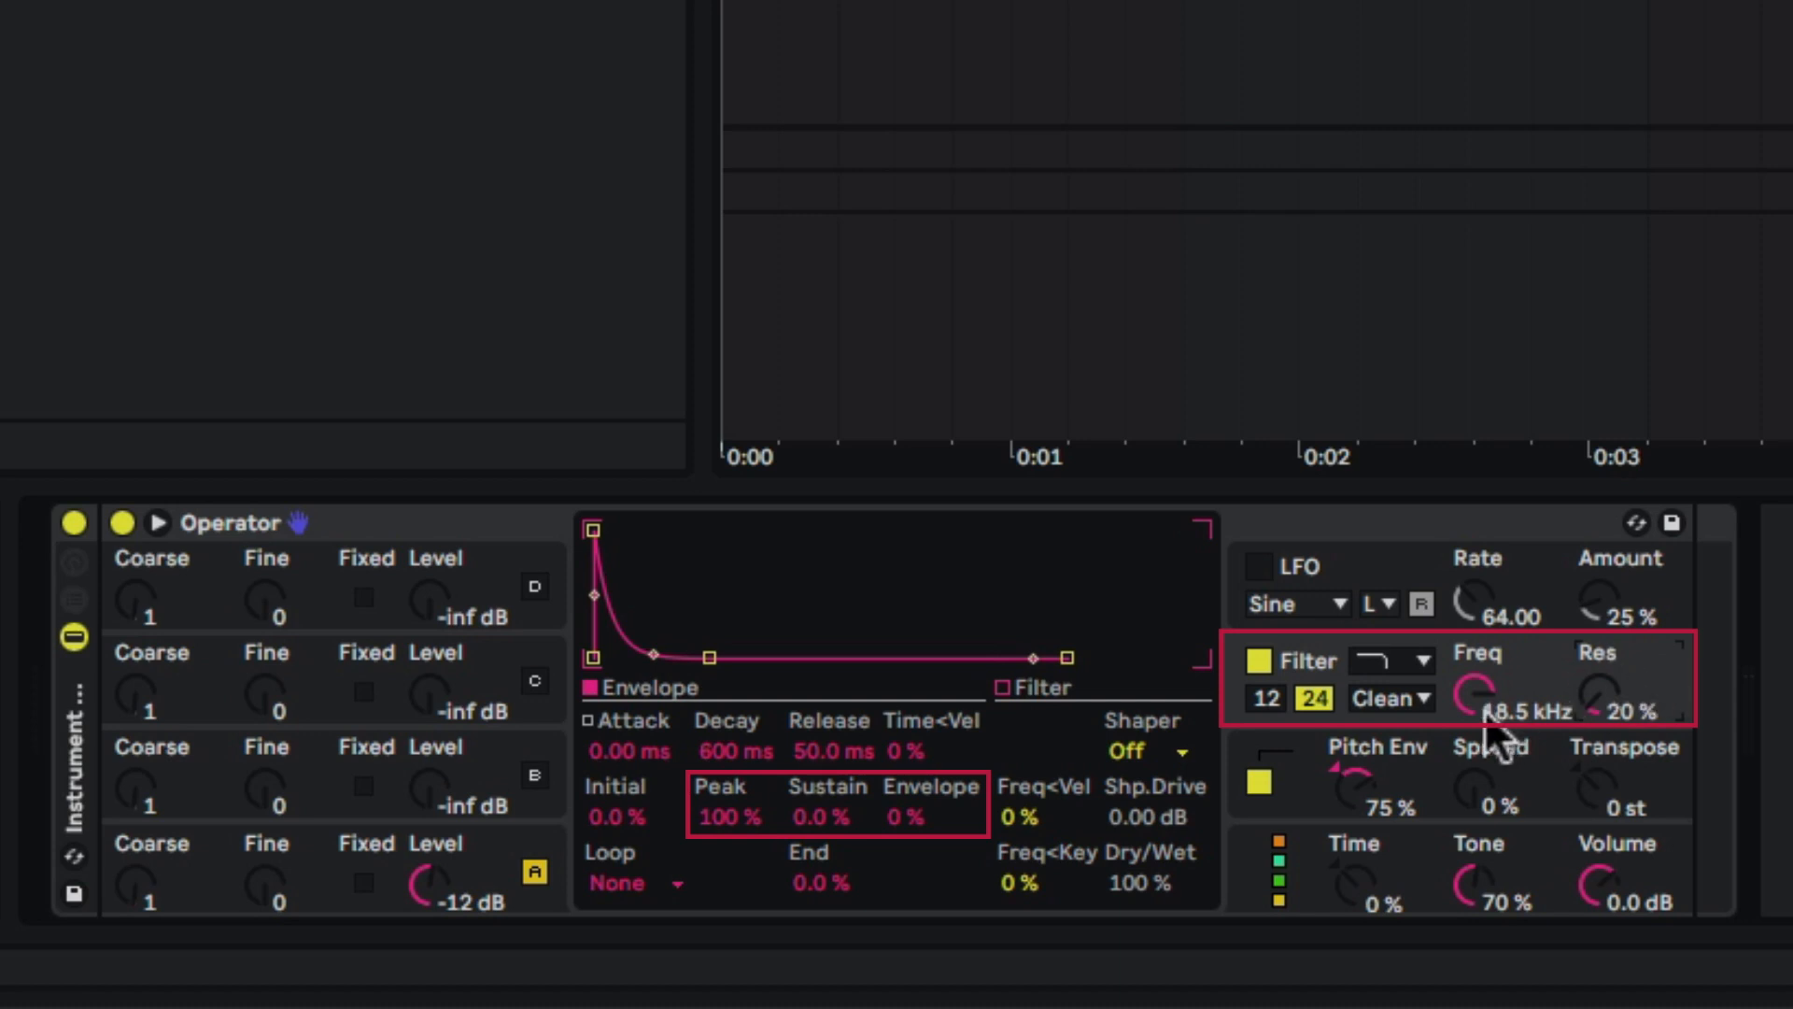
mouse_move(909, 846)
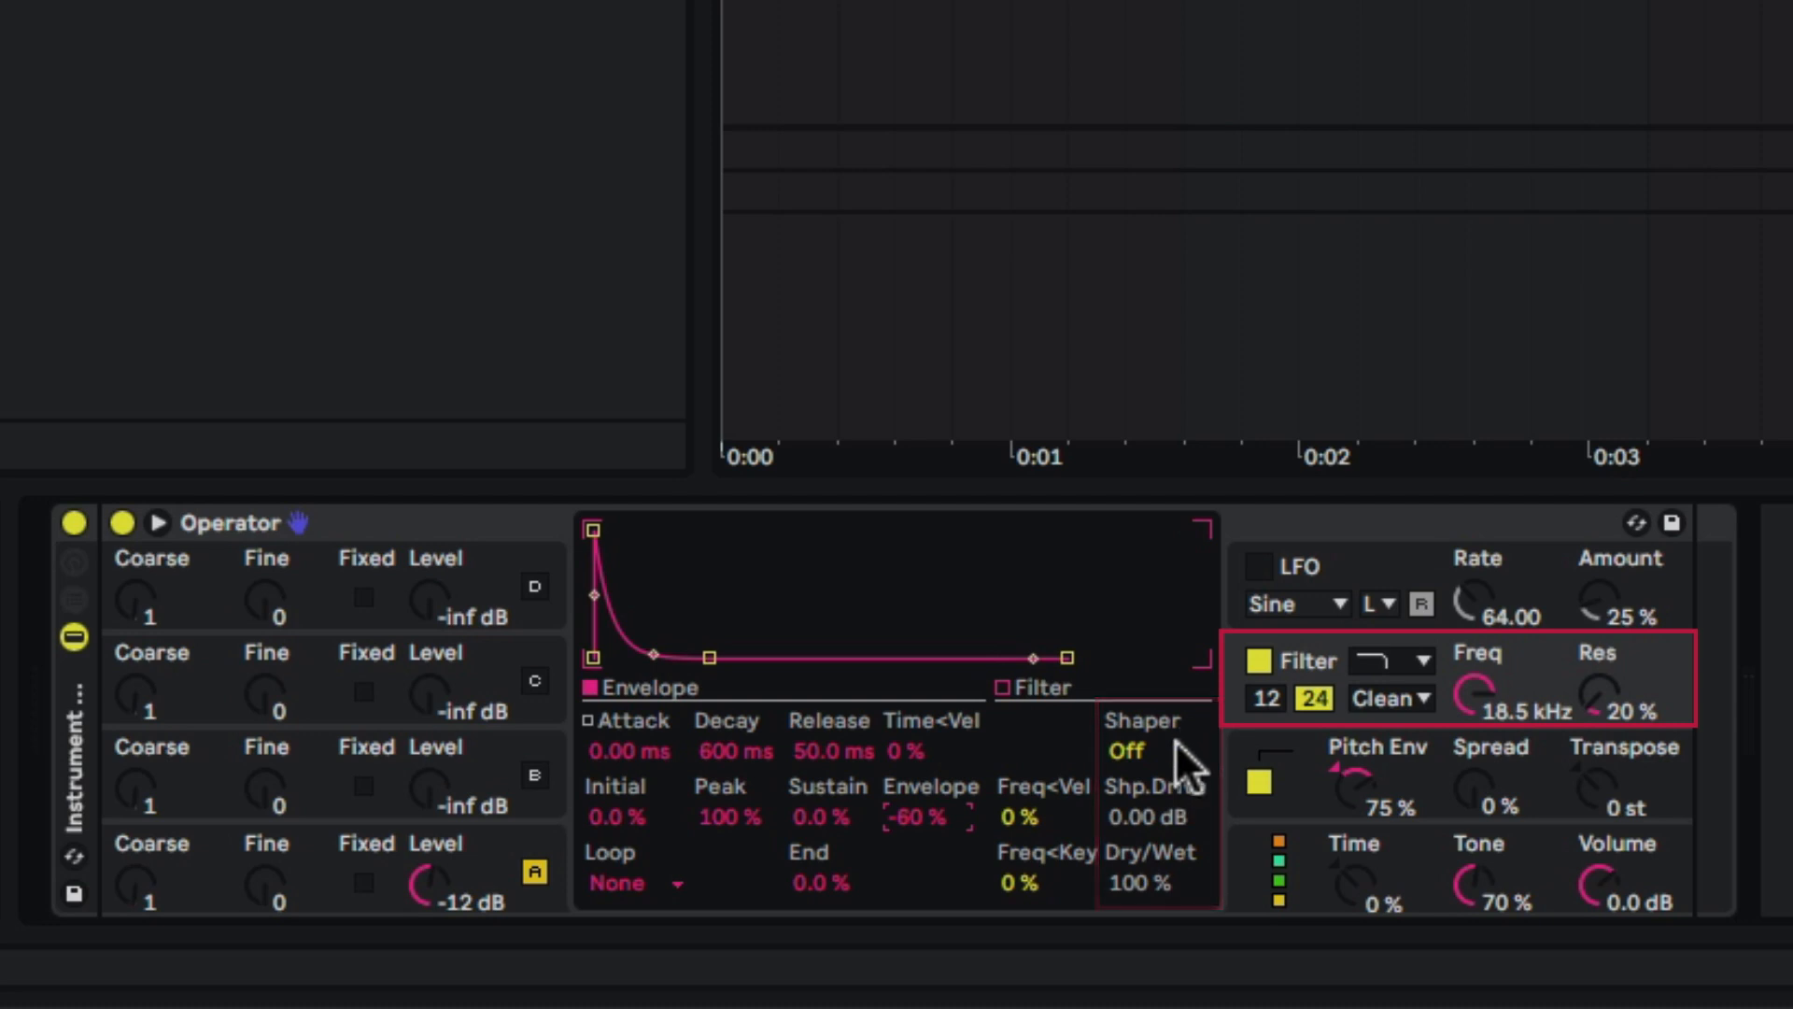
Step: Set Operator's filter shaper type to Hard
left_click(1141, 750)
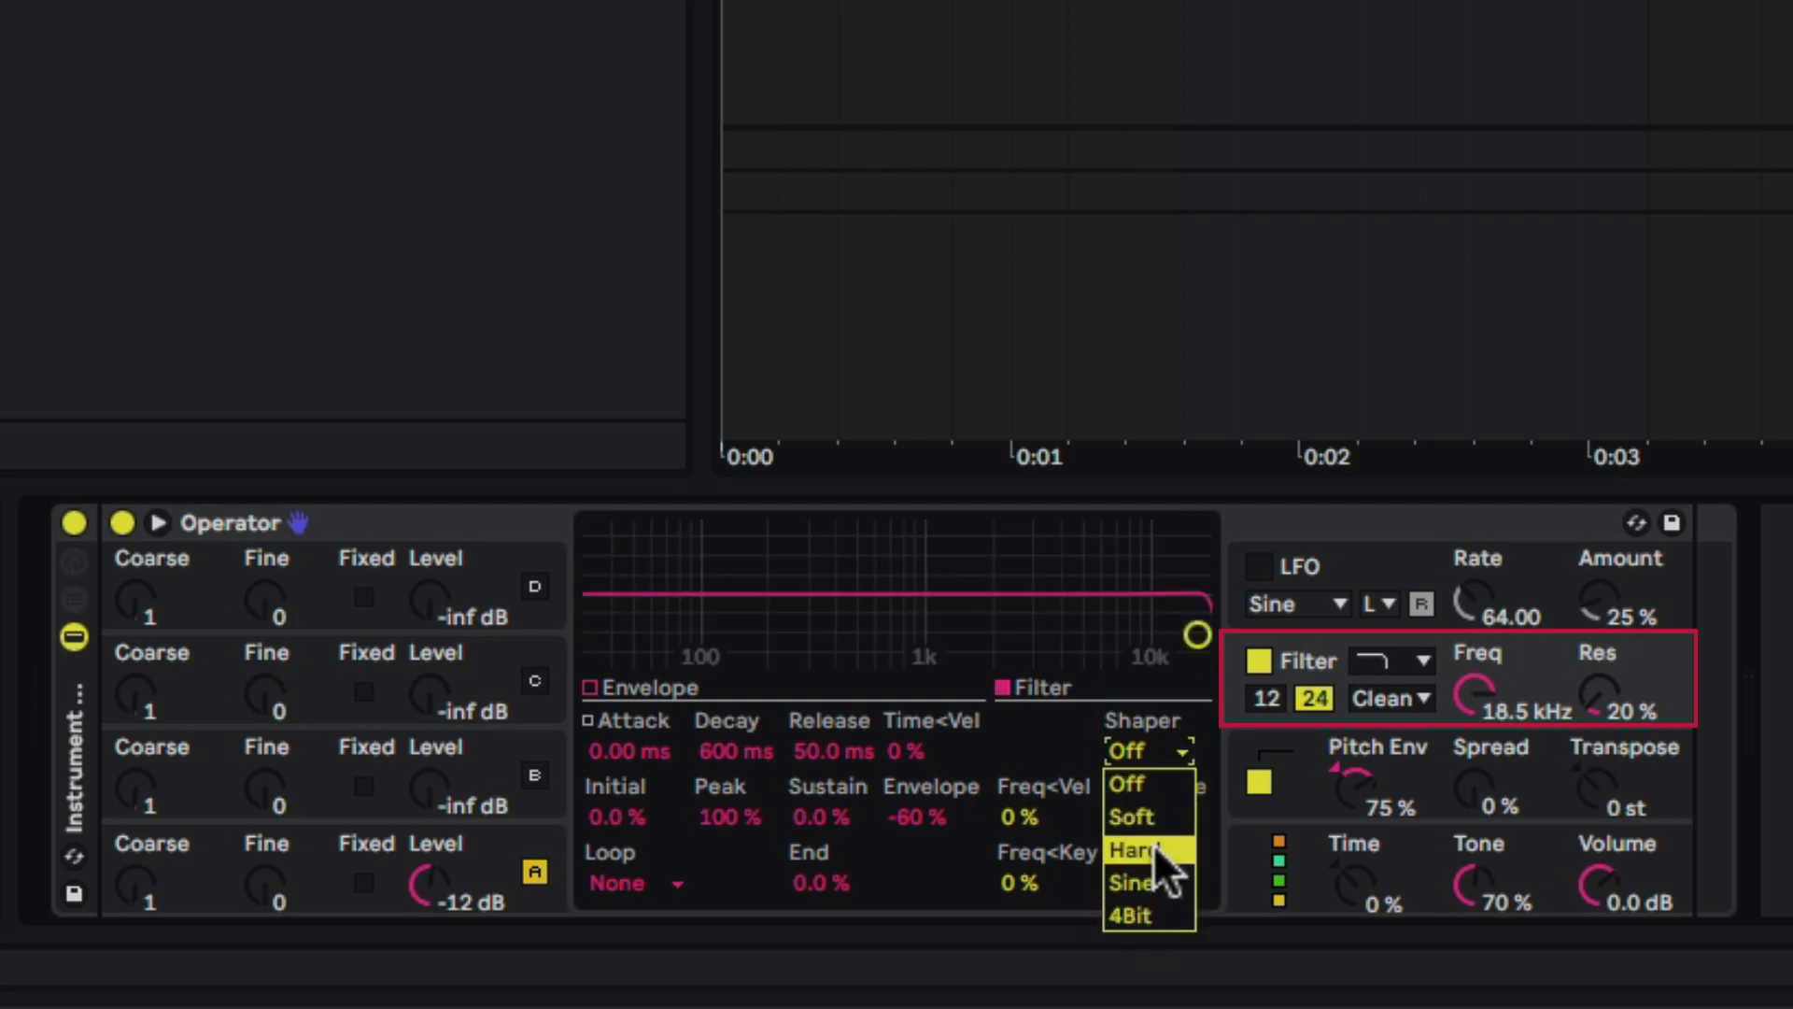
left_click(1145, 850)
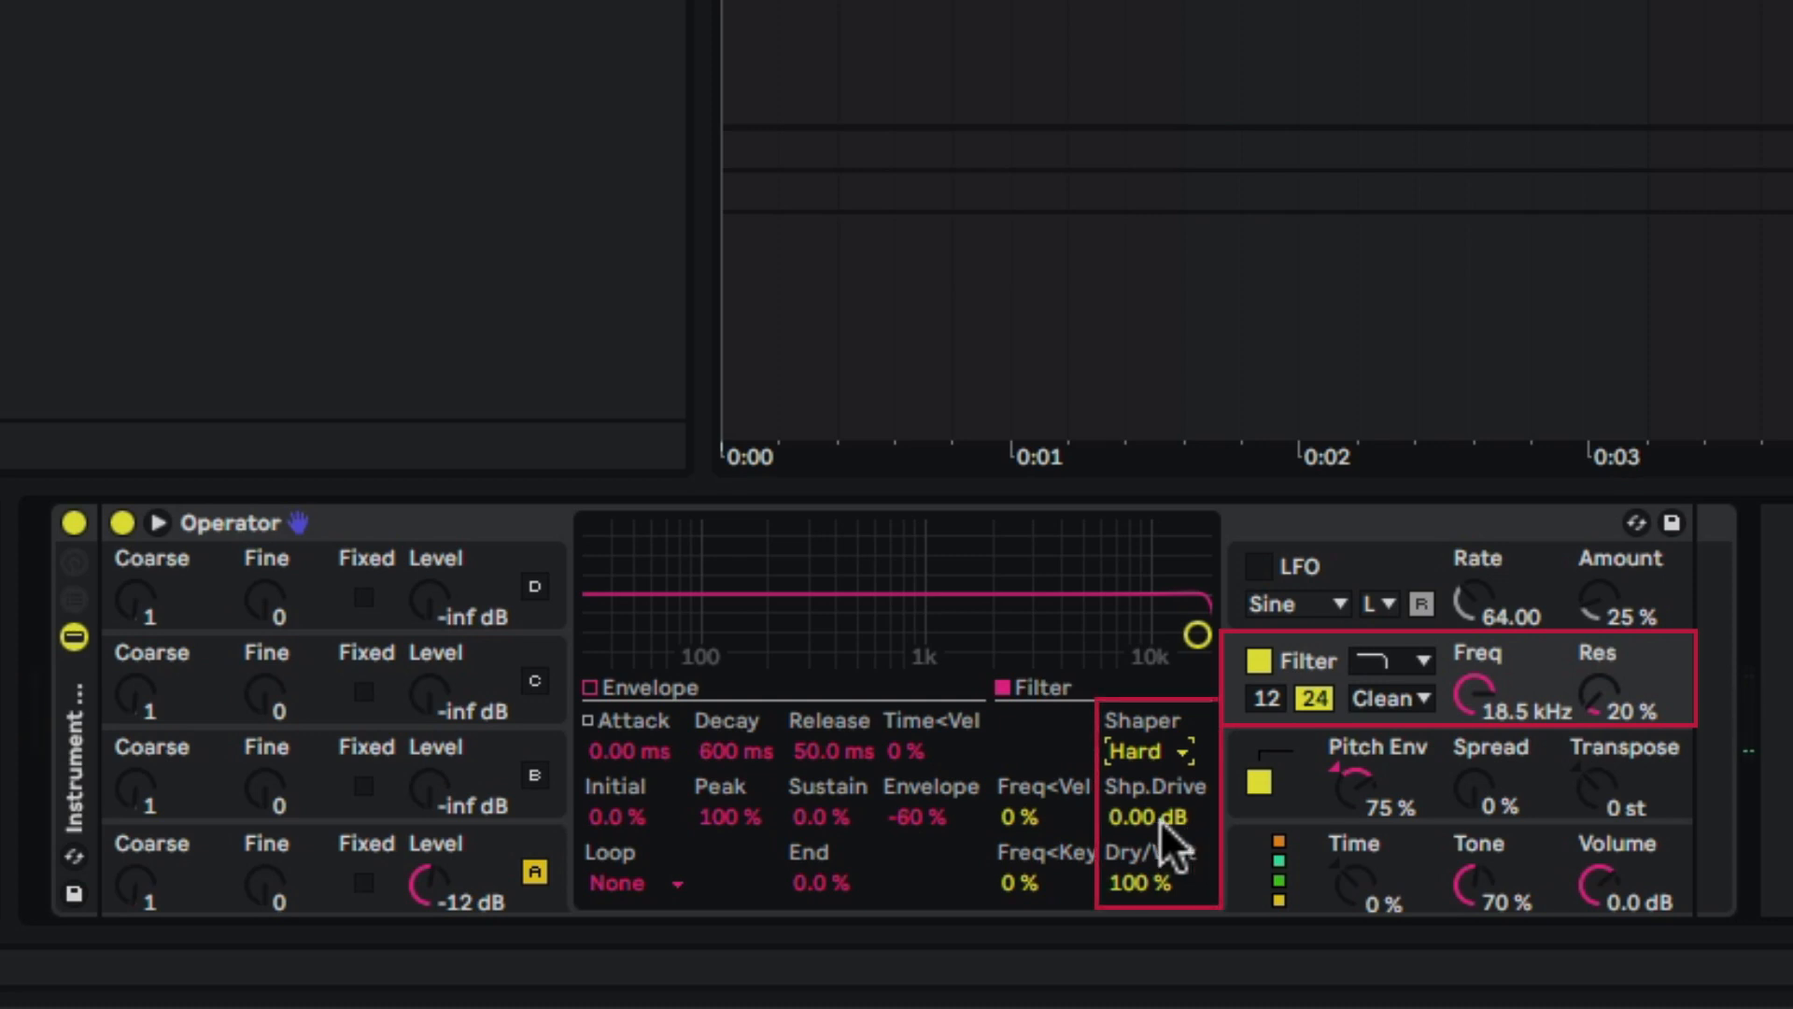
mouse_move(1150, 846)
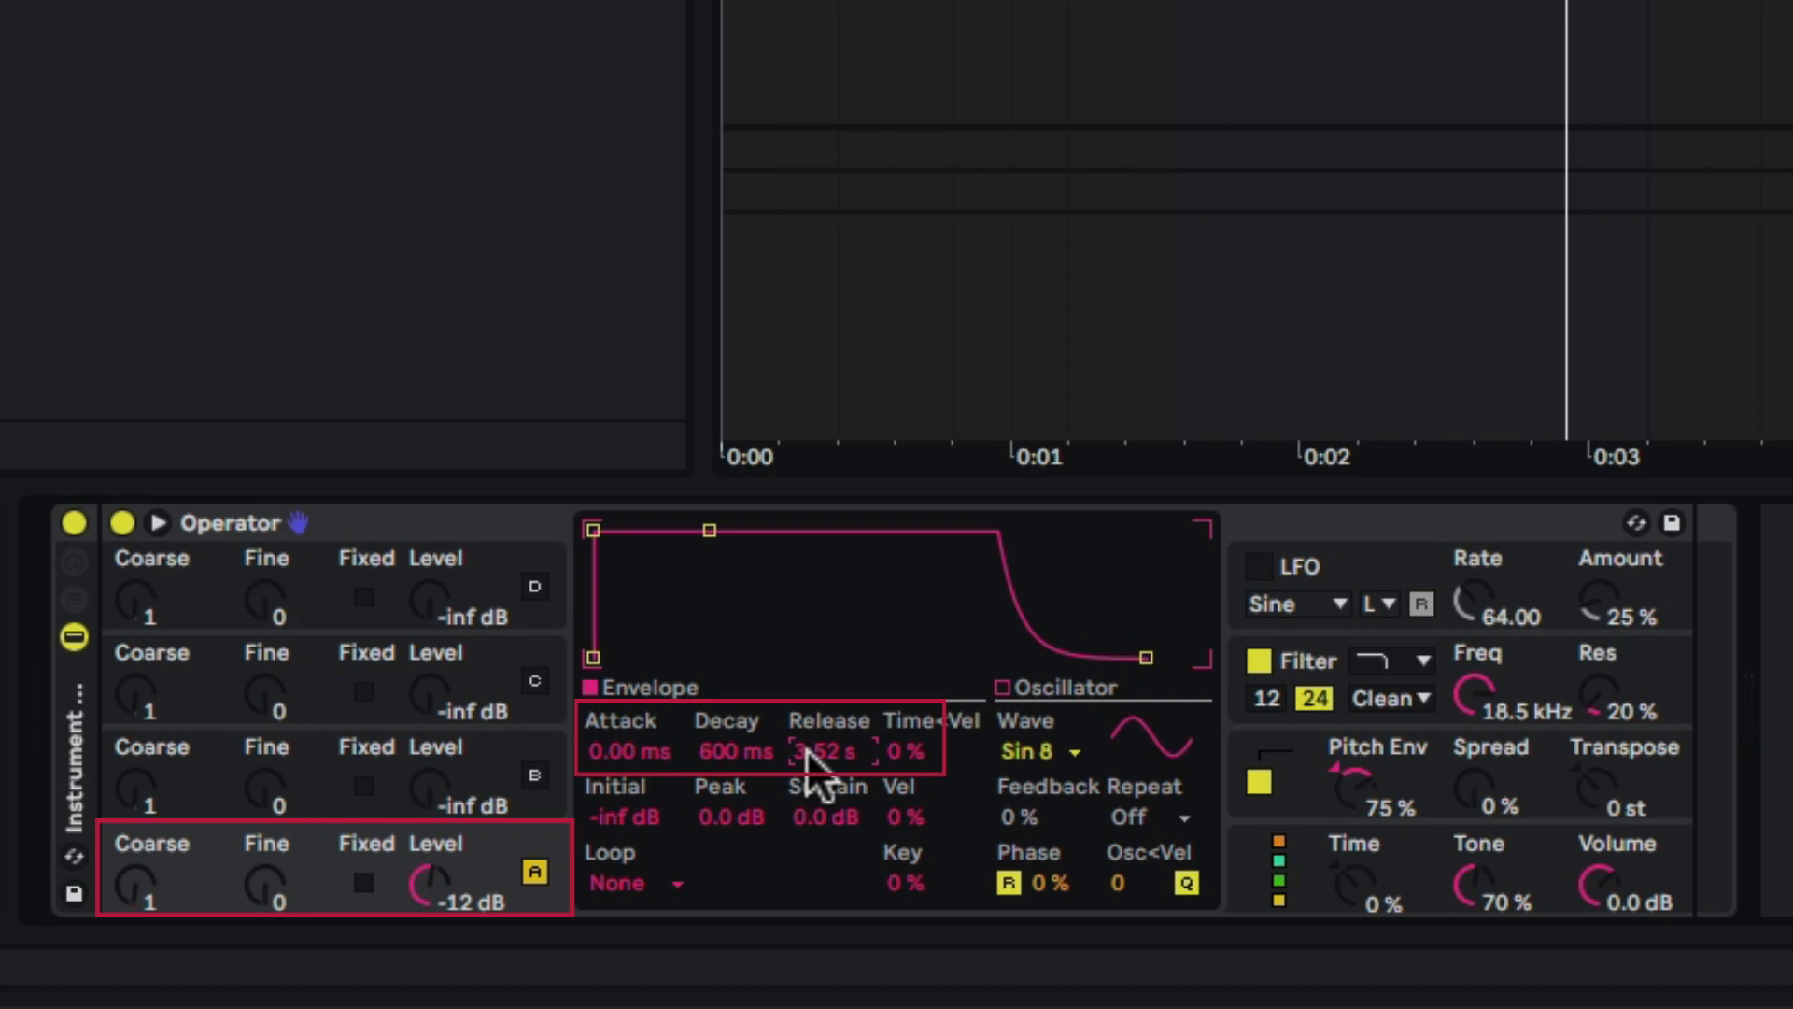
mouse_move(818, 835)
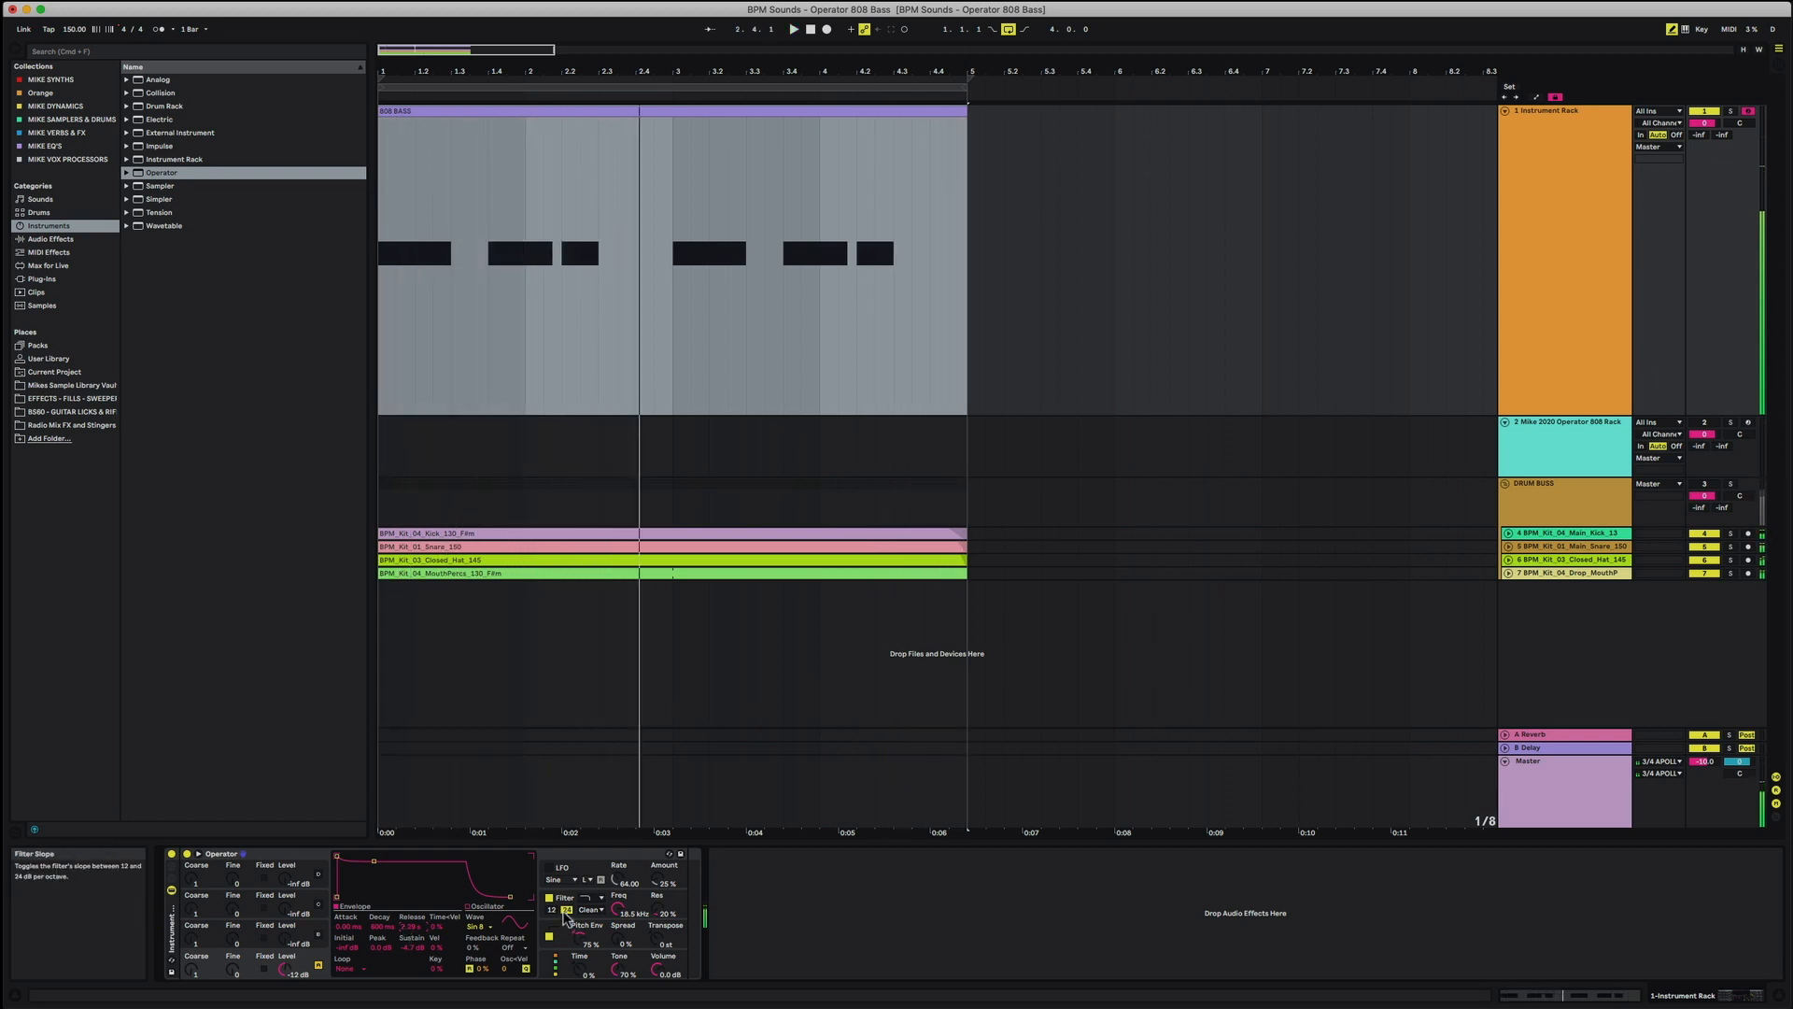
mouse_move(646, 867)
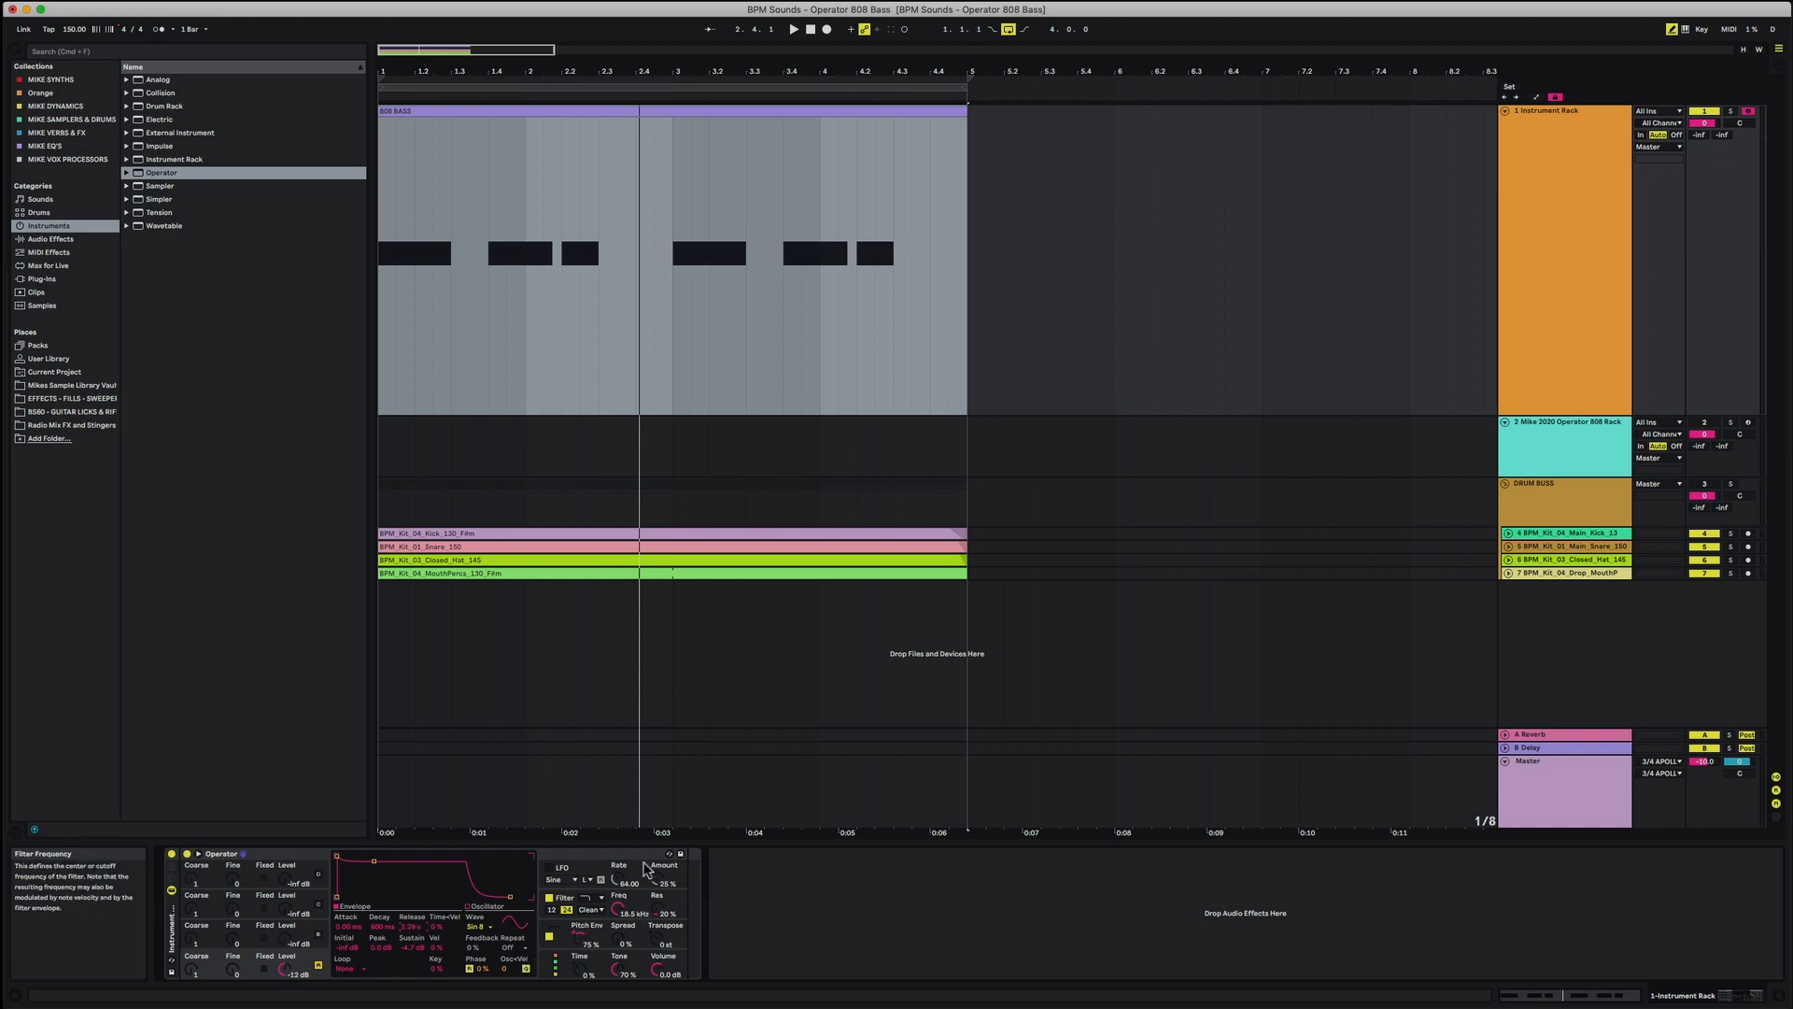
mouse_move(684, 924)
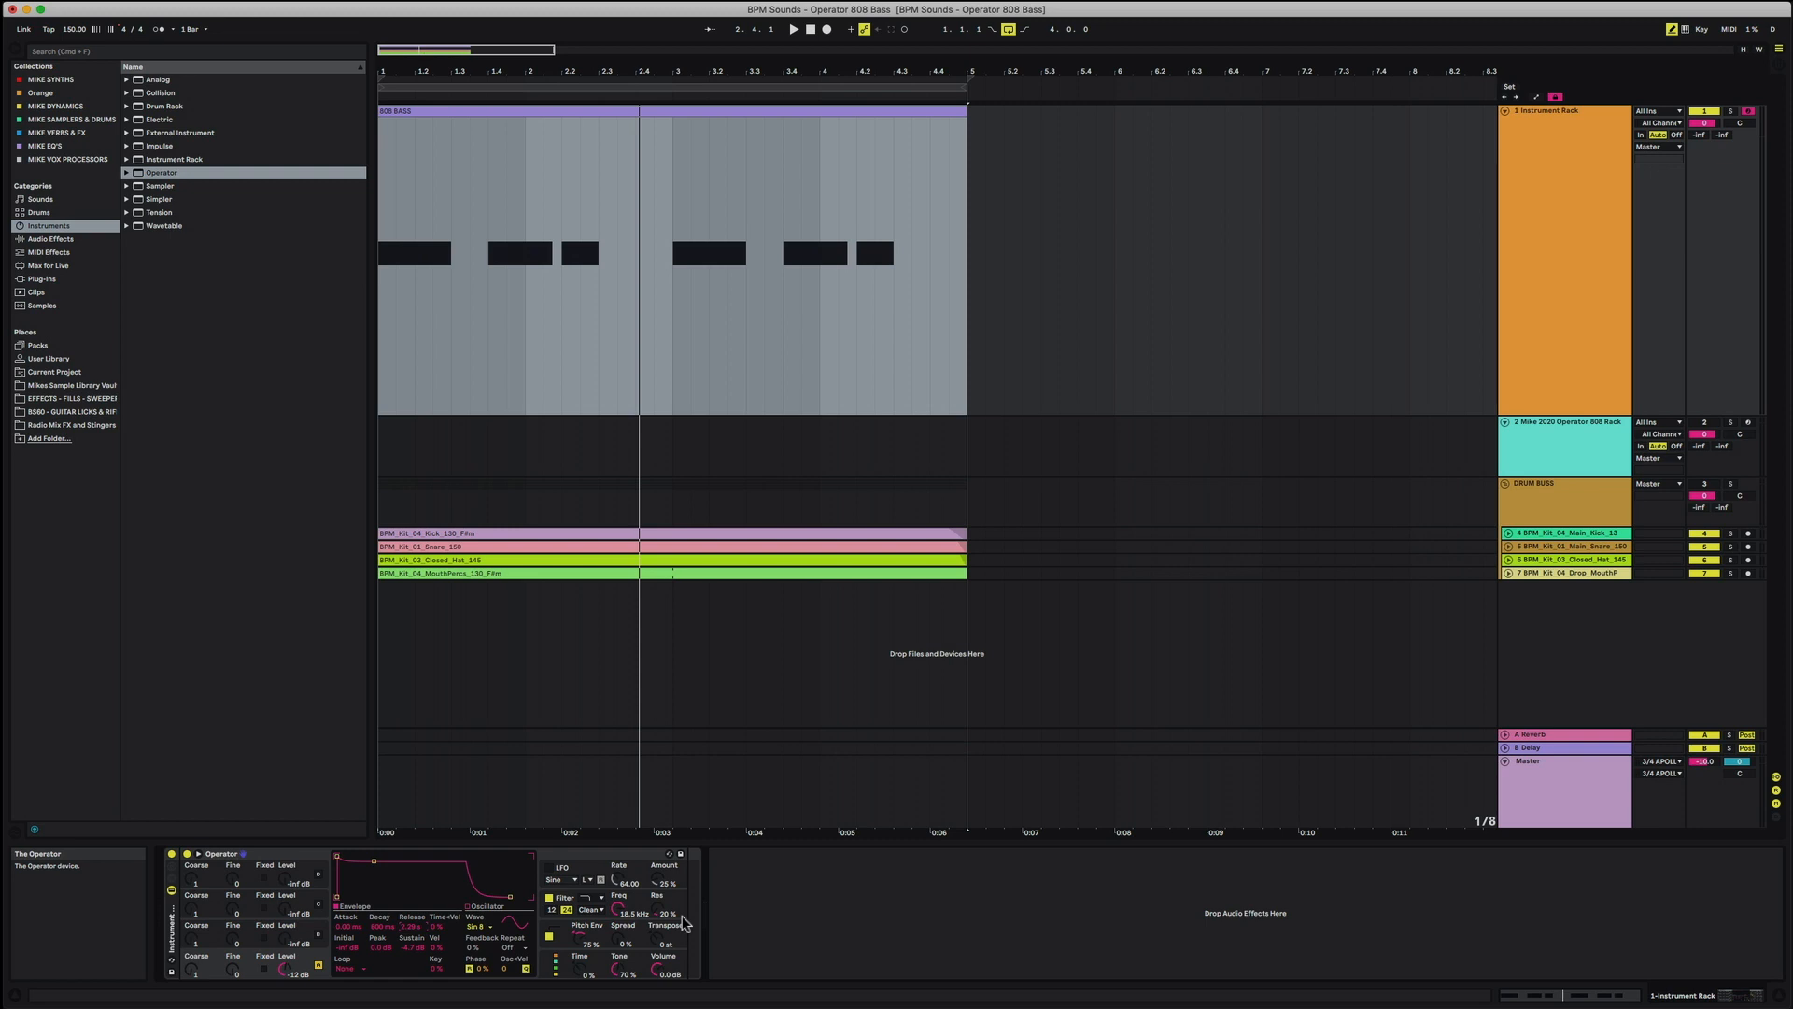
mouse_move(295, 671)
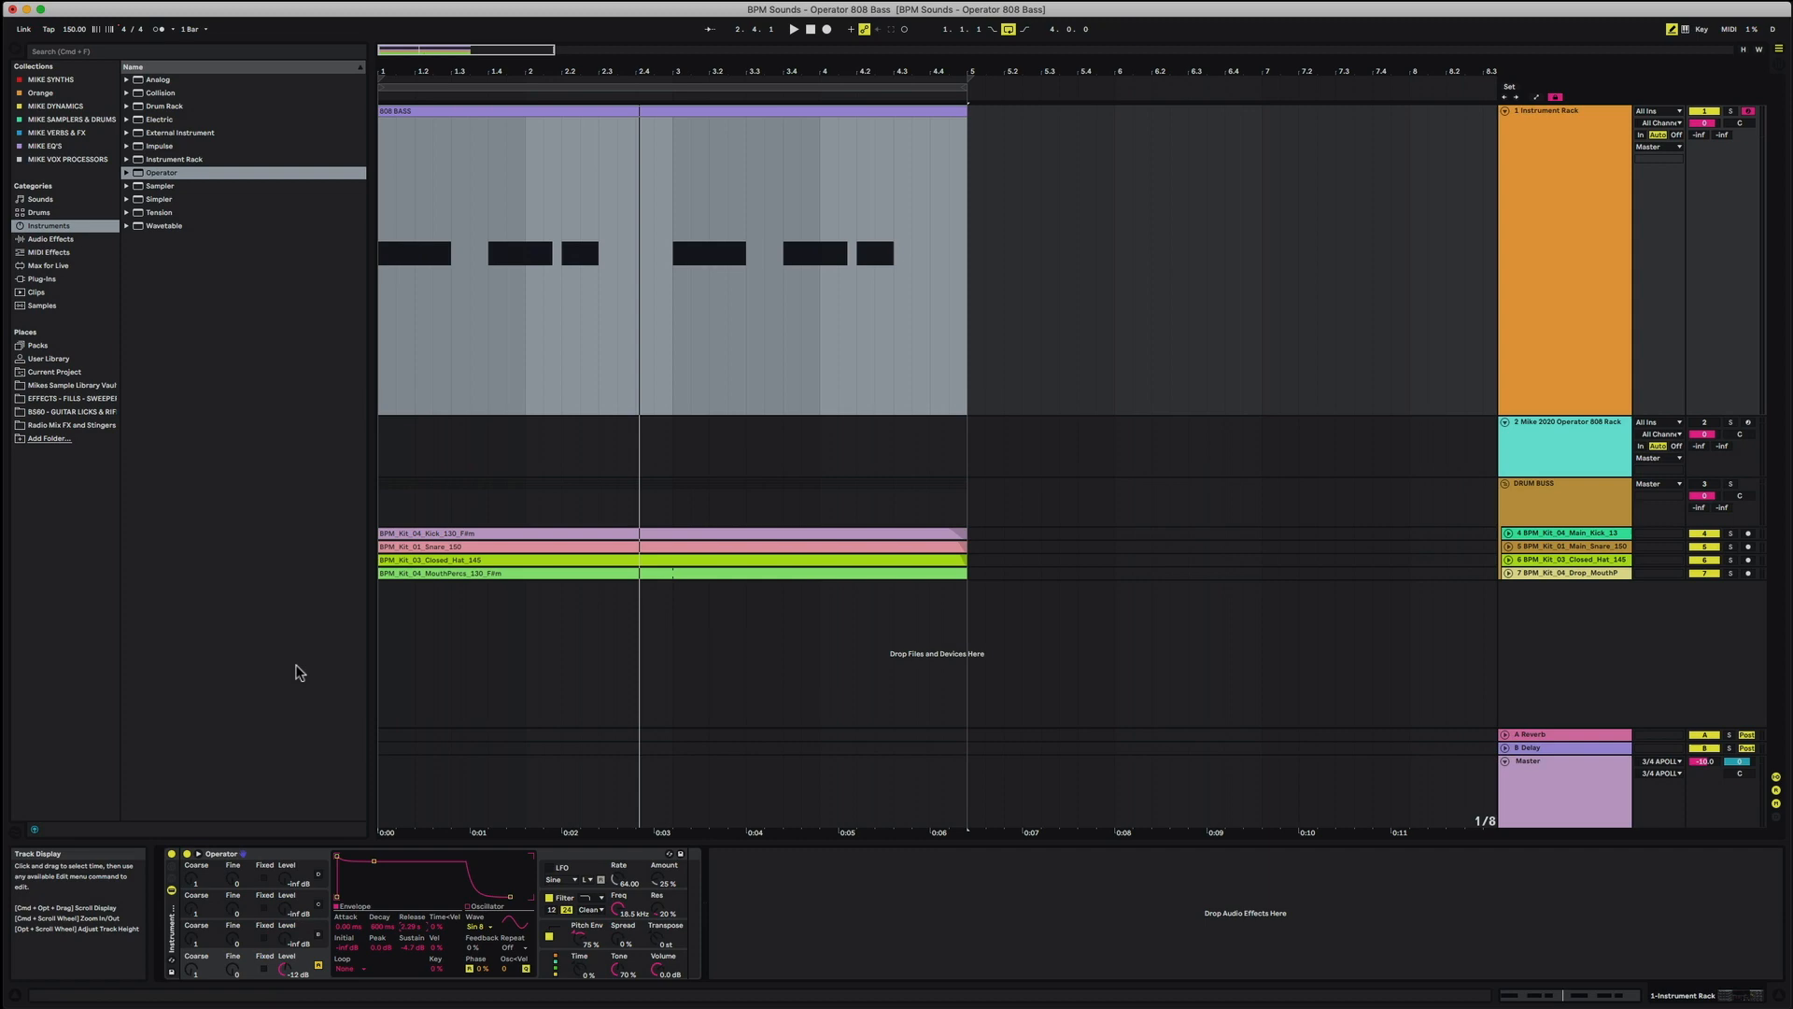
left_click(47, 239)
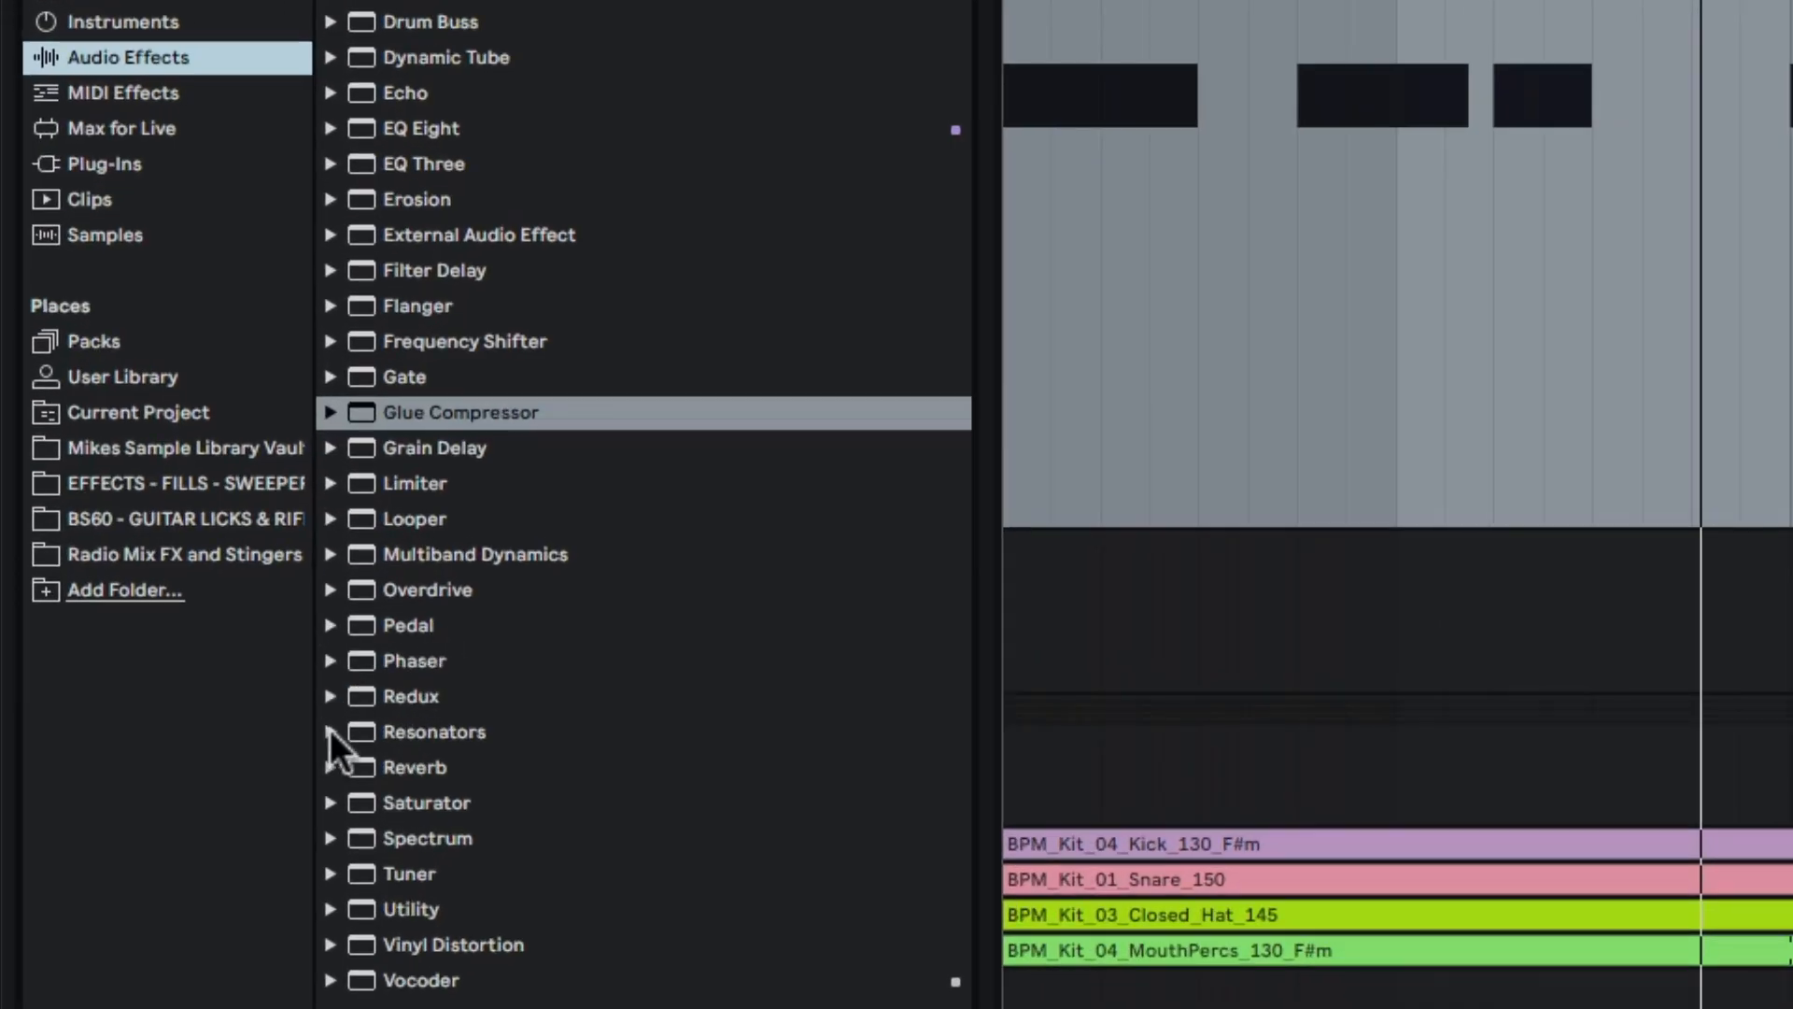
Step: Load the A Bit Warmer saturator preset after Operator in the rack
left_click(330, 801)
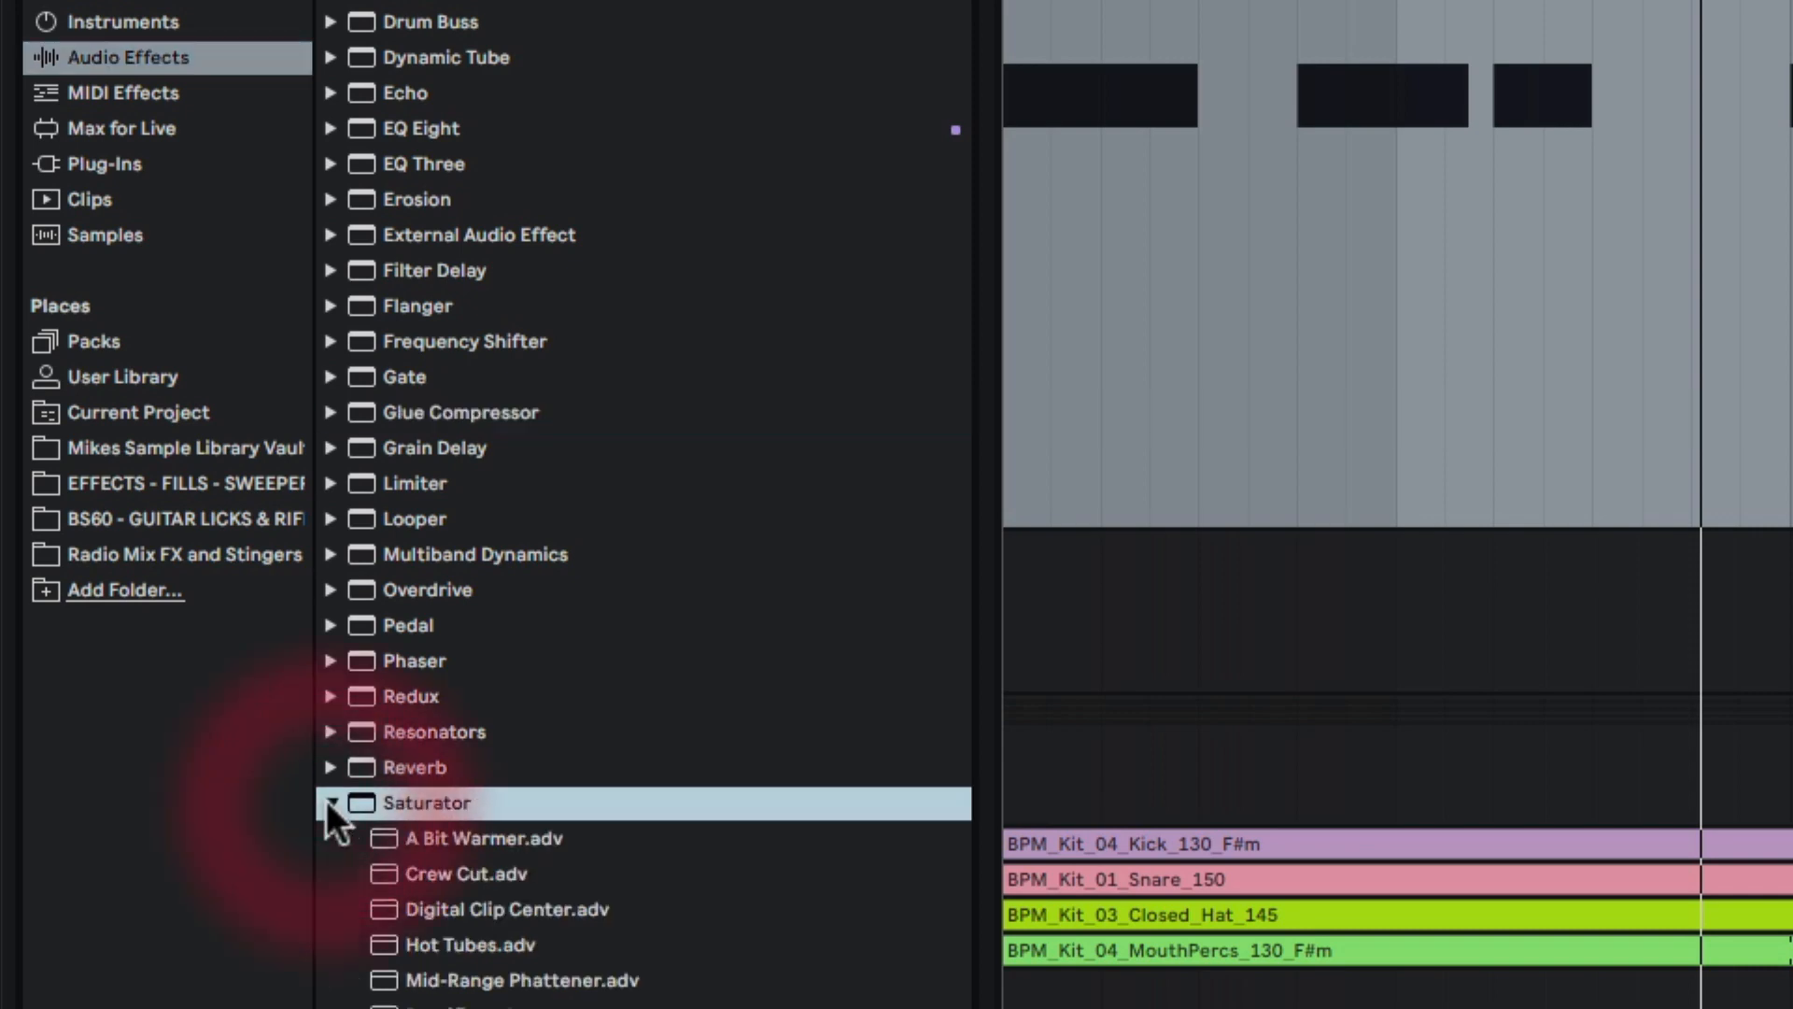
left_click(485, 837)
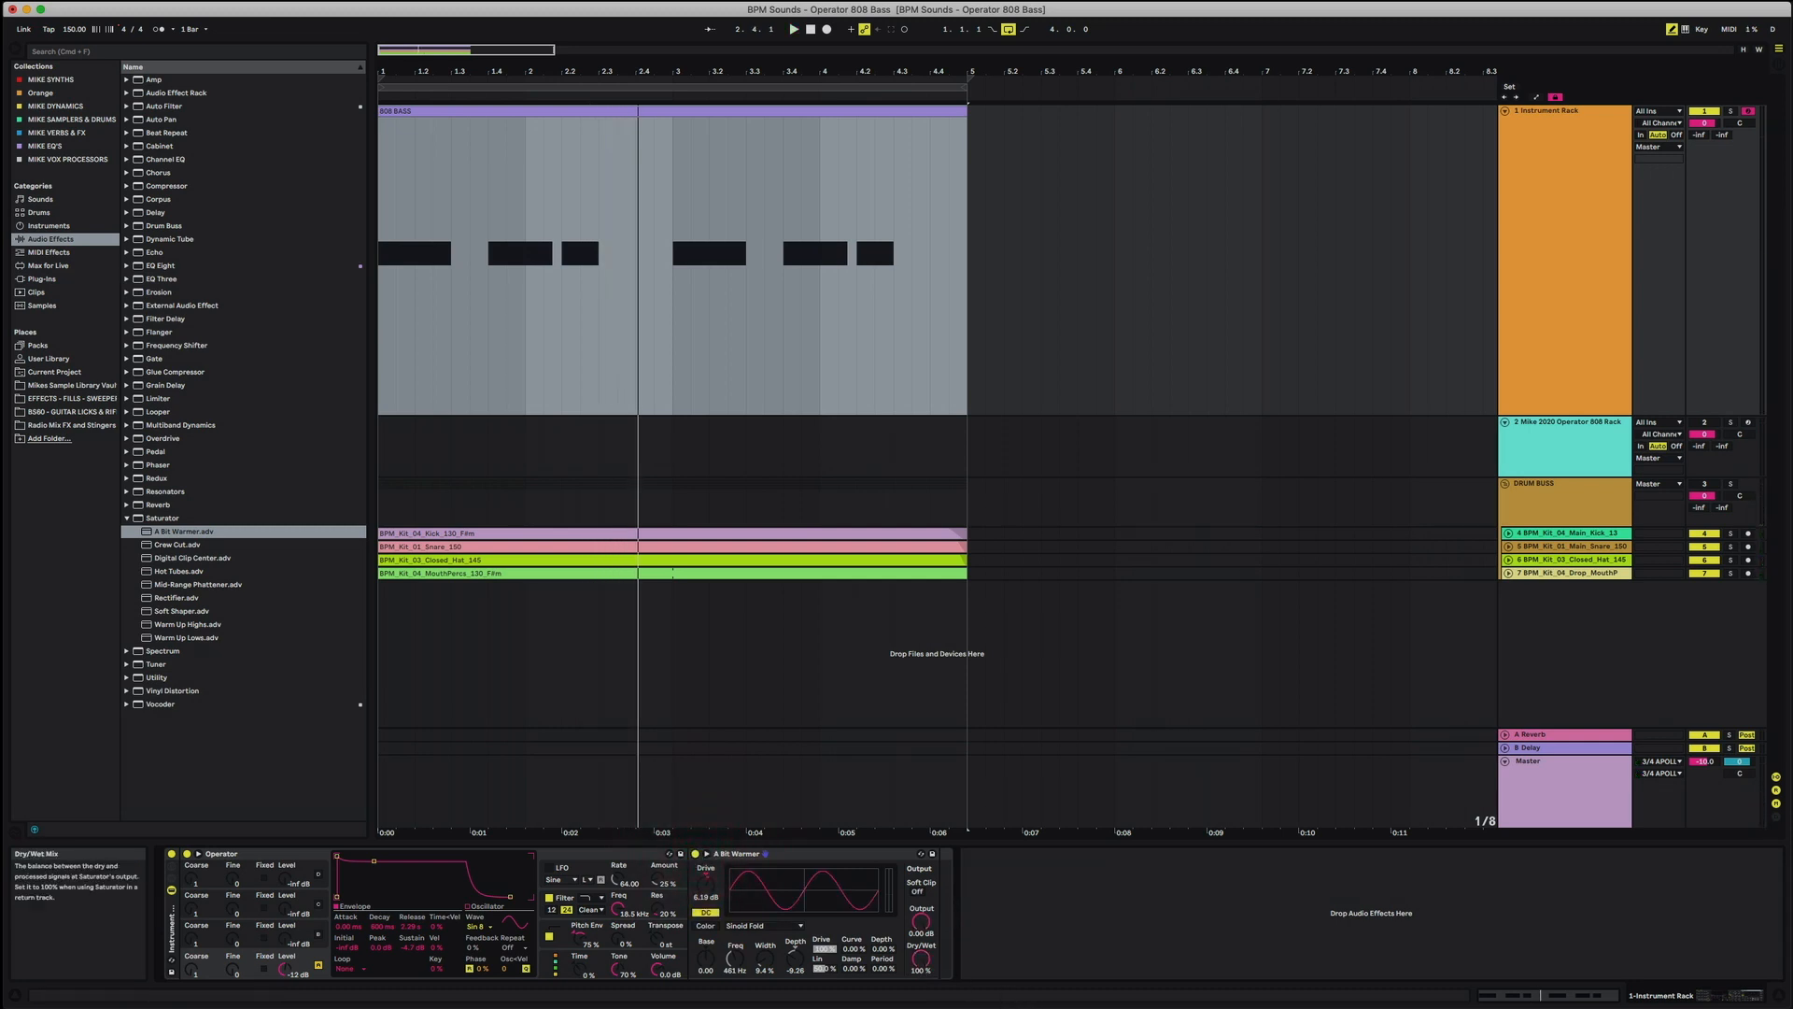
mouse_move(1011, 940)
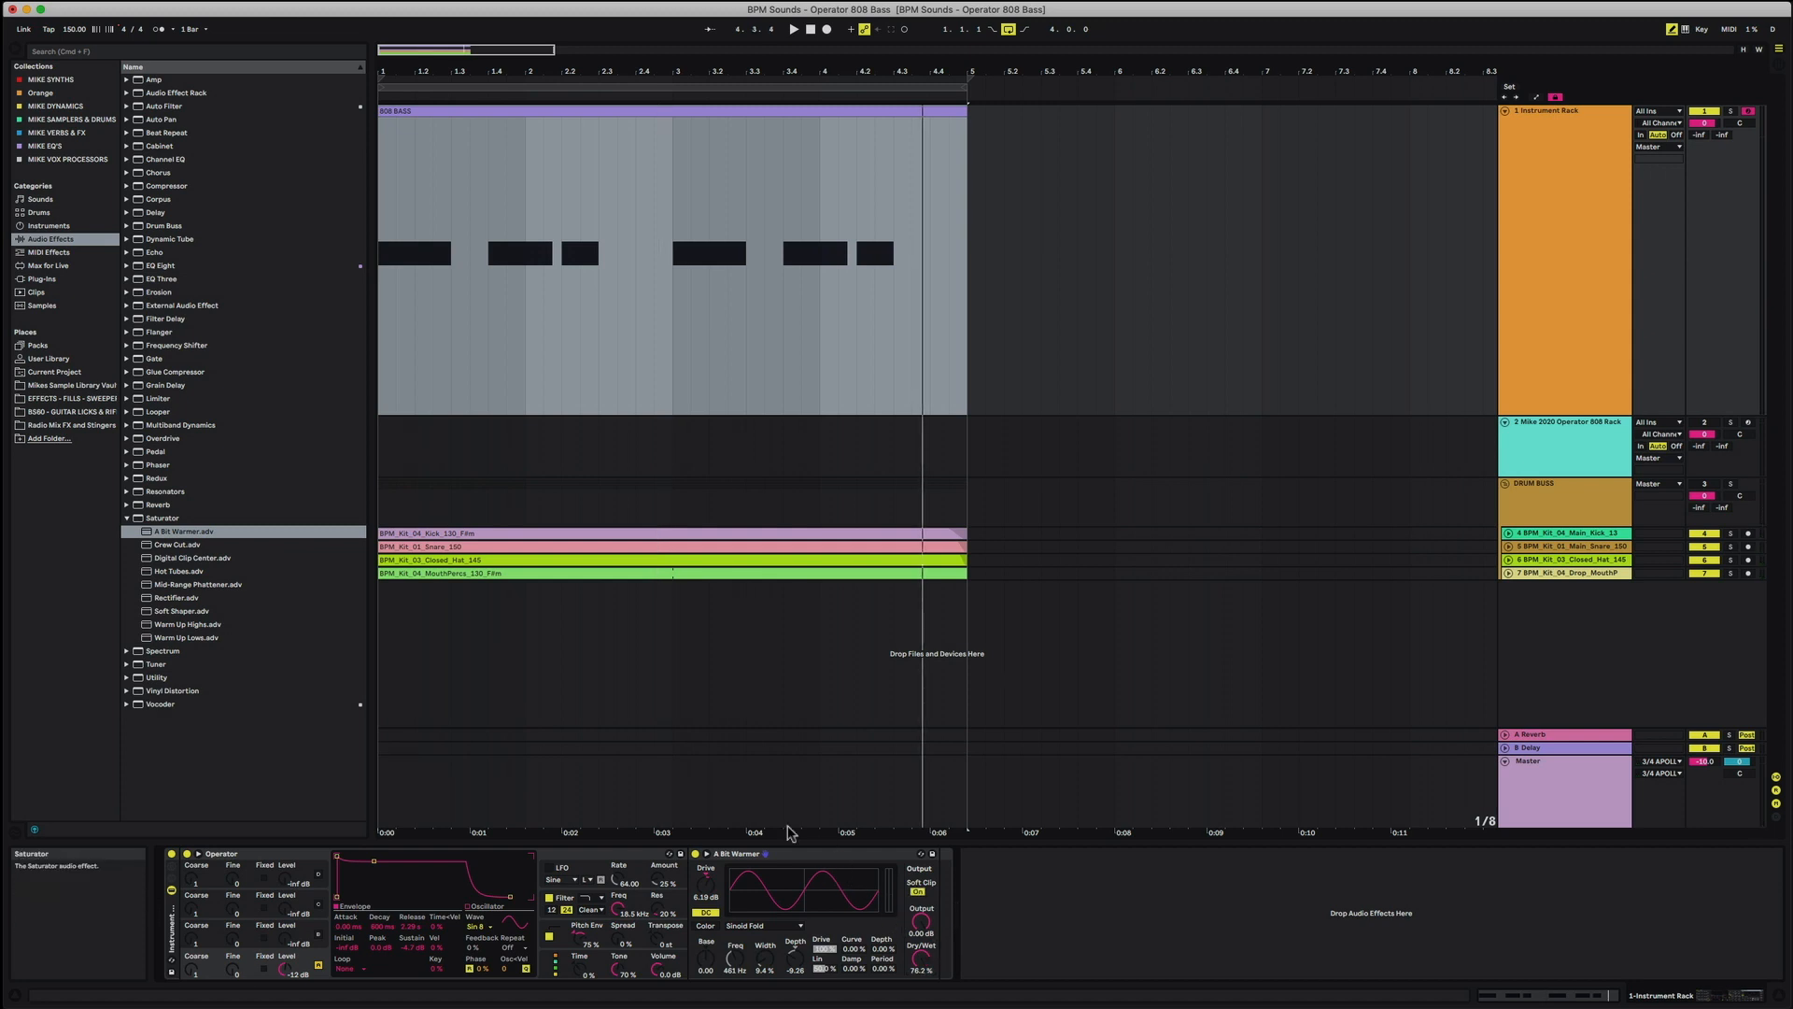
Step: Add a Glue Compressor after A Bit Warmer in the rack chain
left_click(126, 518)
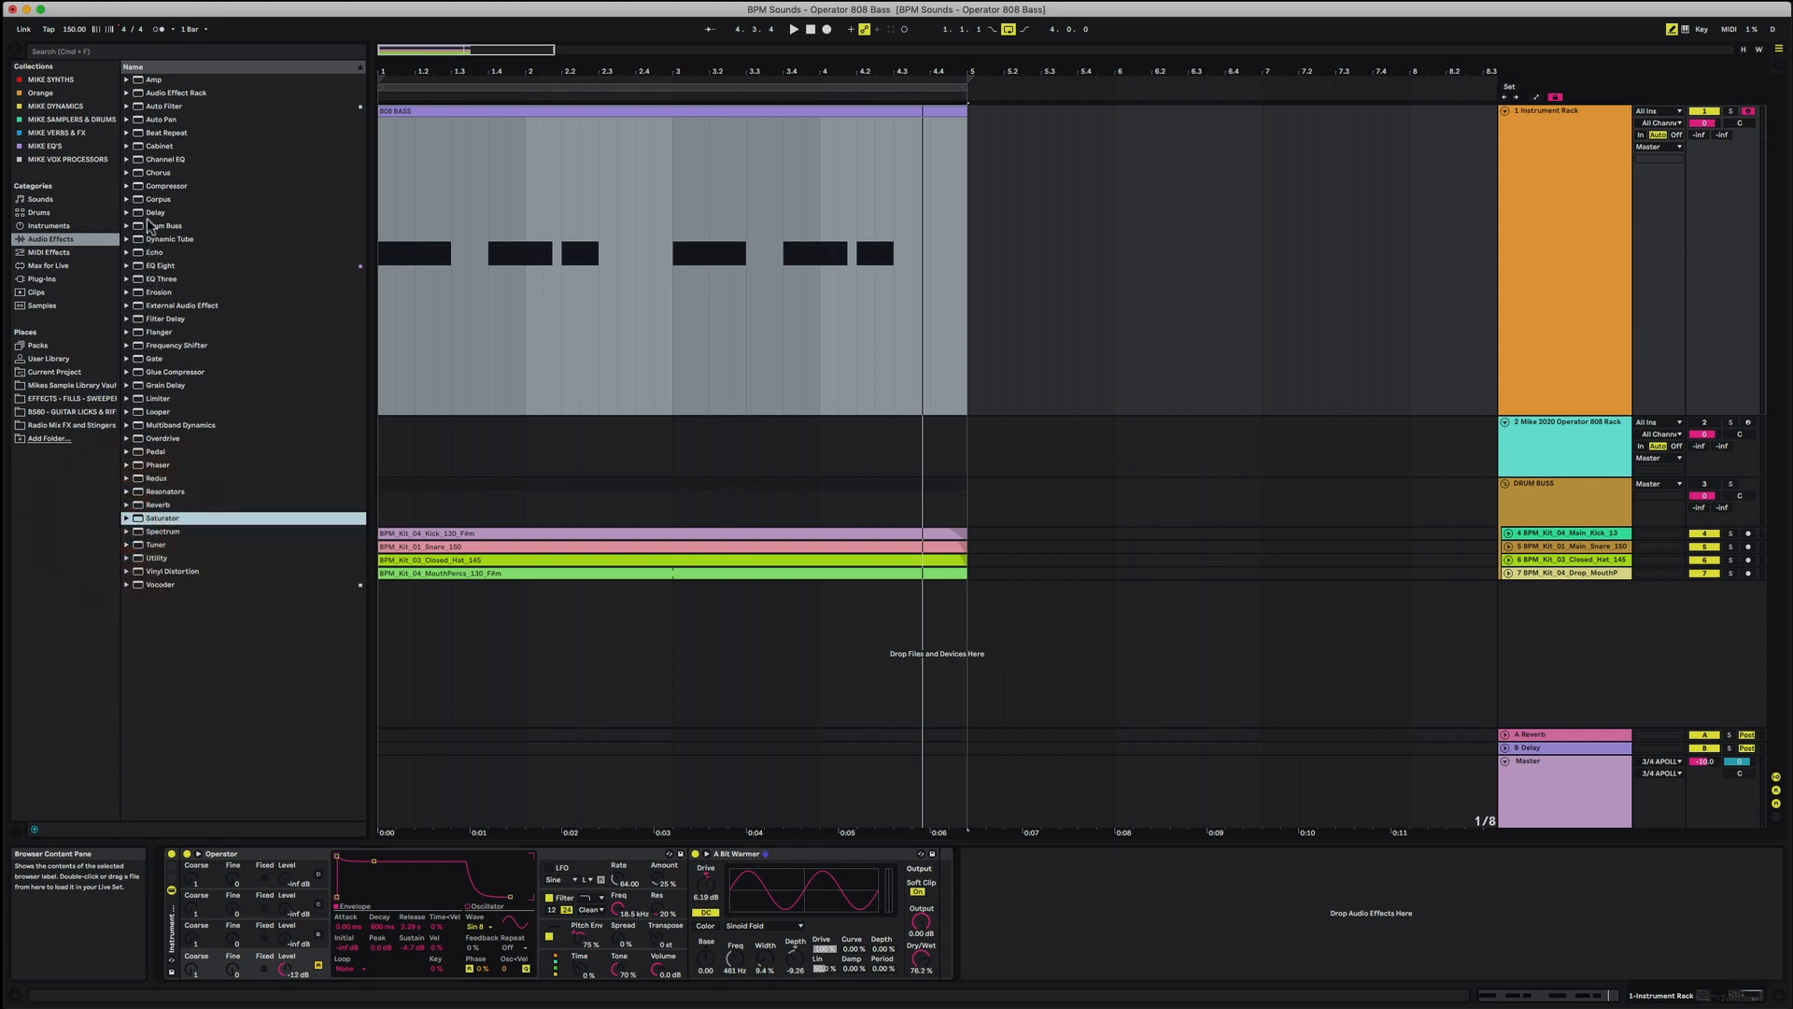
mouse_move(177, 215)
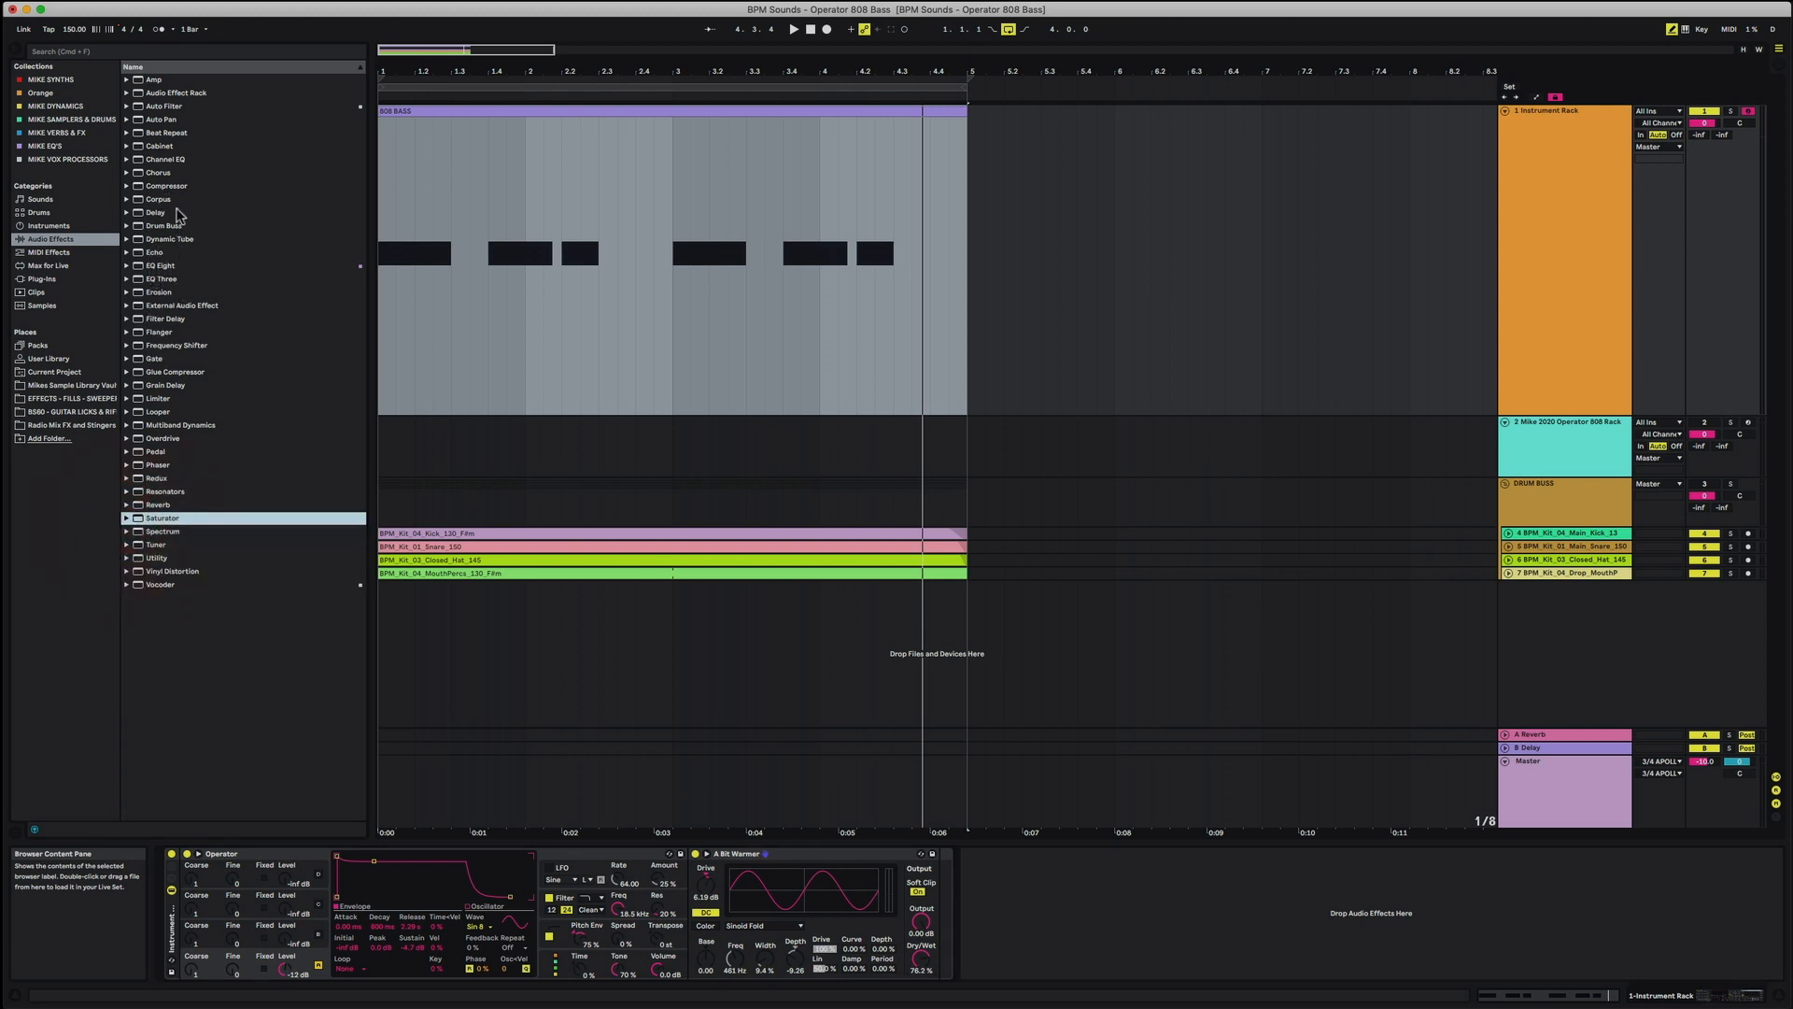
mouse_move(169, 240)
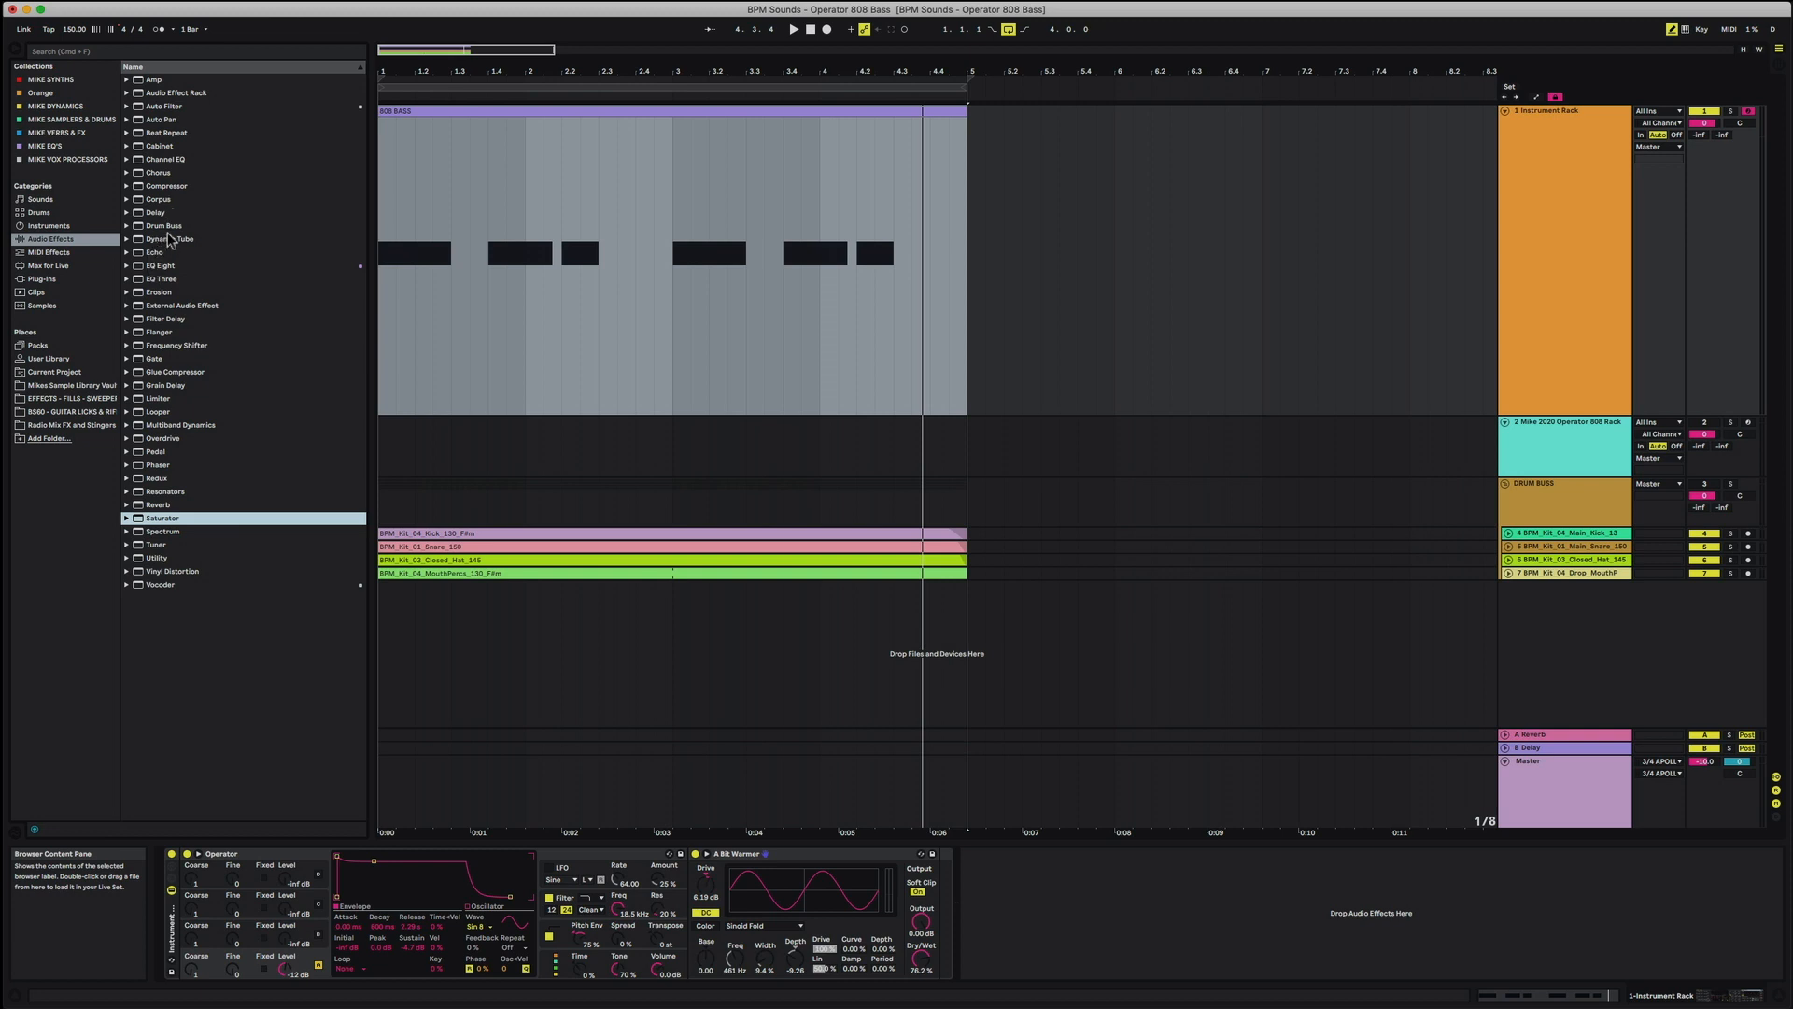
mouse_move(172, 331)
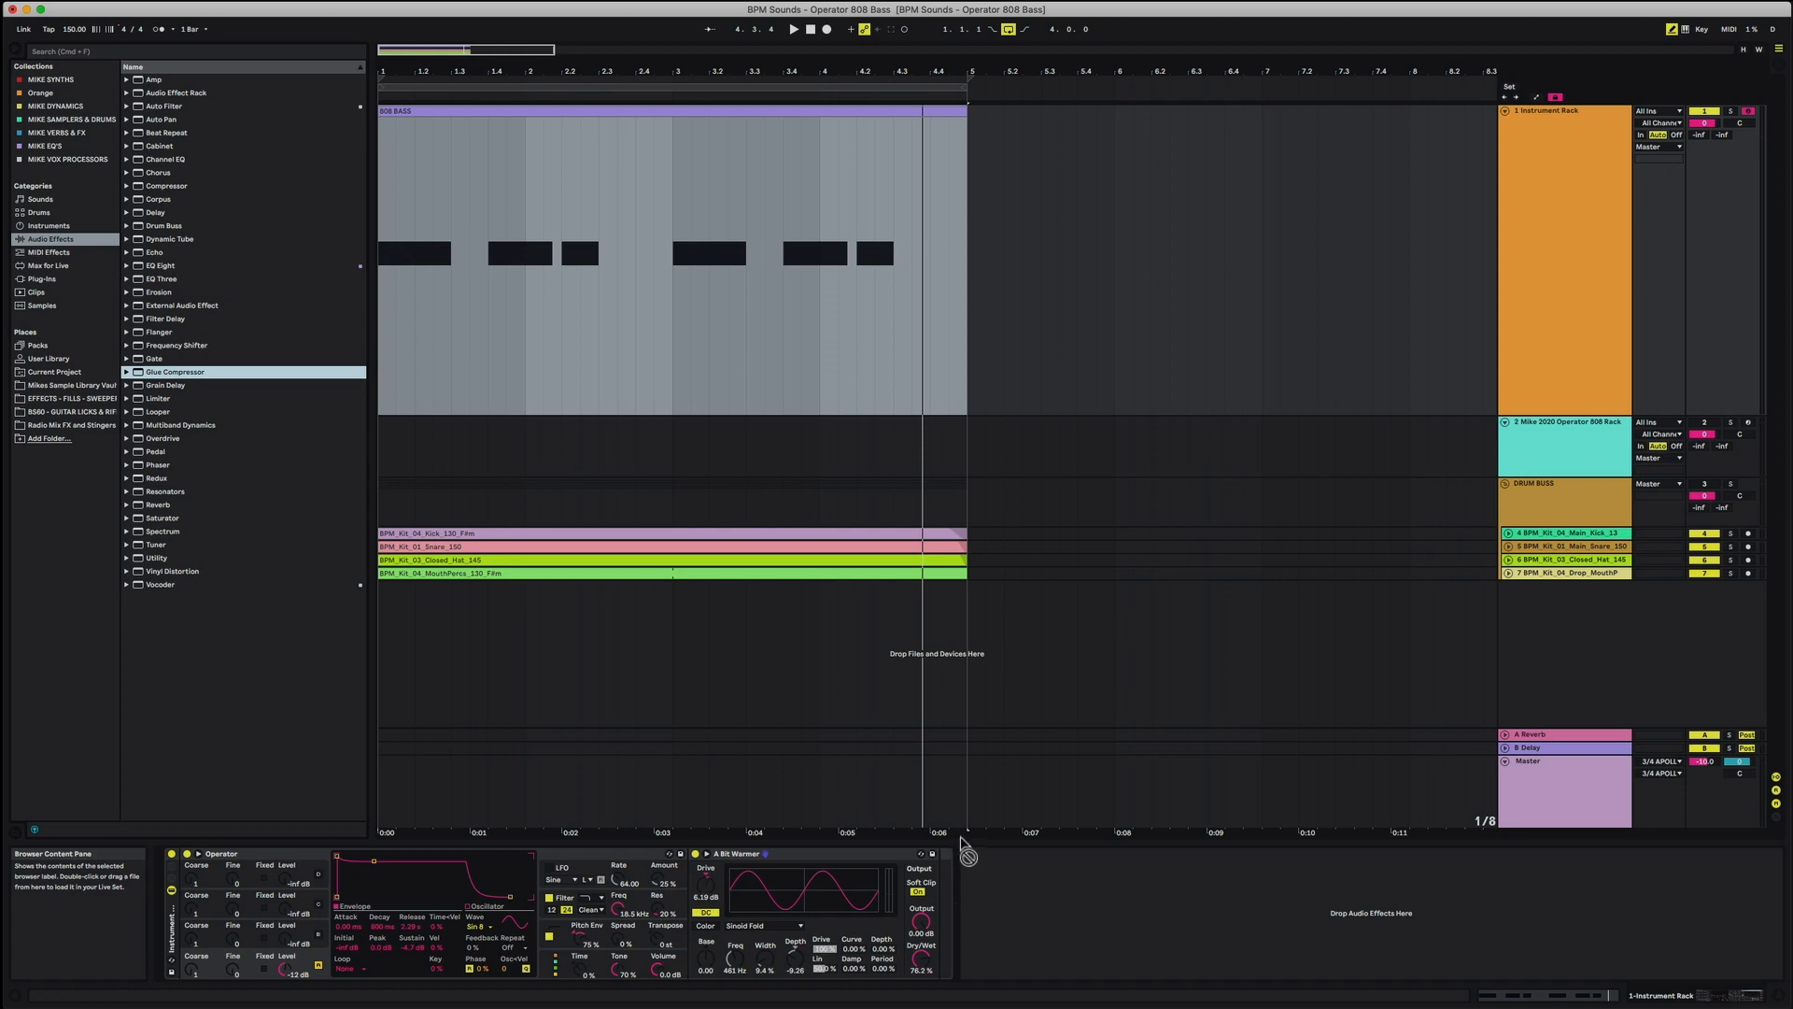
double_click(174, 372)
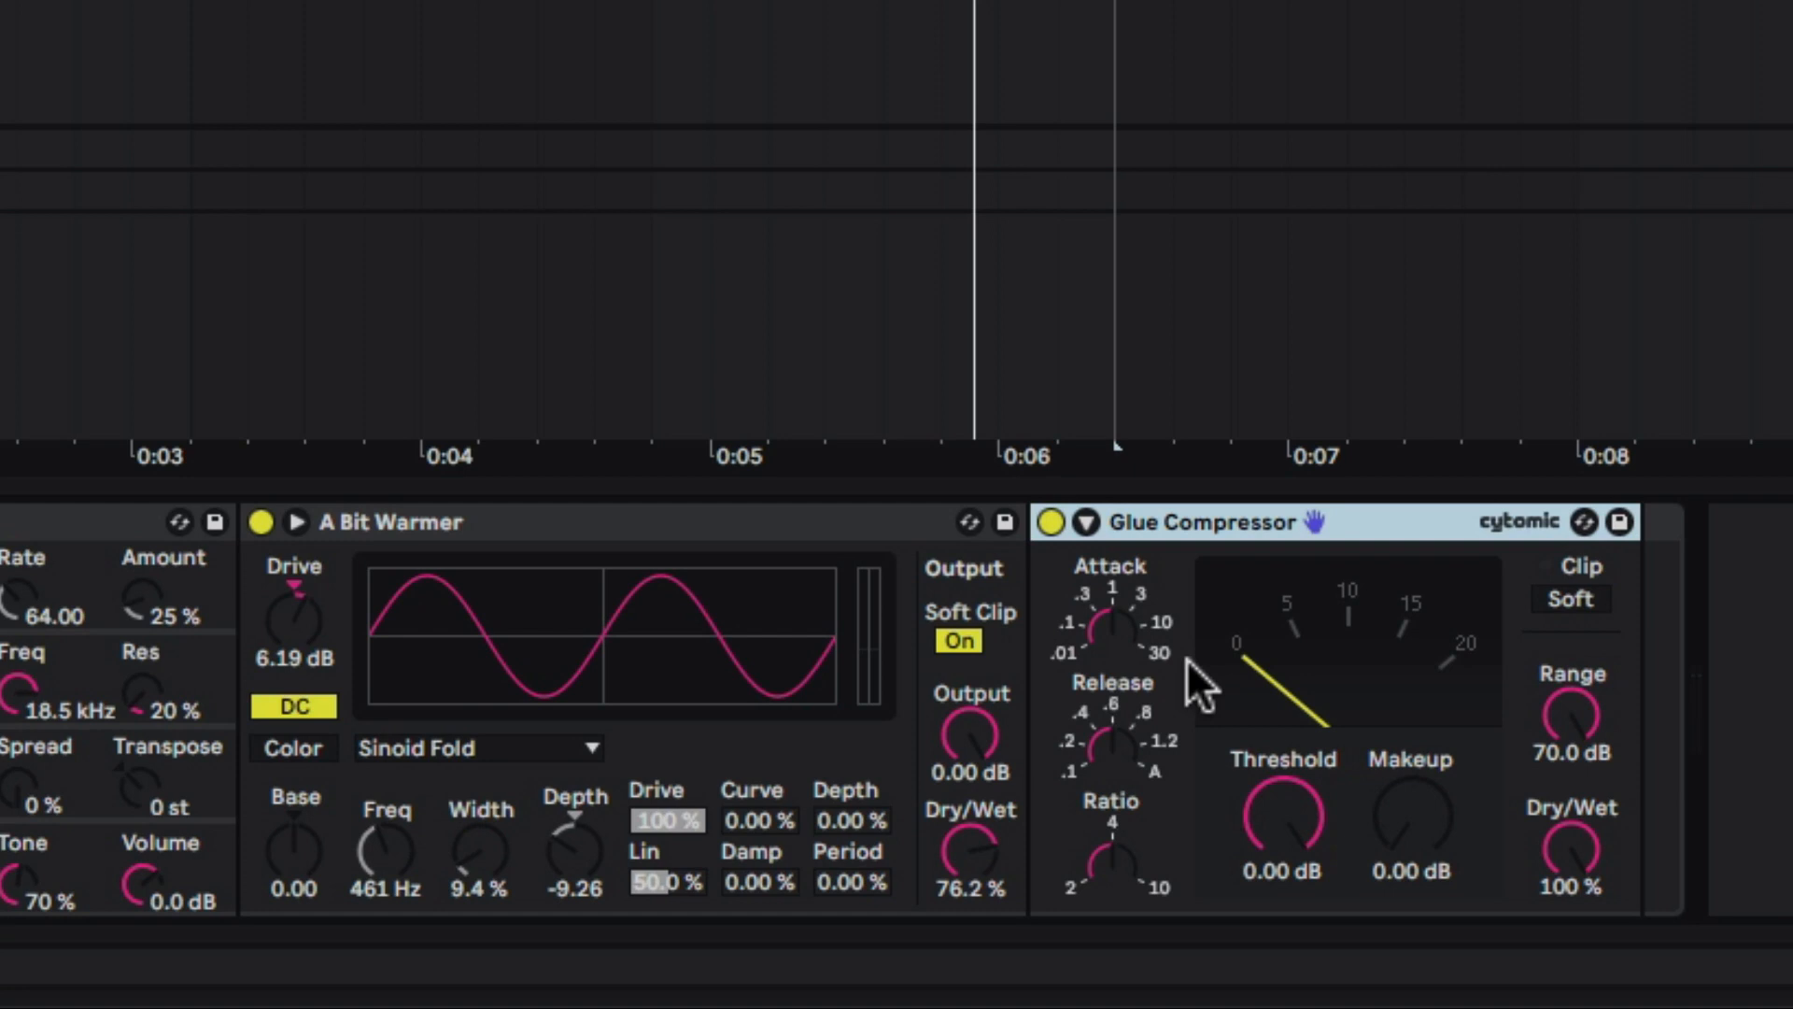
mouse_move(1110, 651)
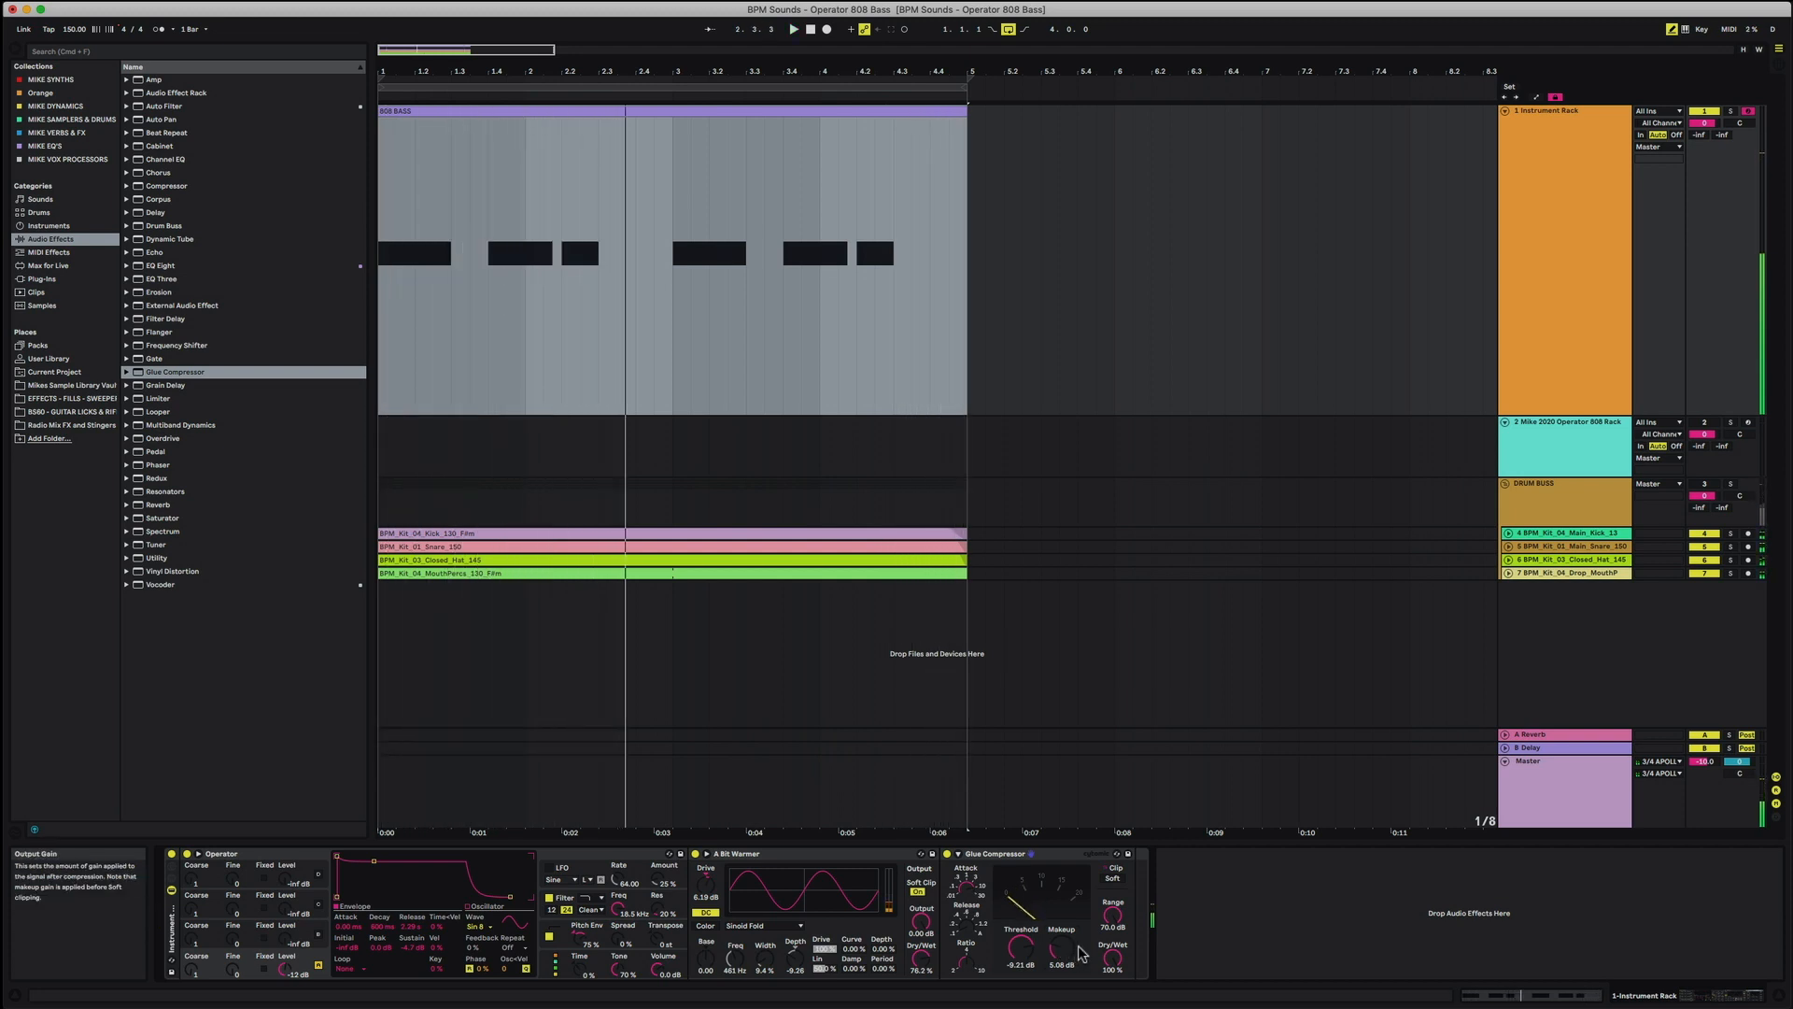
mouse_move(241, 550)
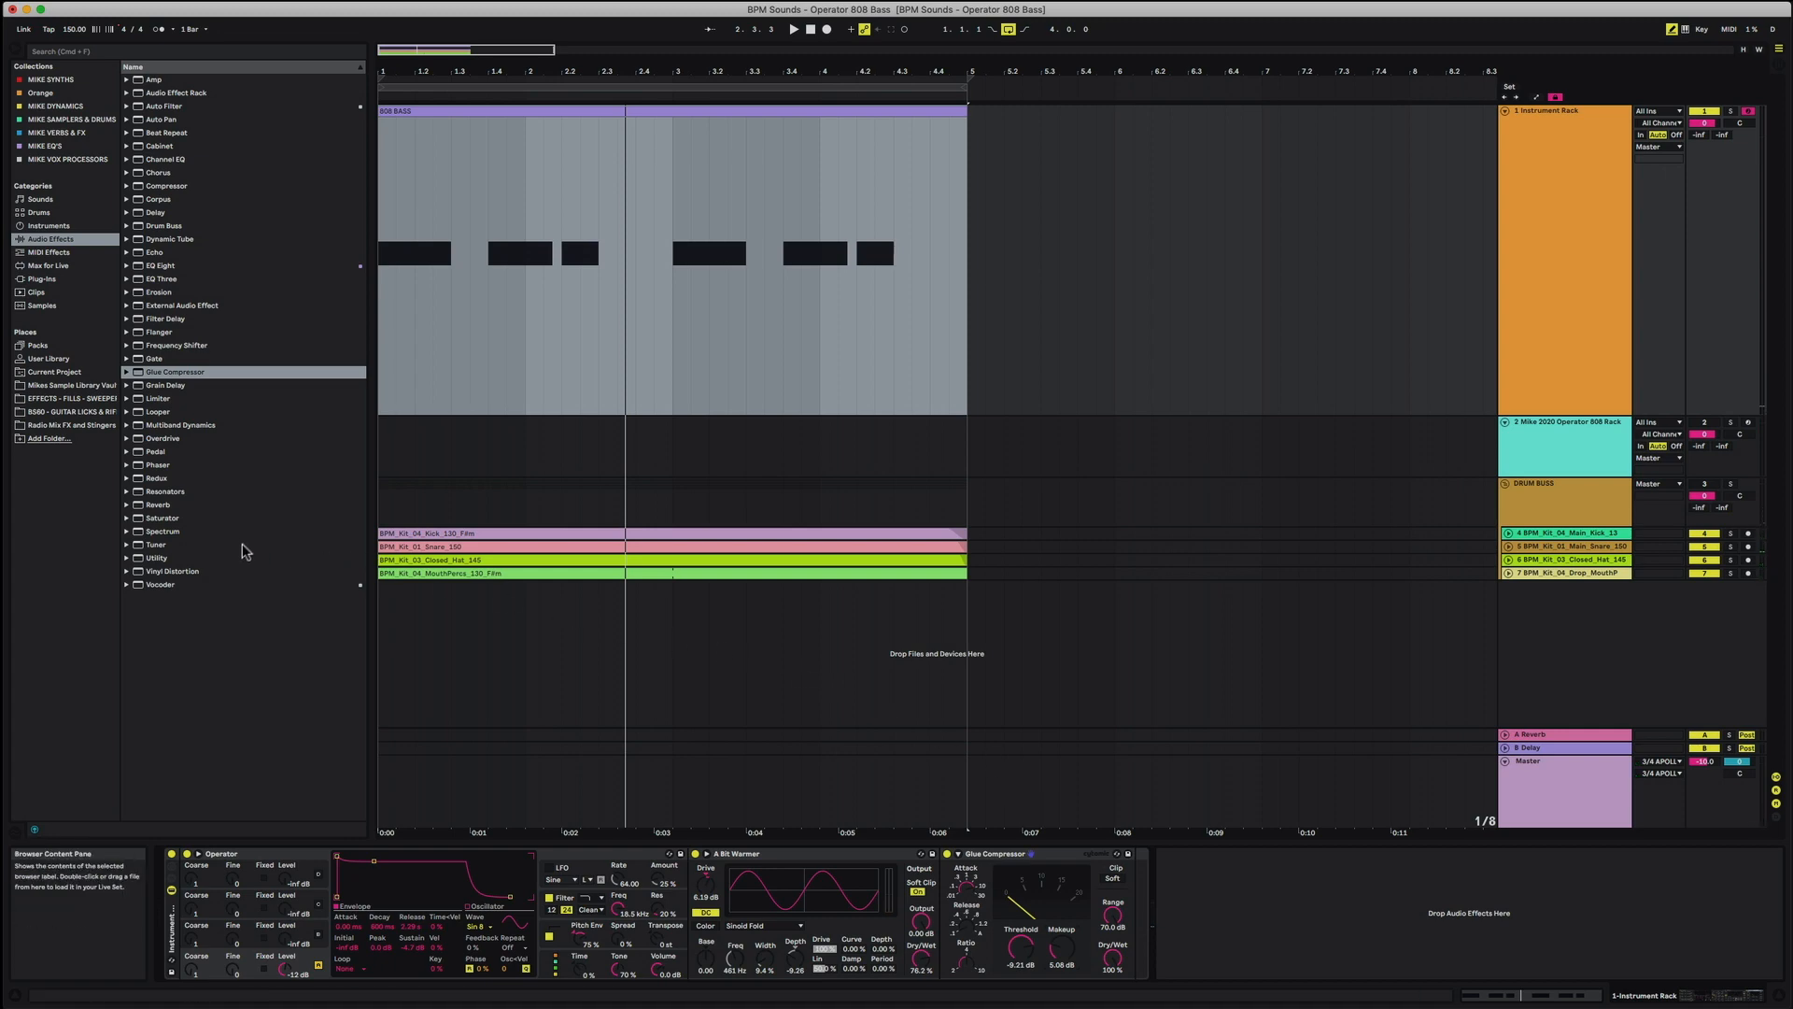
Step: Expand the Utility presets and add Bass Mono at the end of the chain
left_click(127, 556)
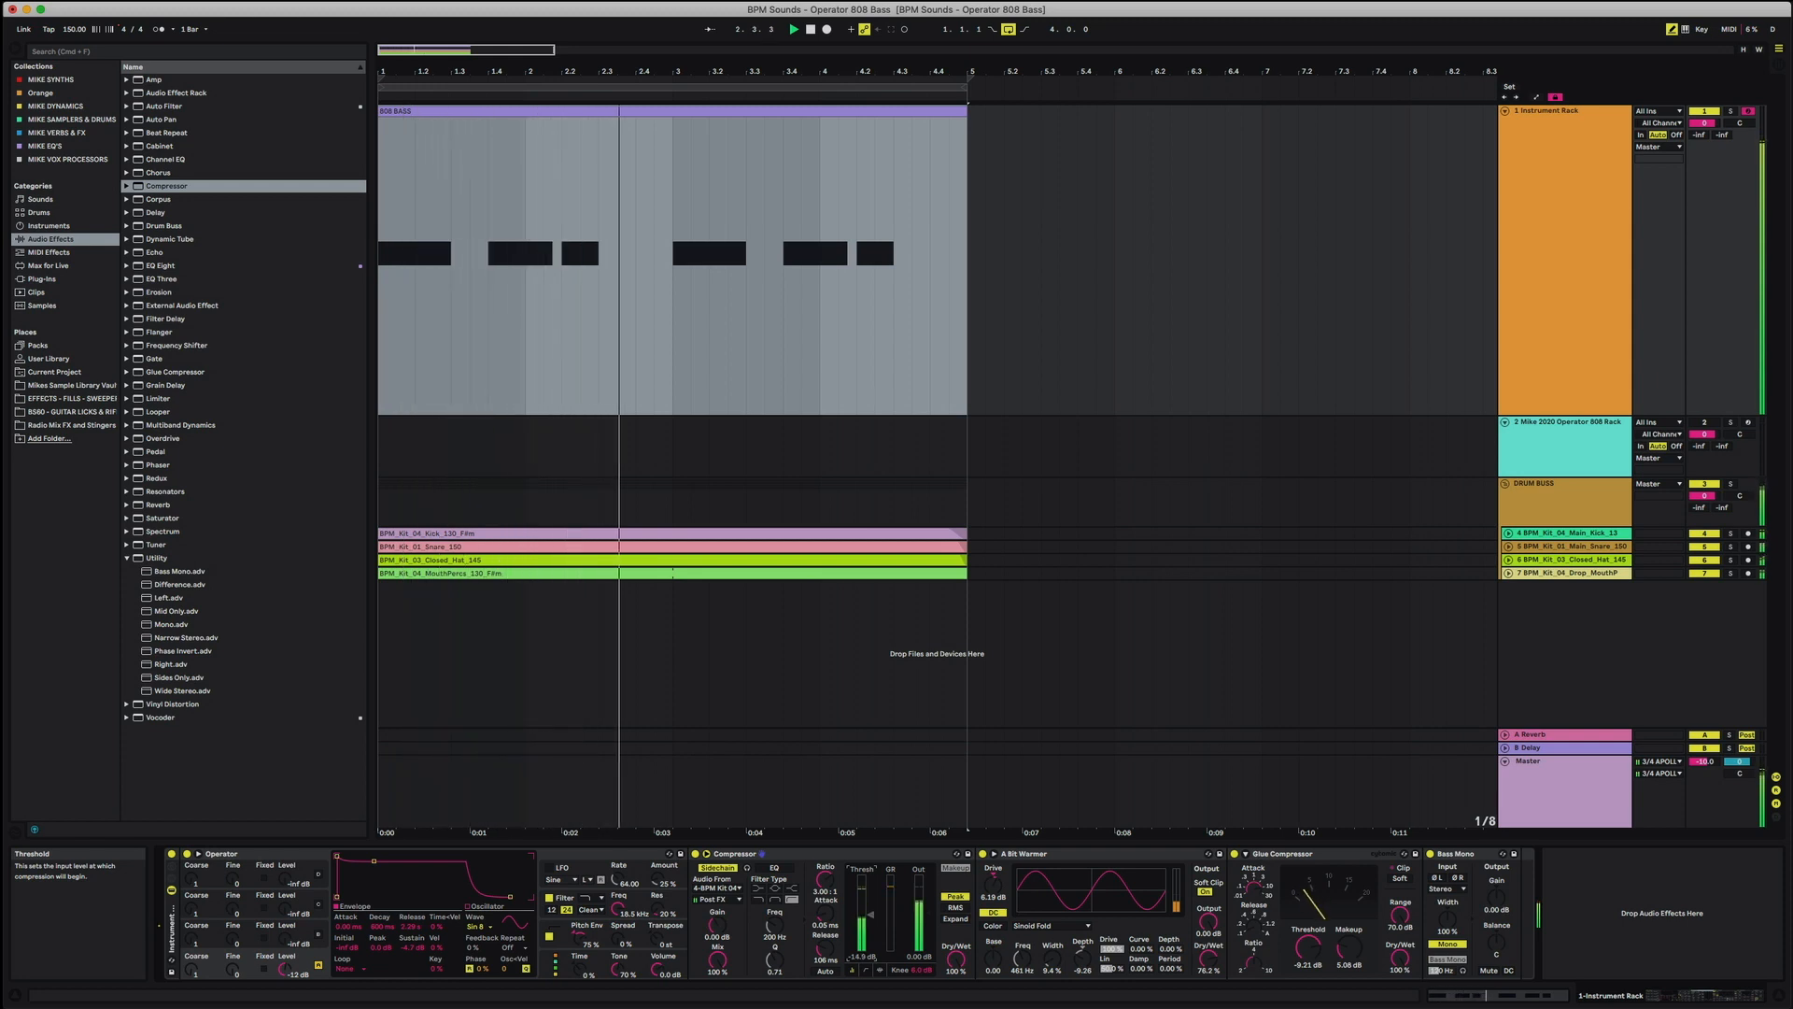
left_click(803, 70)
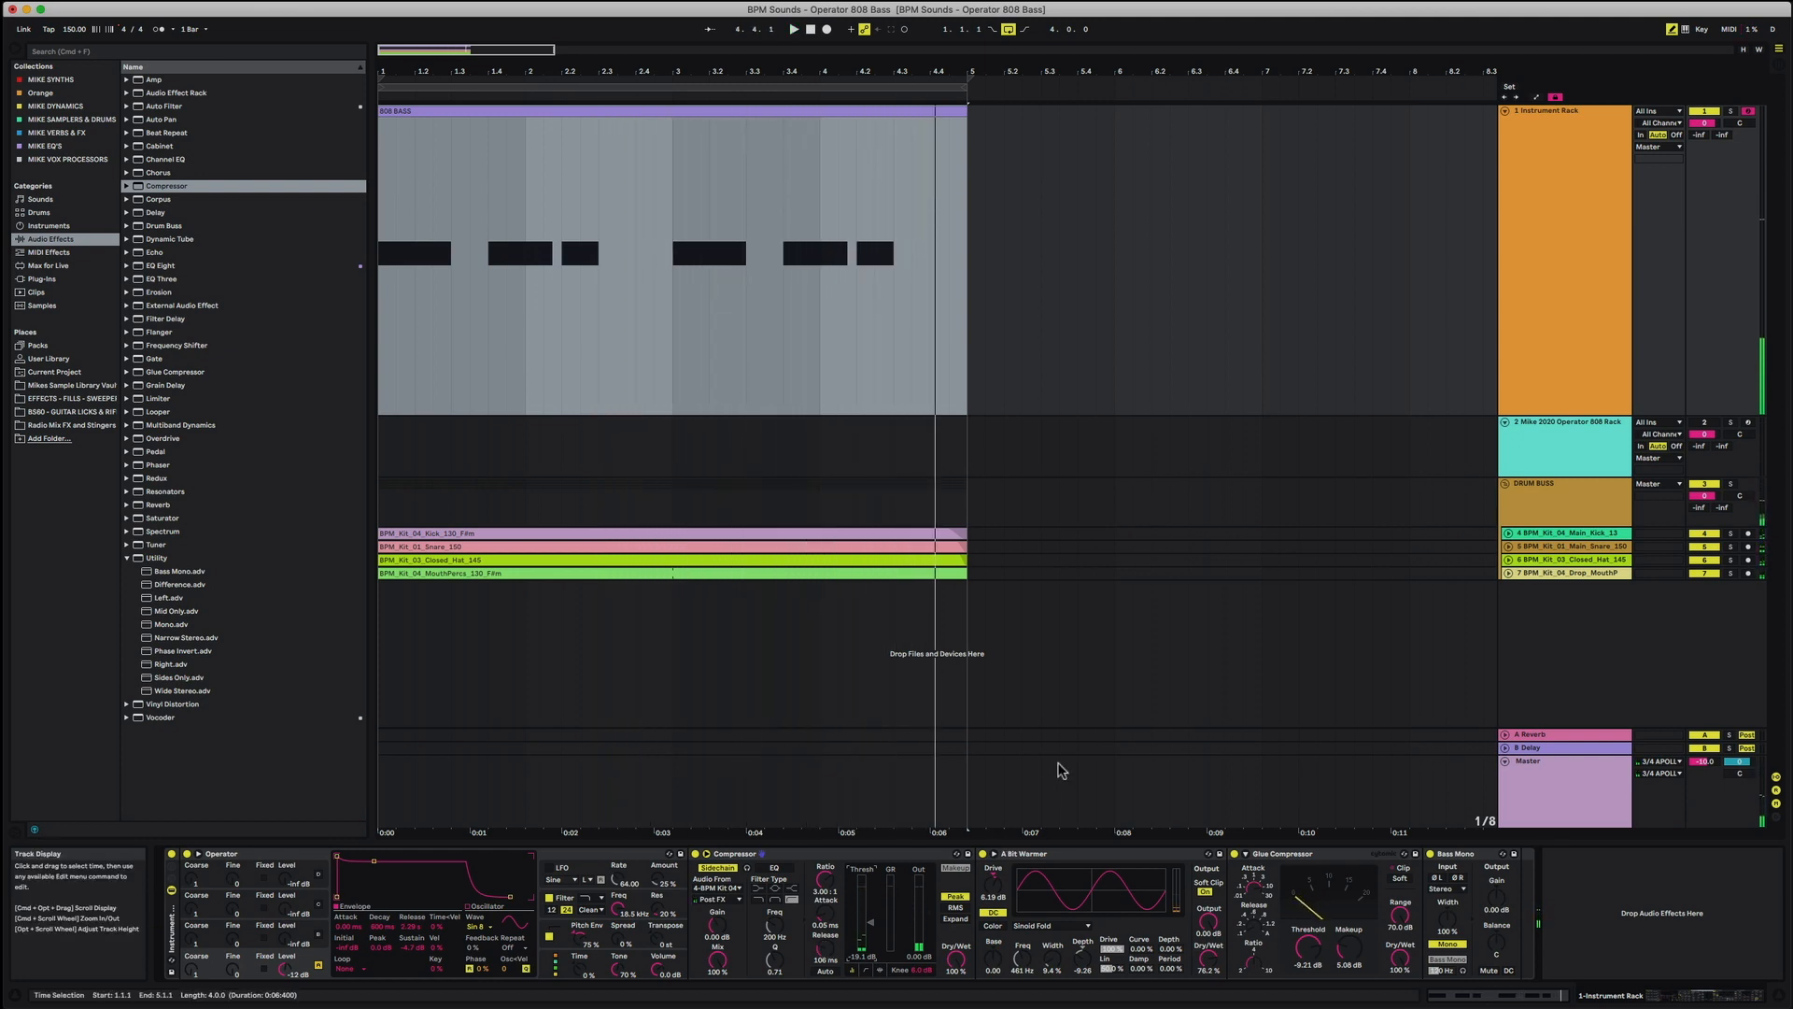
mouse_move(861, 826)
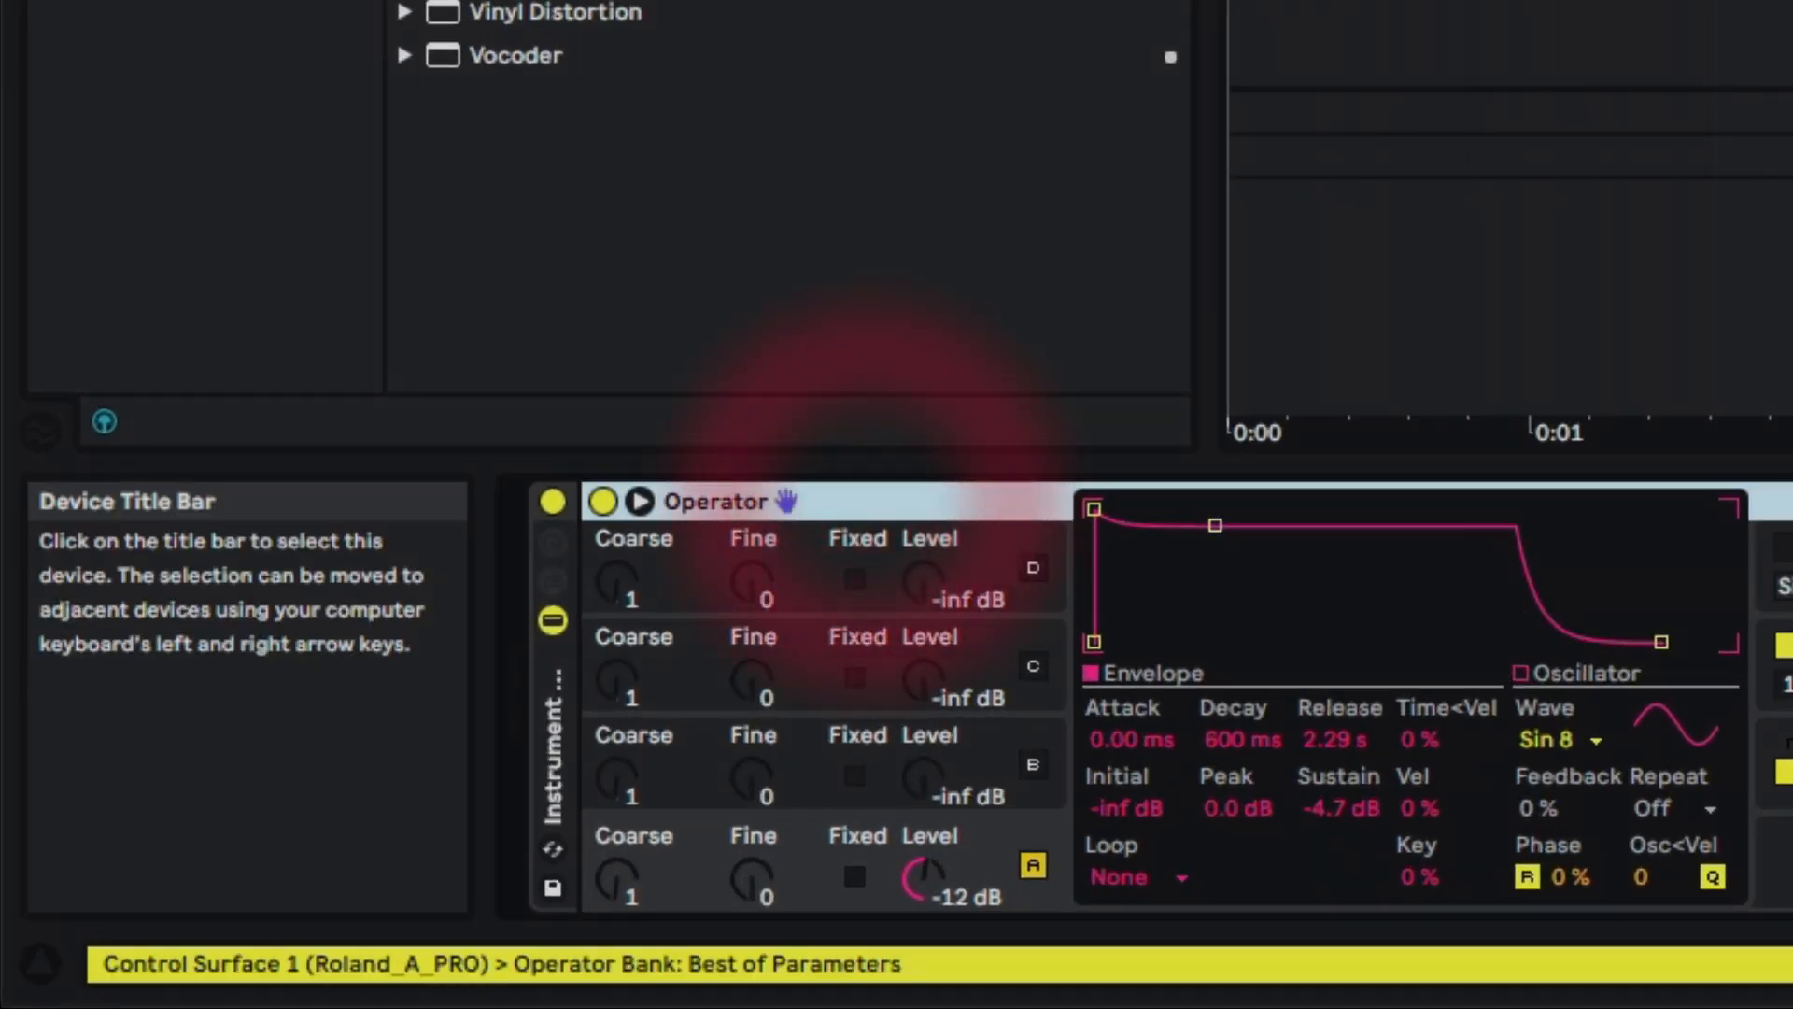
mouse_move(571, 669)
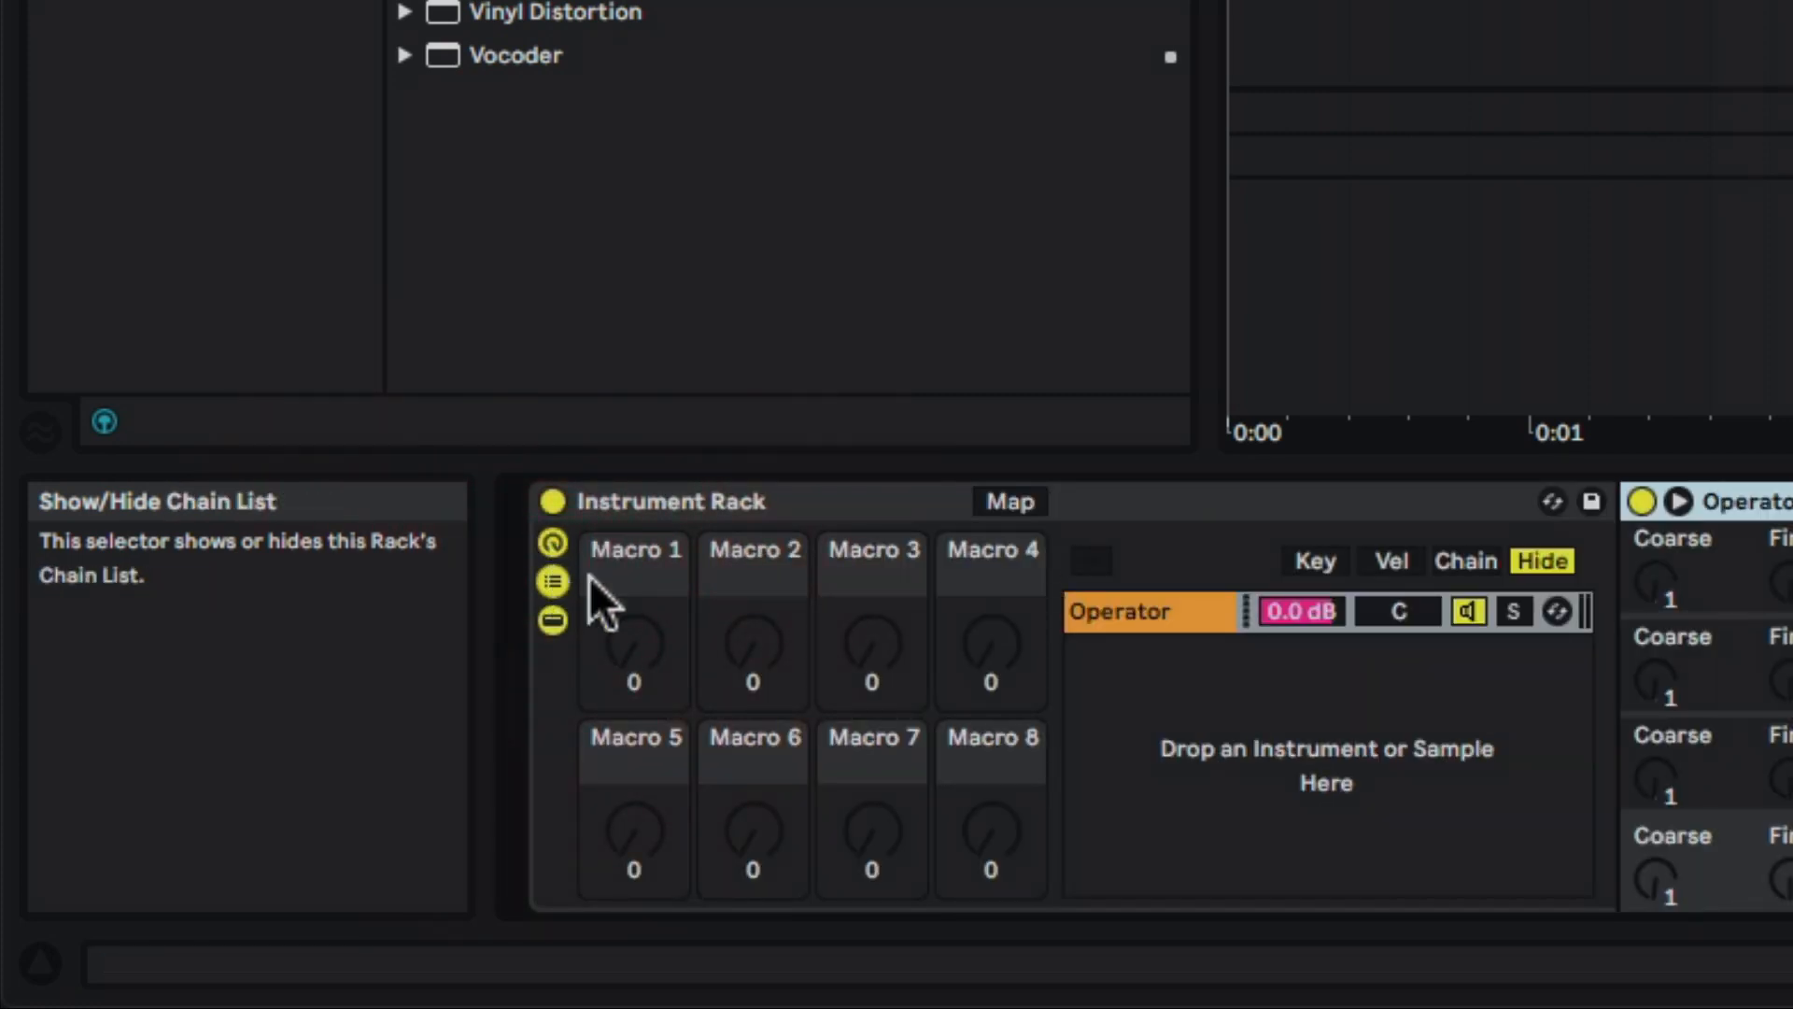
mouse_move(819, 738)
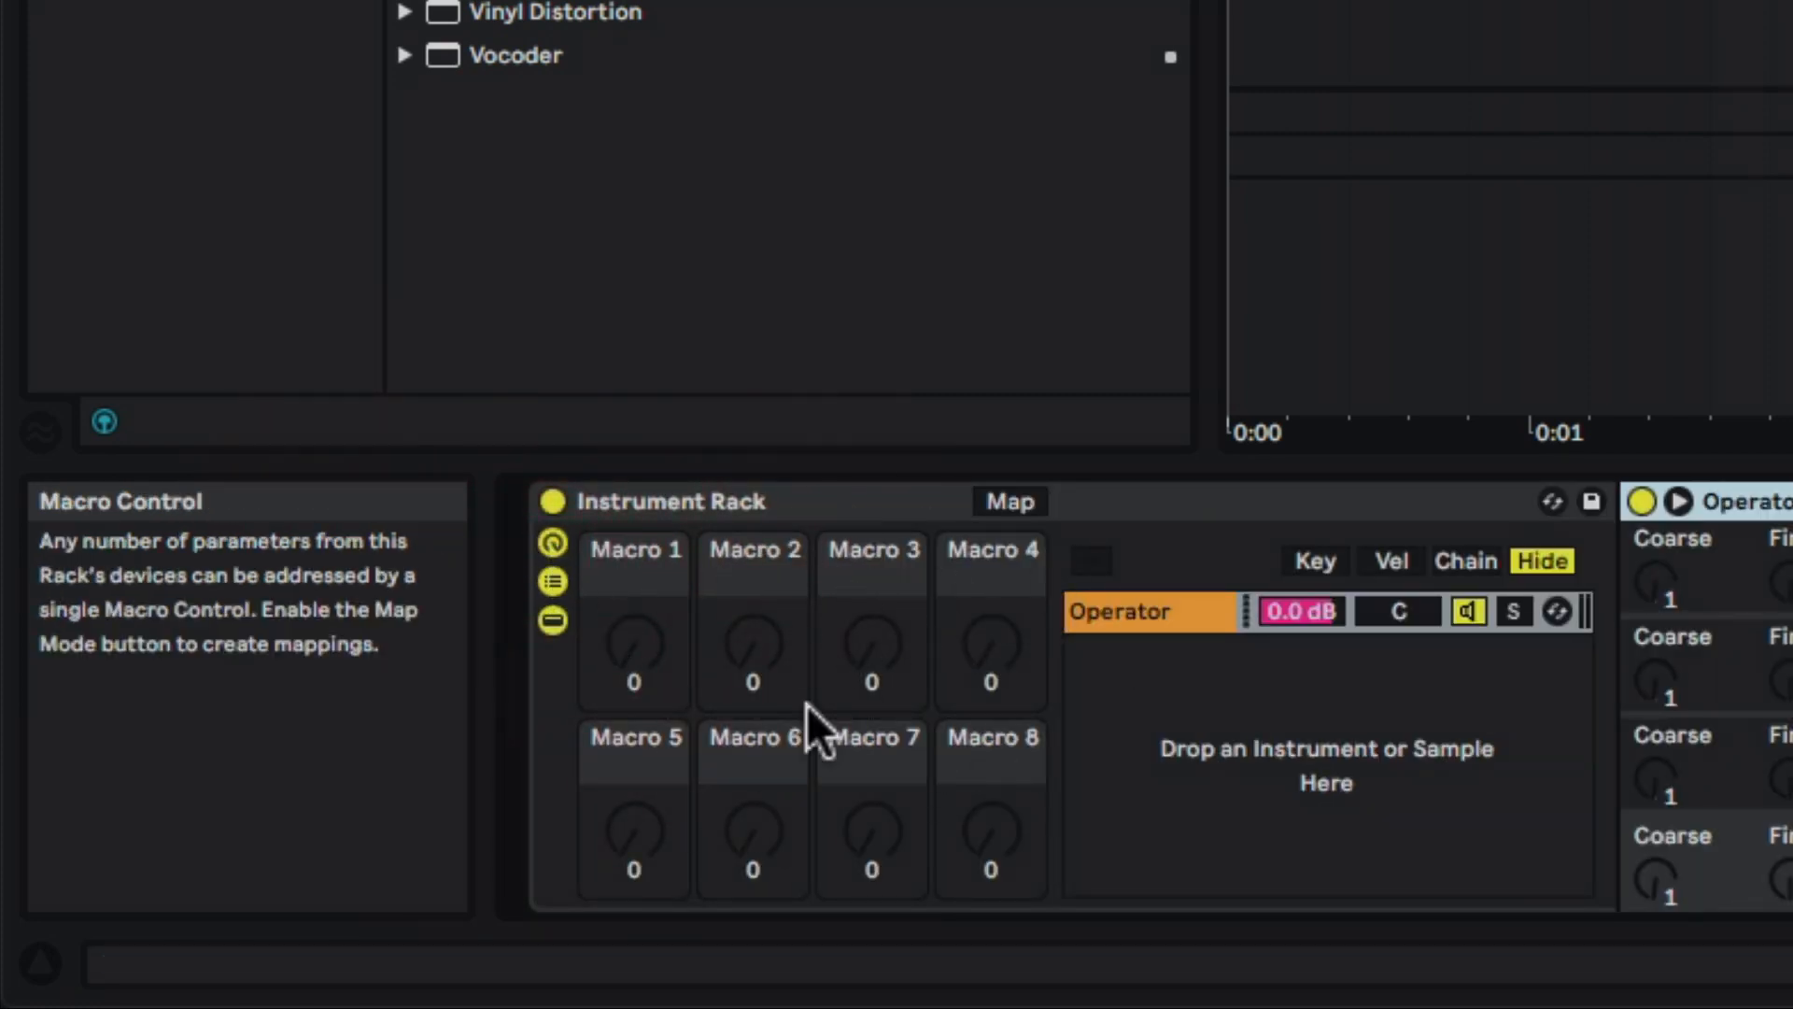
mouse_move(1591, 500)
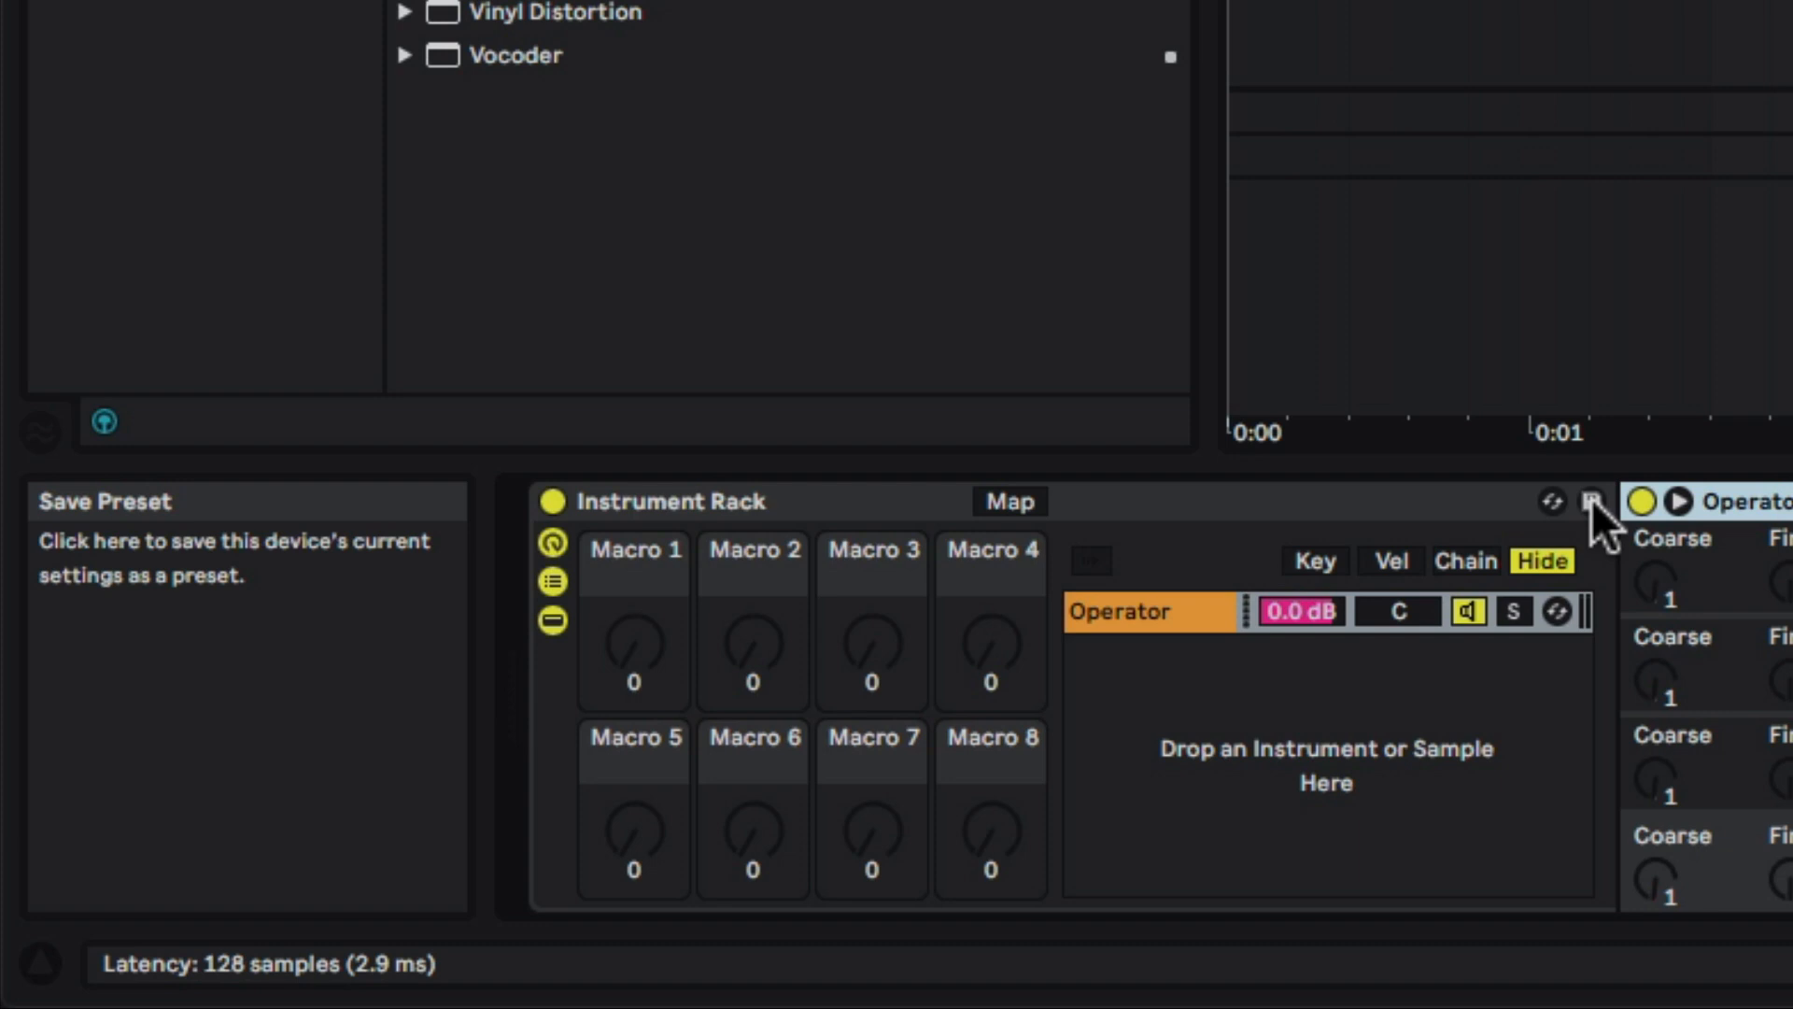
Step: Save the whole rack as Instrument Rack.adg in the User Library
left_click(1594, 501)
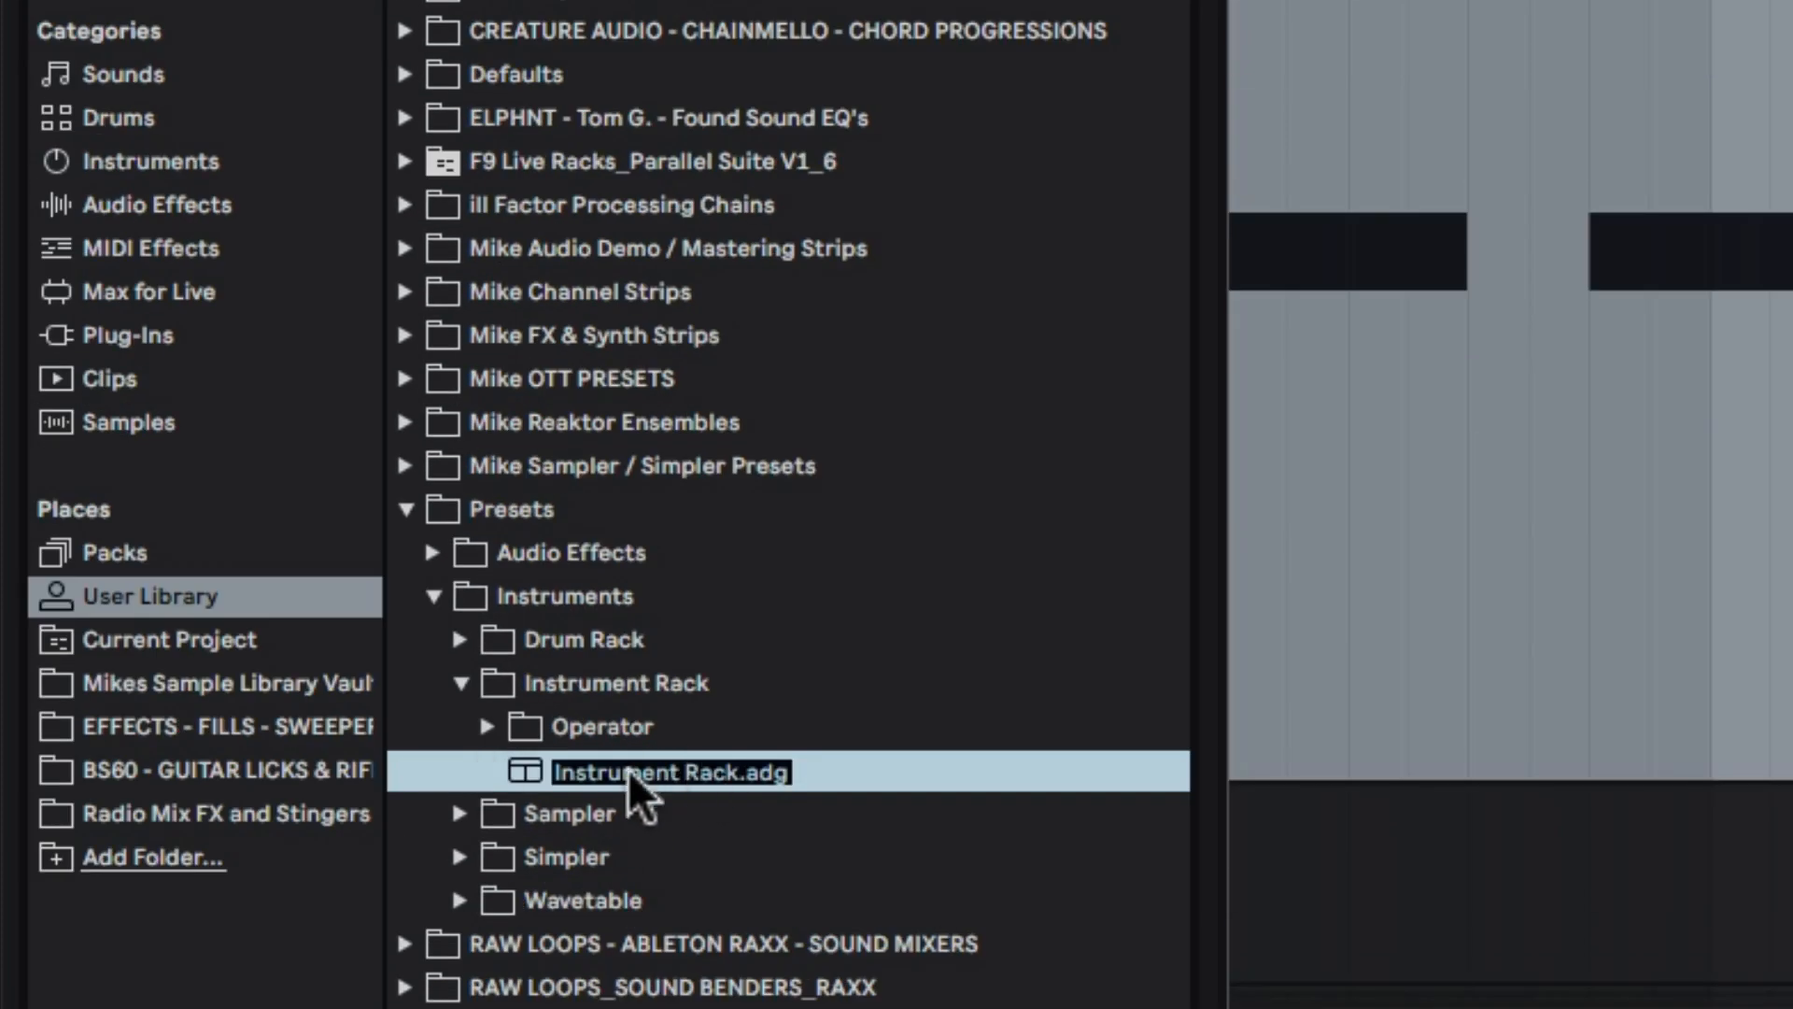
mouse_move(732, 800)
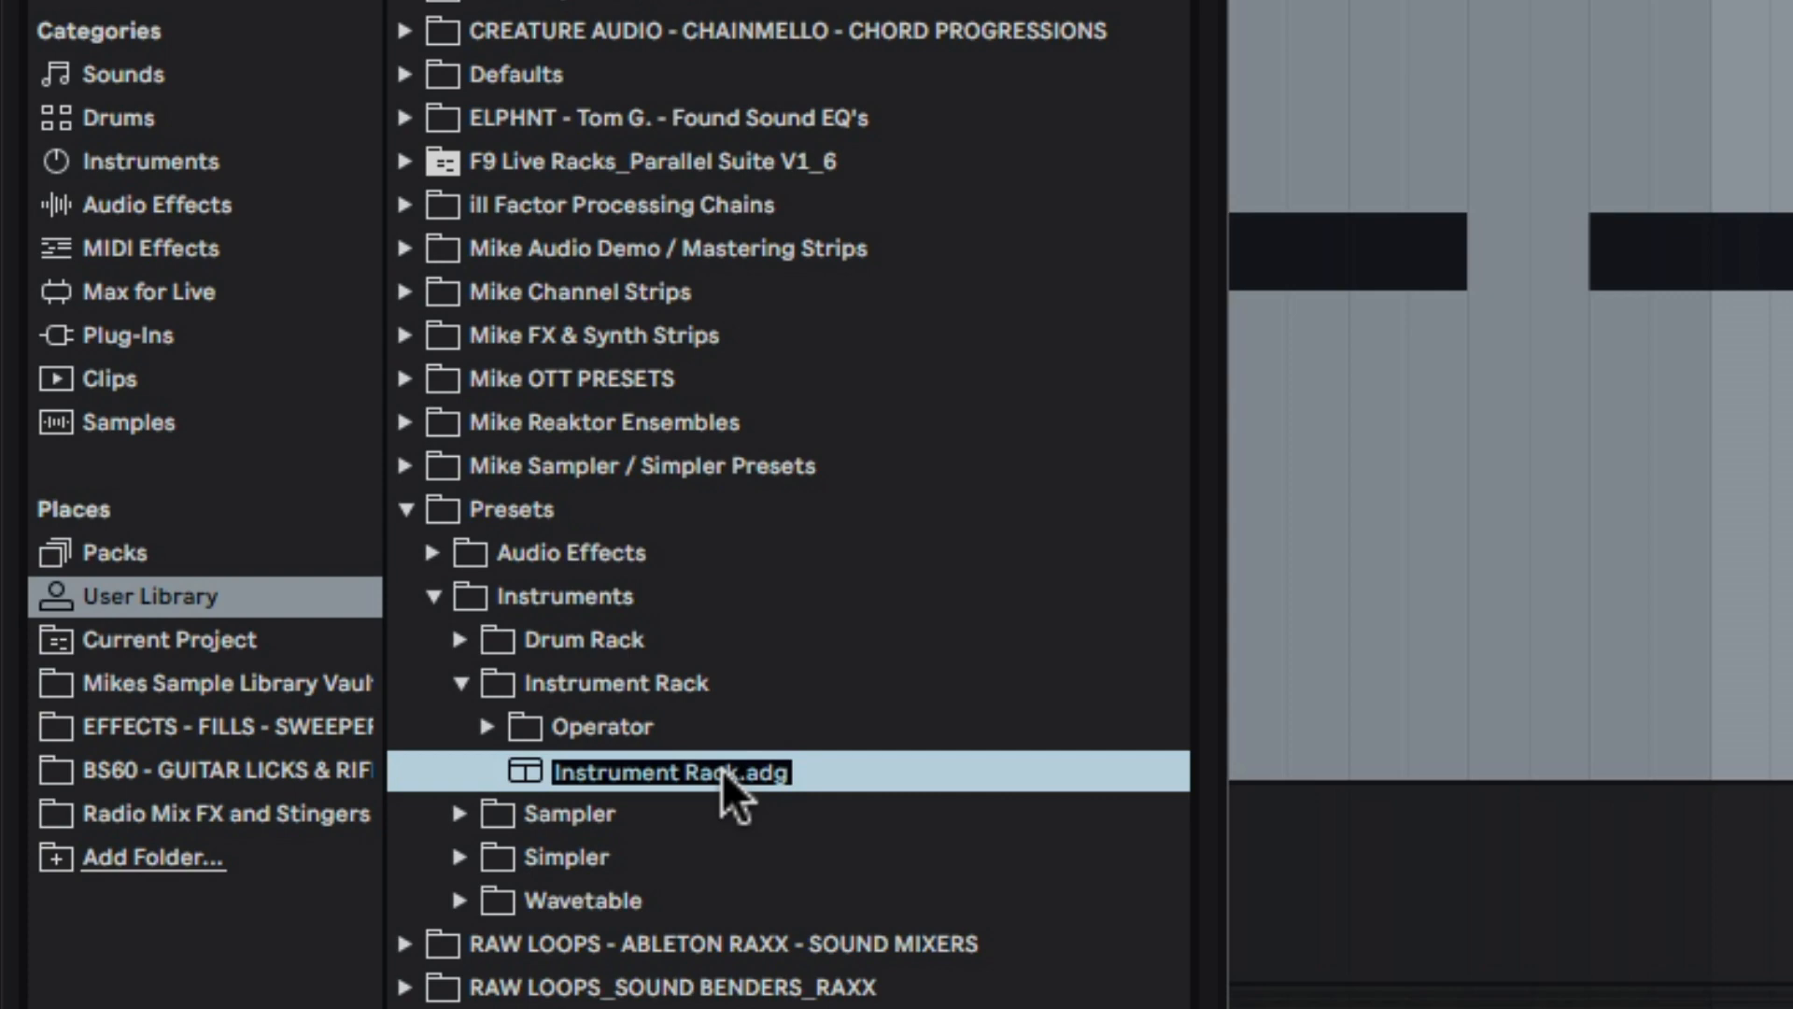
mouse_move(199, 577)
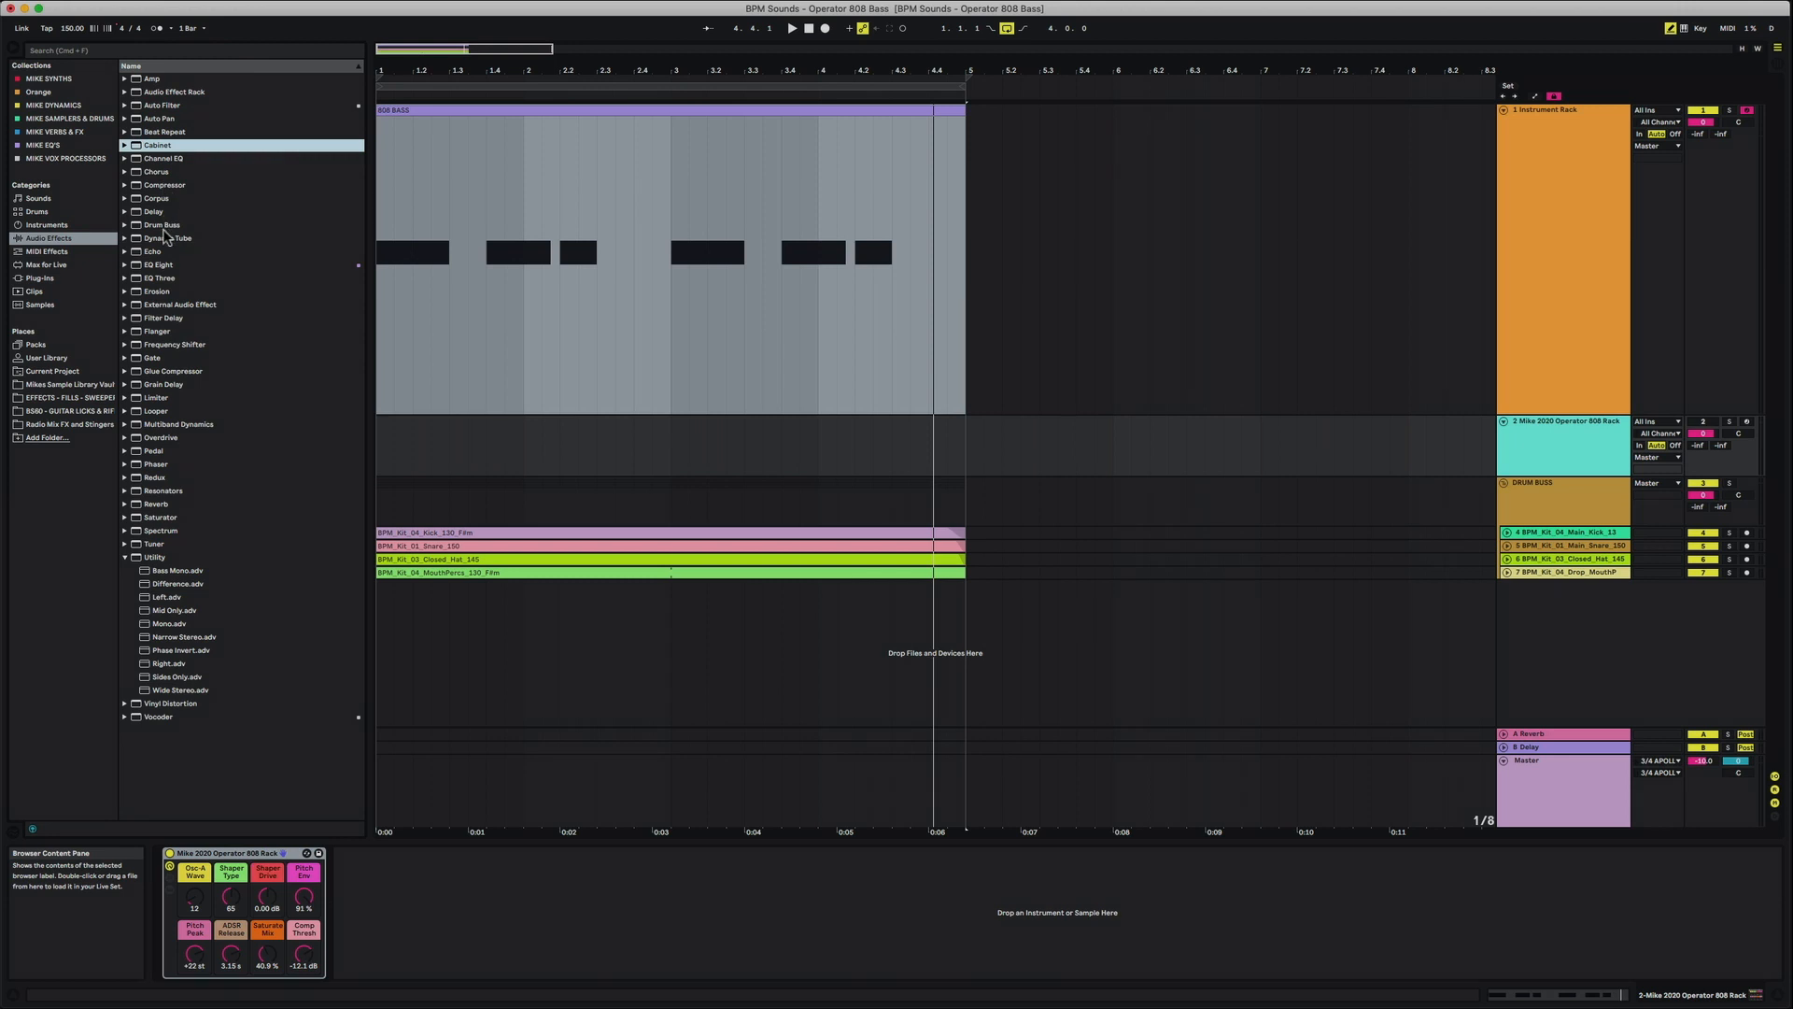
Step: Show the Mike 2020 Operator 808 Rack on track 3 with its eight macros
left_click(158, 290)
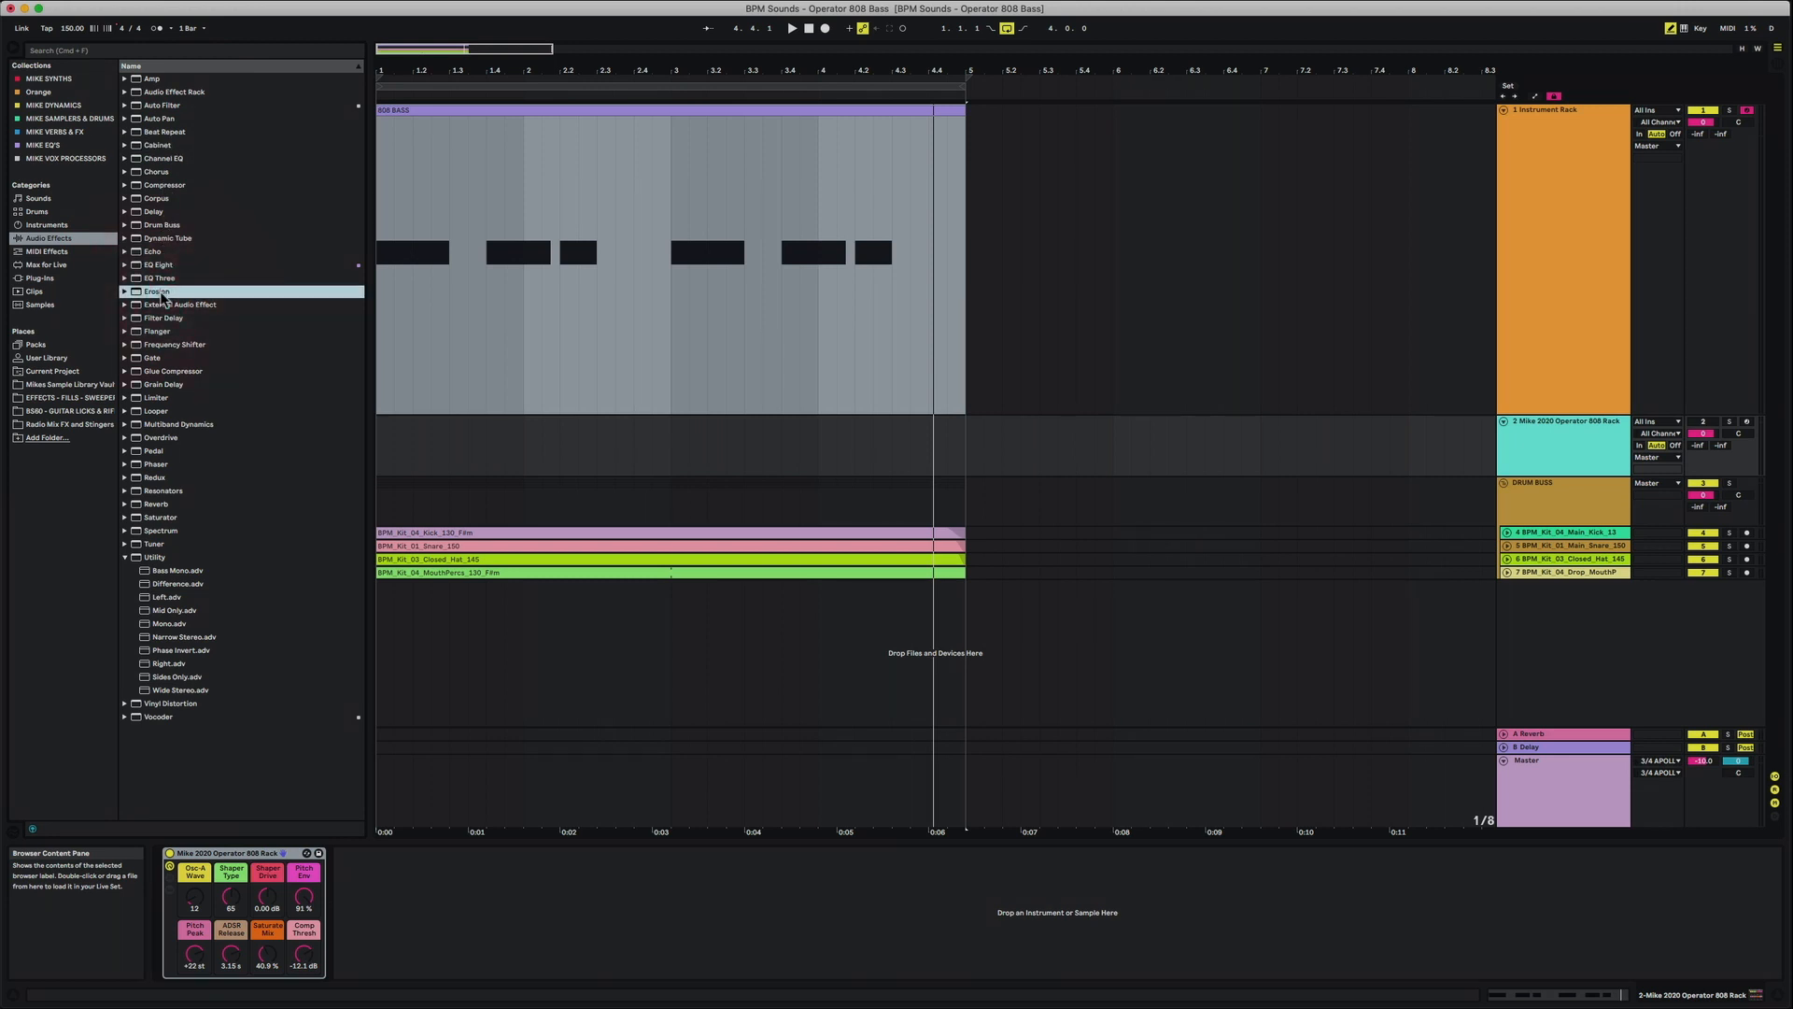